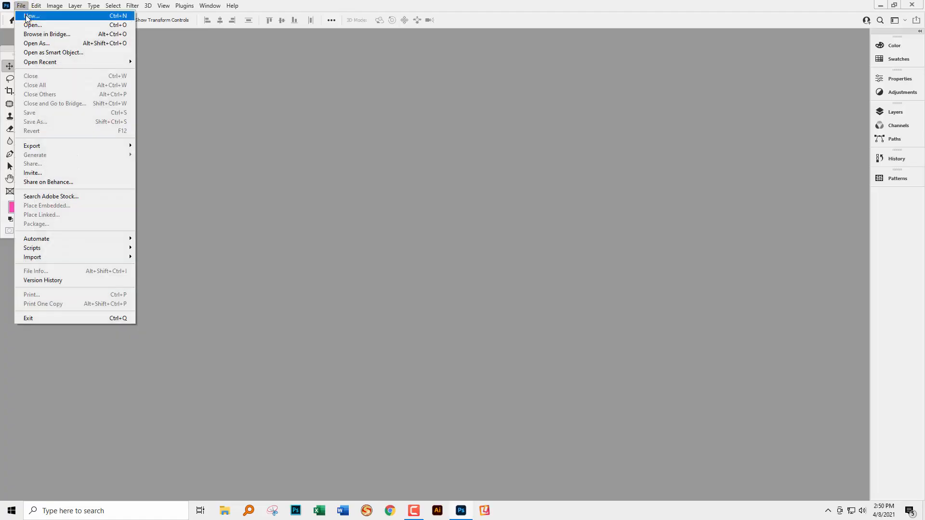
Create a new 1000 × 1000 px document and show its Layers panel.
left_click(32, 16)
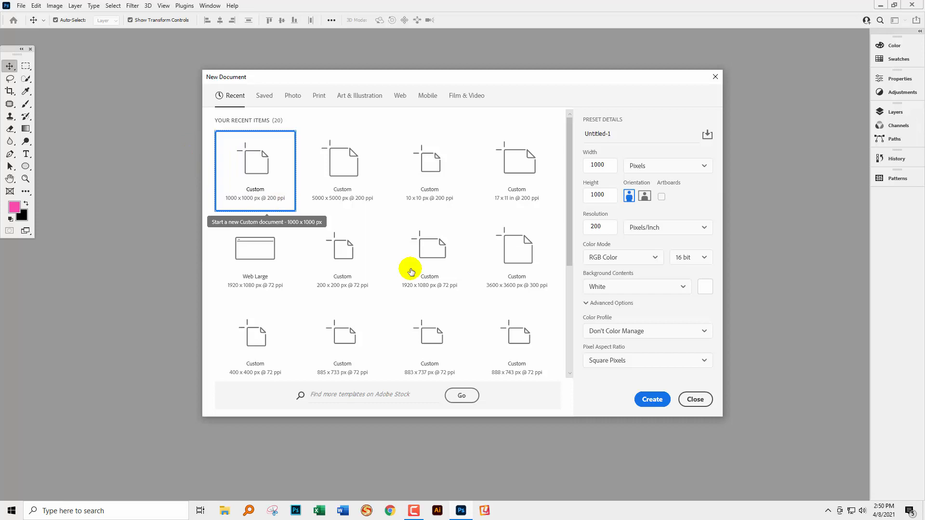
left_click(652, 399)
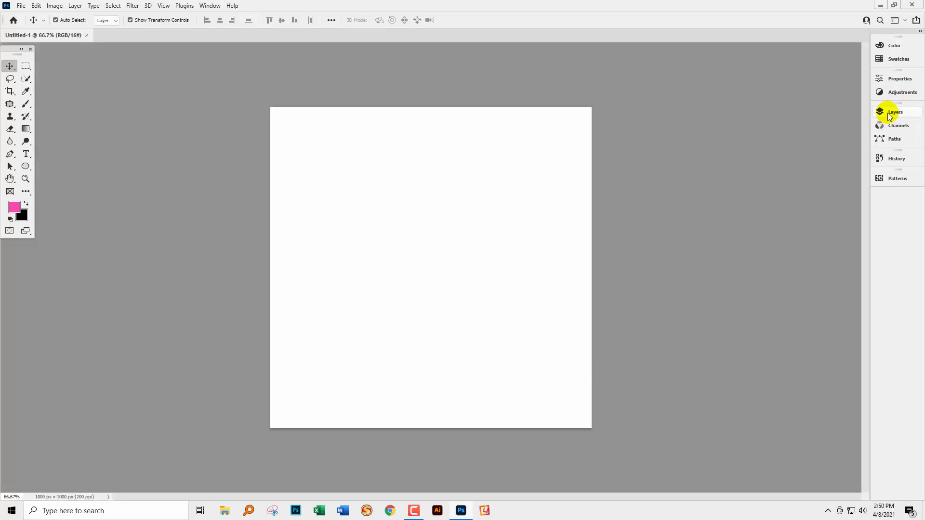
left_click(895, 112)
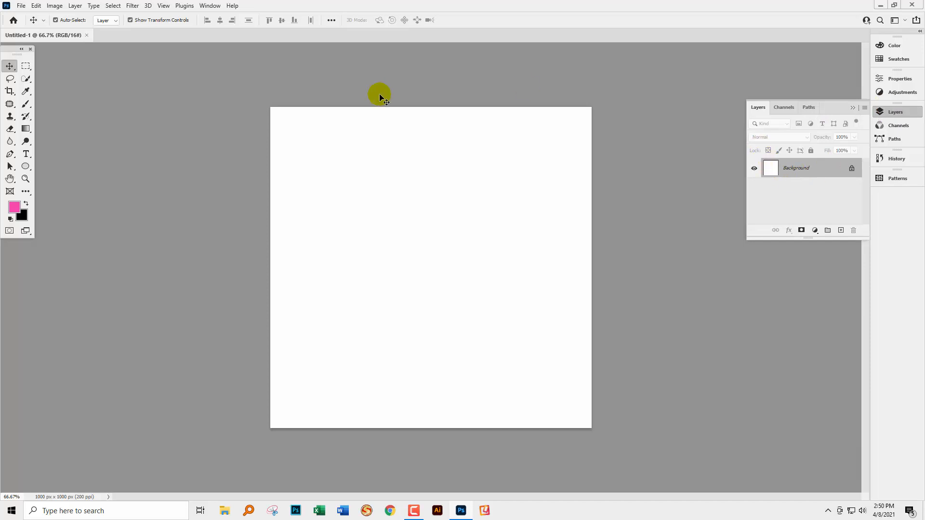
mouse_move(822, 225)
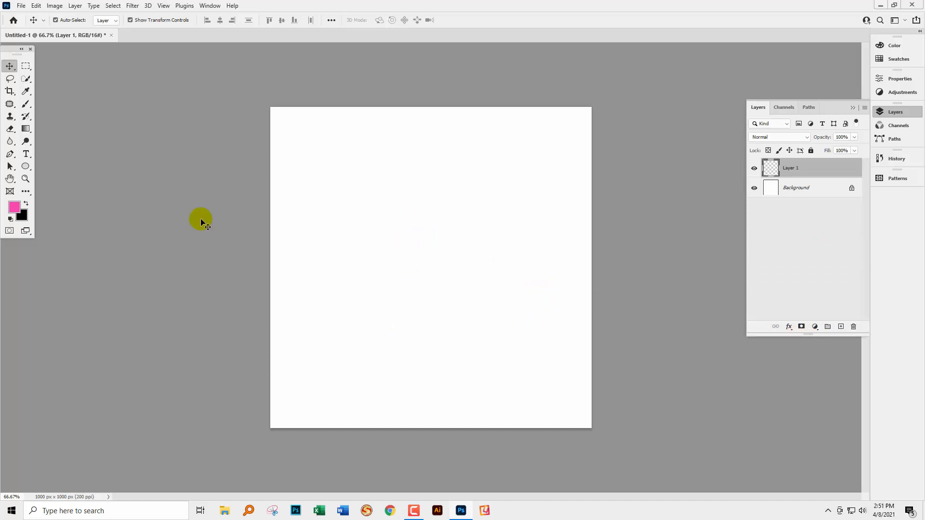
mouse_move(14, 168)
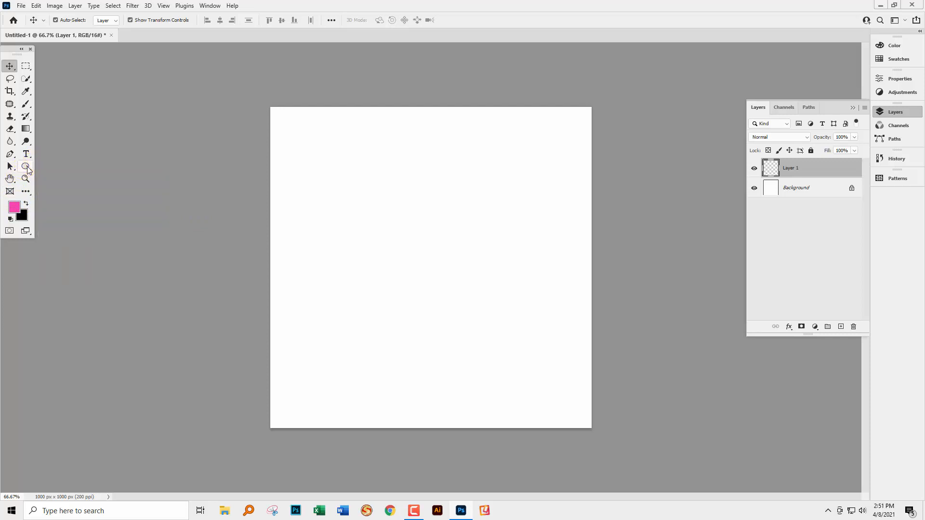
Draw a pink circle with the Ellipse tool and centre it on the canvas.
left_click(25, 165)
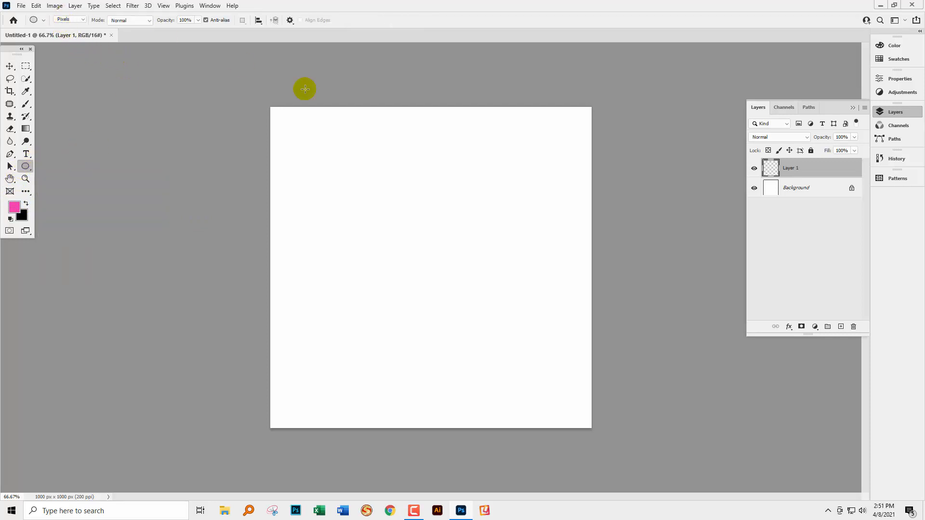
mouse_move(372, 210)
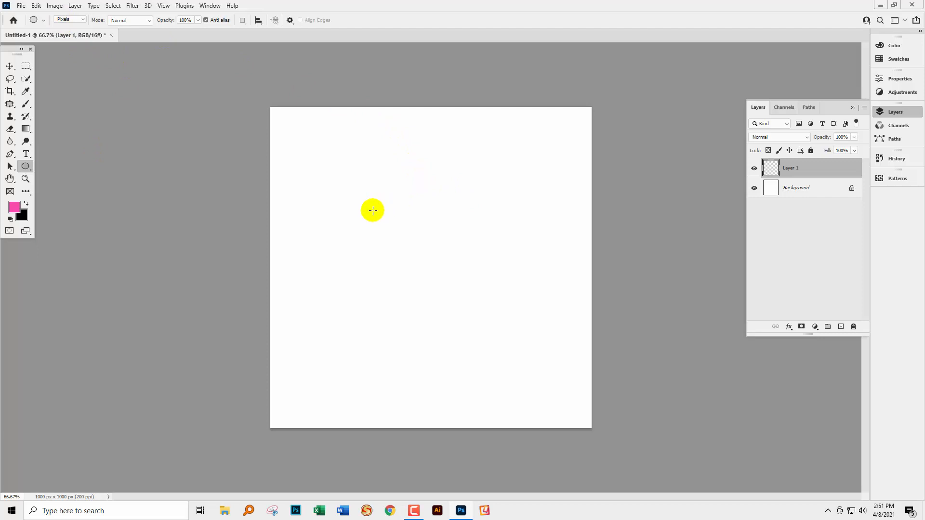
left_click_drag(373, 211, 511, 337)
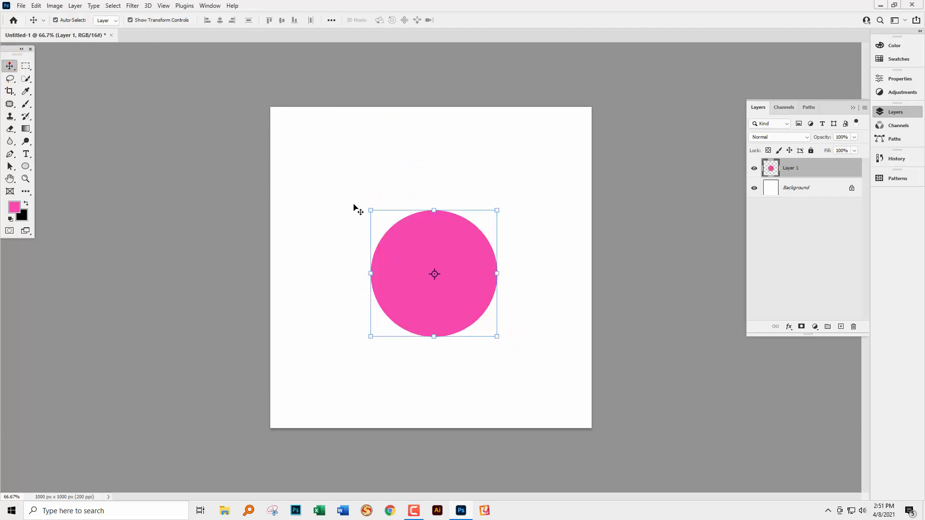
left_click_drag(435, 274, 412, 266)
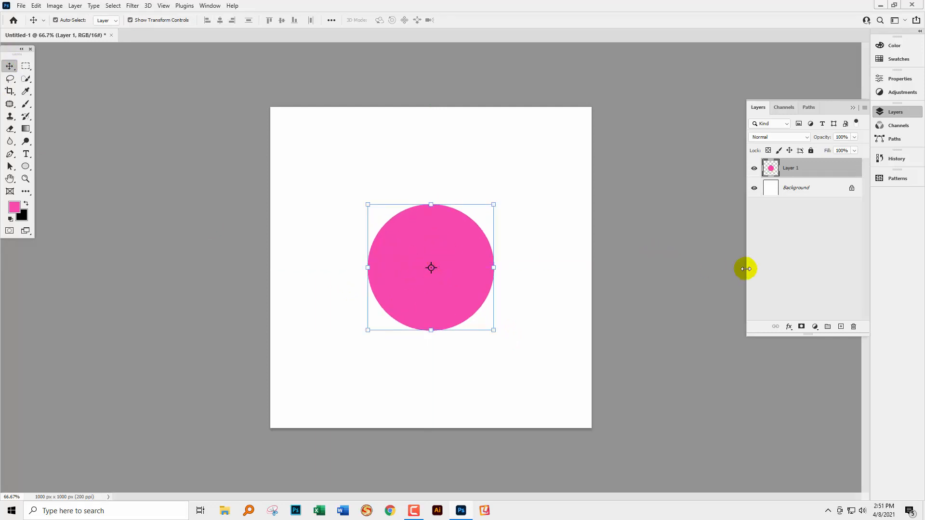
On a new layer, draw a black circle and move it to the top-left corner.
left_click(840, 327)
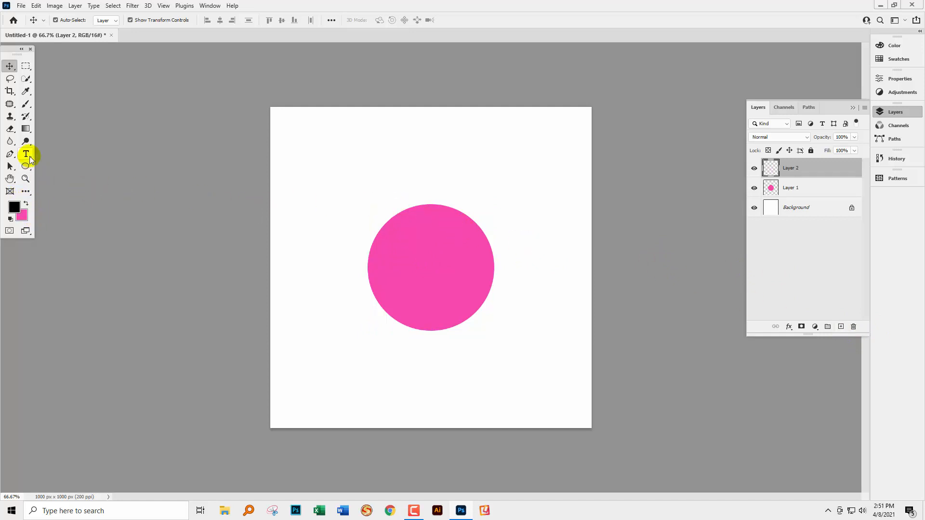
left_click(26, 166)
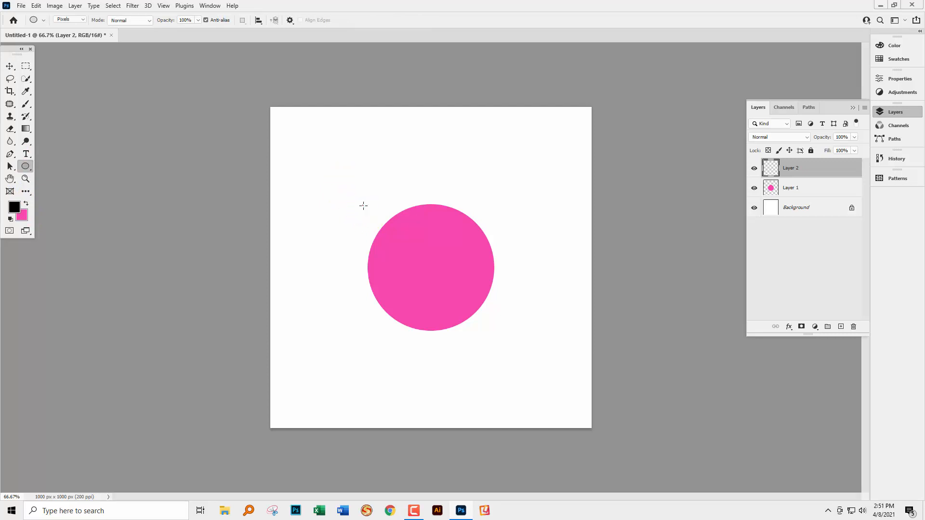
left_click_drag(363, 205, 485, 354)
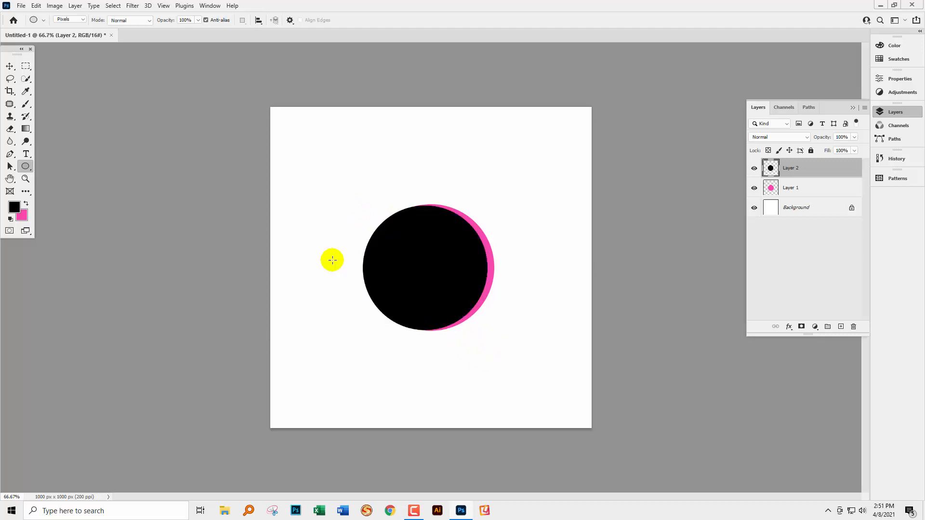
left_click(10, 66)
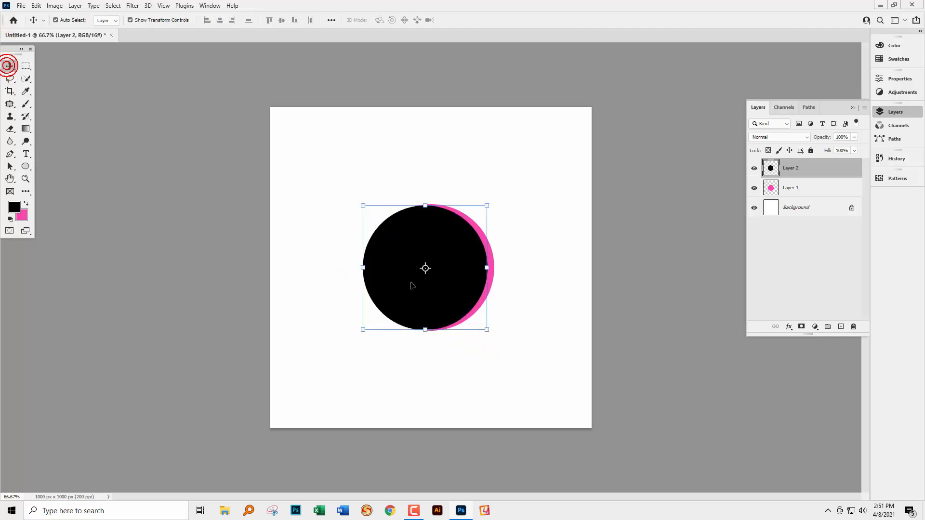
left_click_drag(425, 269, 344, 174)
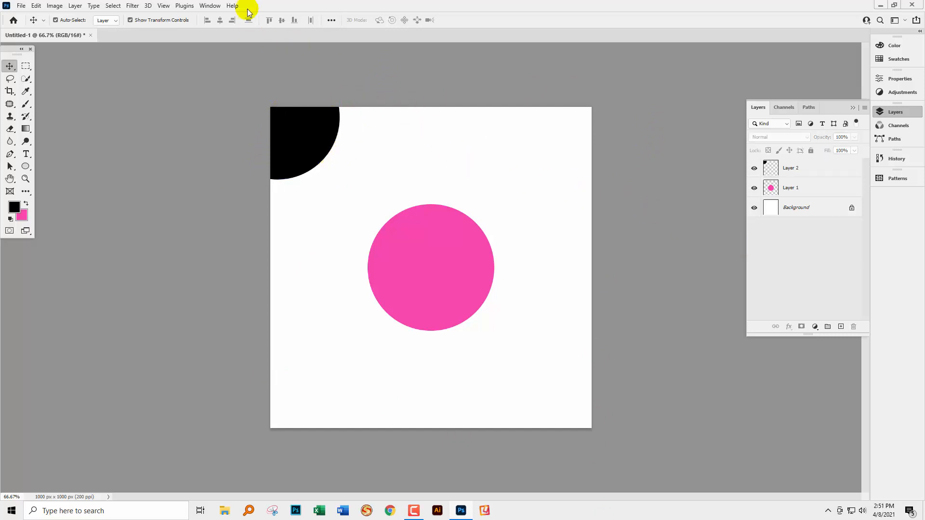
Turn on Pattern Preview, accepting the smart object warning, so the circles tile.
left_click(164, 6)
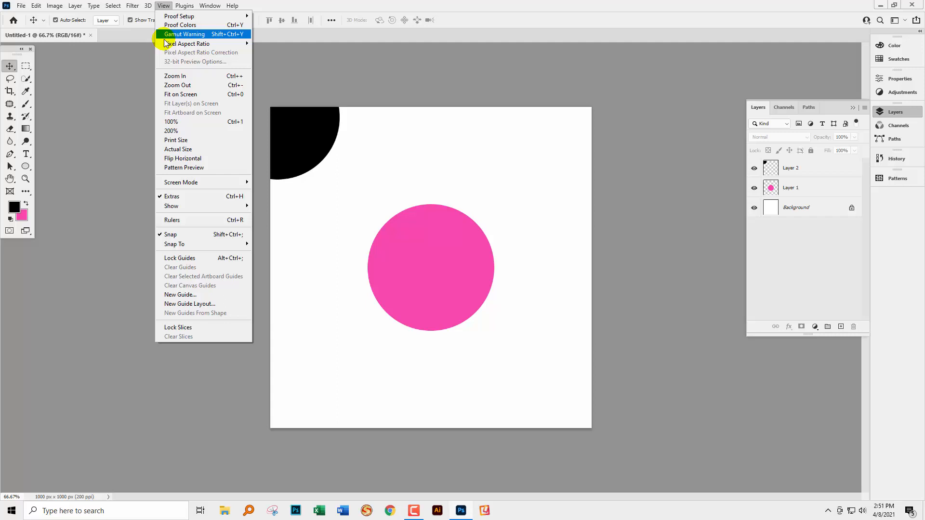
left_click(184, 168)
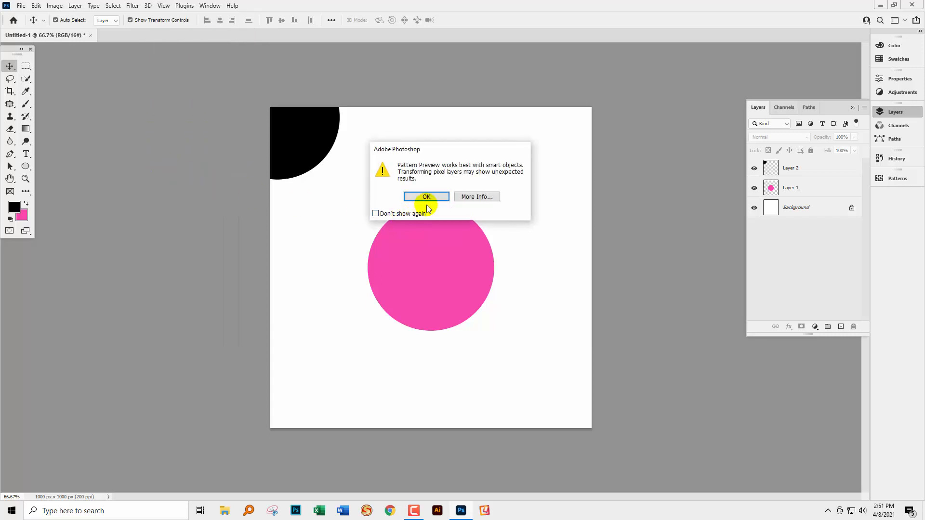
mouse_move(463, 174)
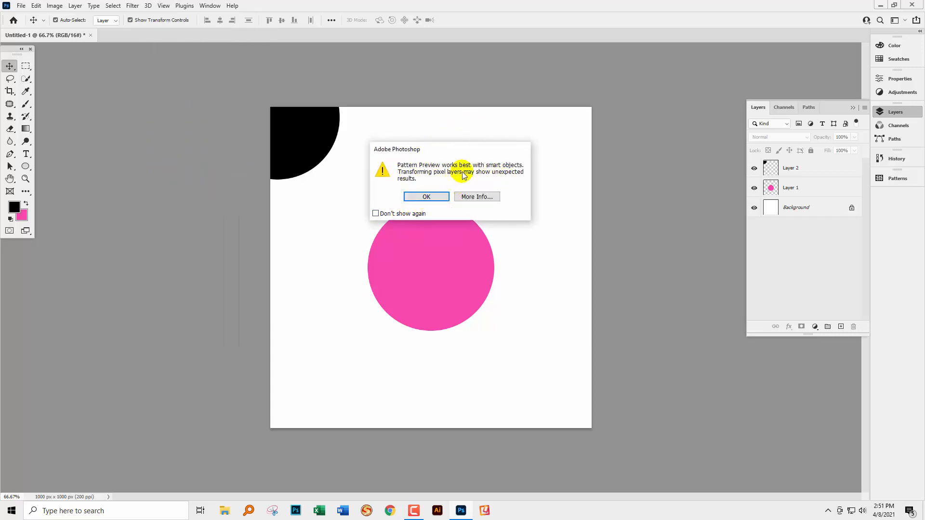
mouse_move(453, 191)
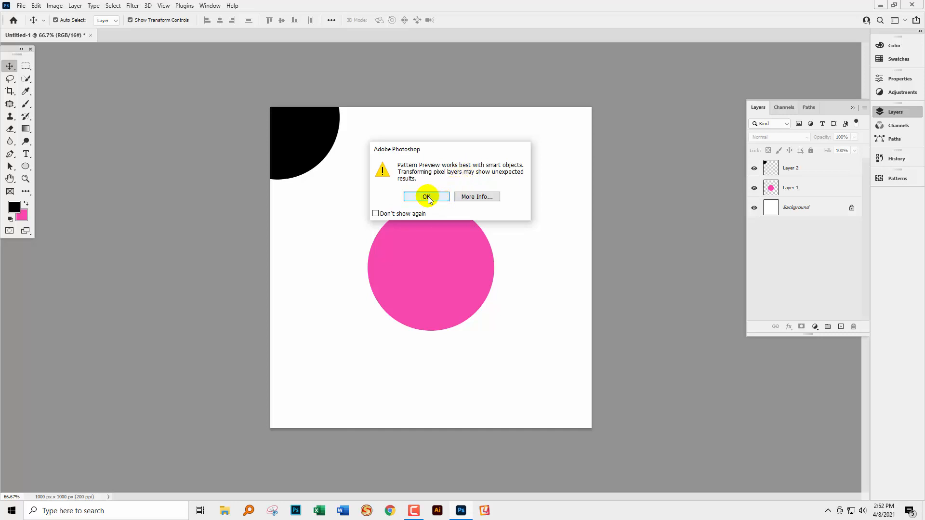
left_click(427, 197)
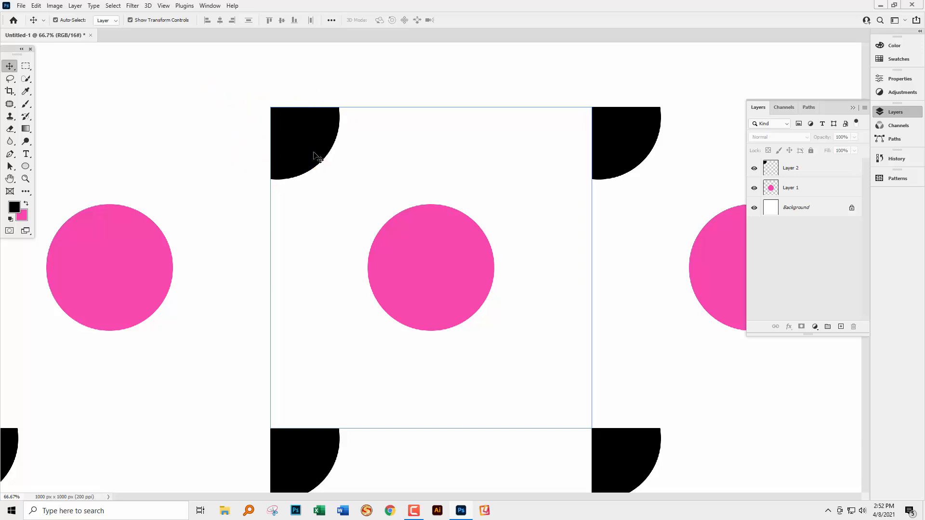
mouse_move(304, 144)
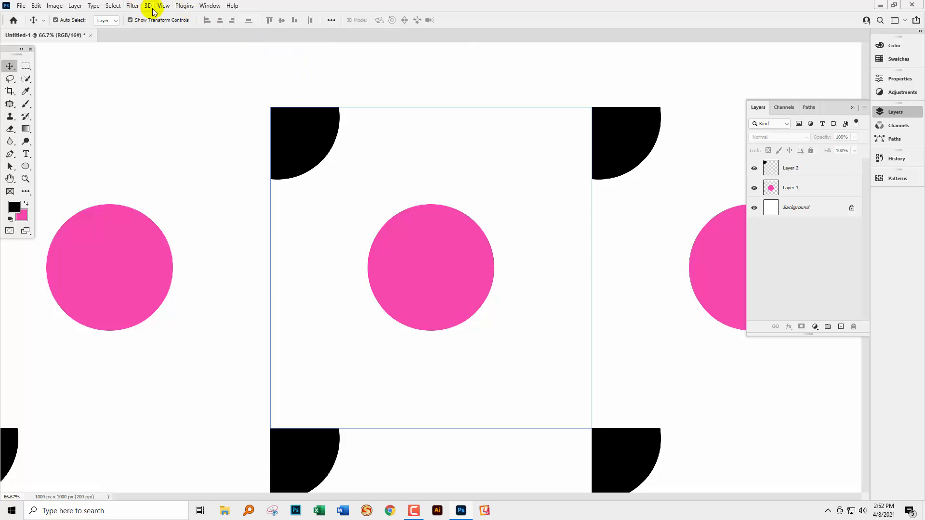
left_click(164, 6)
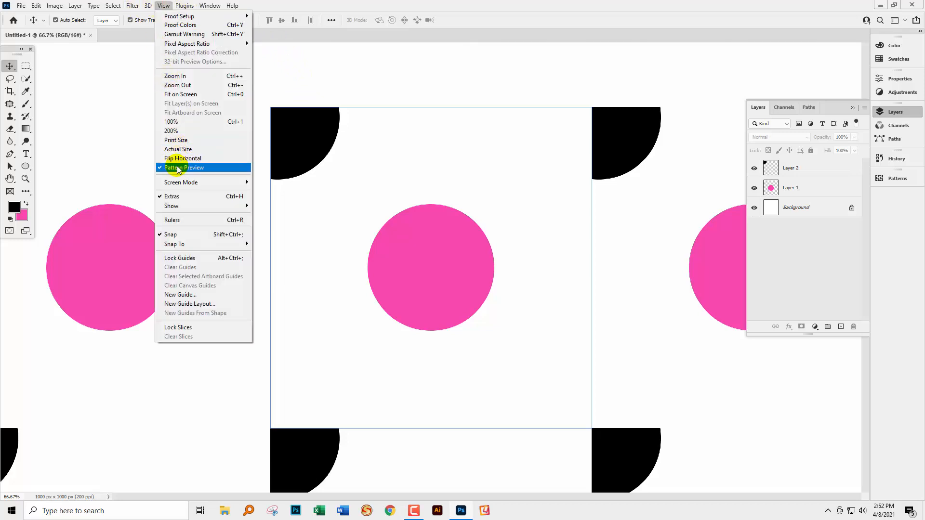
Turn off Pattern Preview, centre the black circle on the corner and convert Layer 2 to a smart object.
left_click(183, 168)
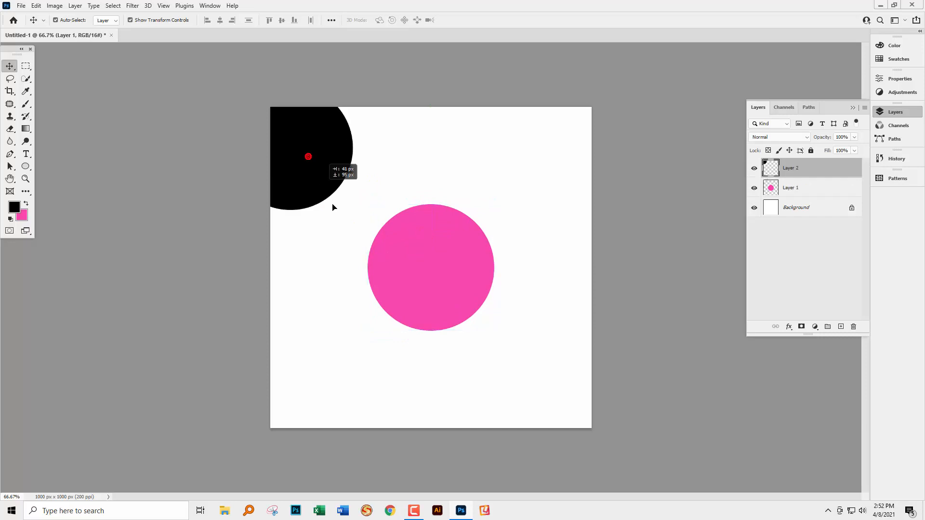
left_click_drag(309, 156, 343, 183)
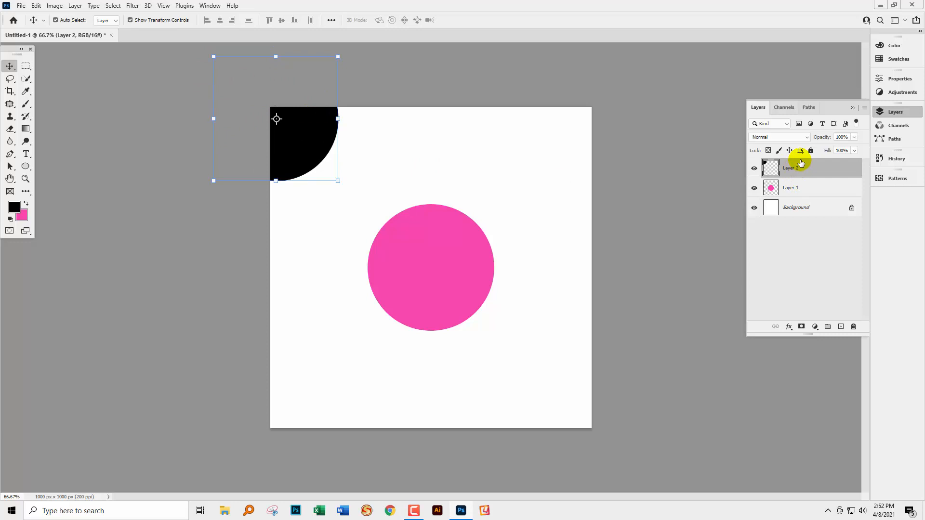
right_click(801, 164)
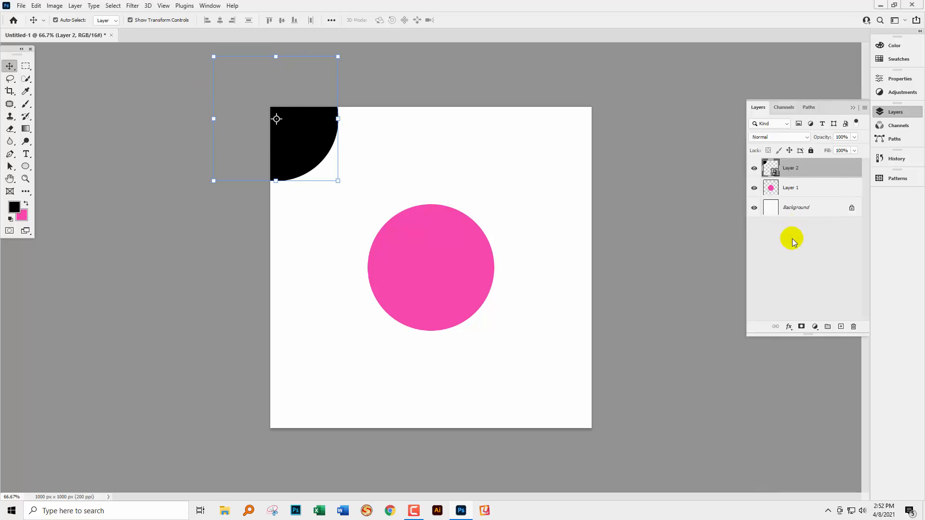
left_click(164, 6)
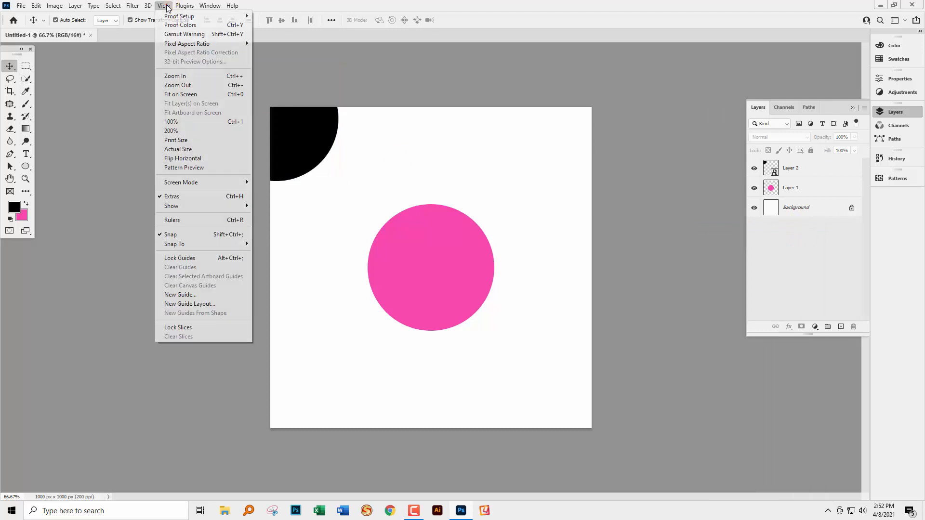
With Pattern Preview back on, drag the pink circle to the tile centre and commit the move.
left_click(183, 168)
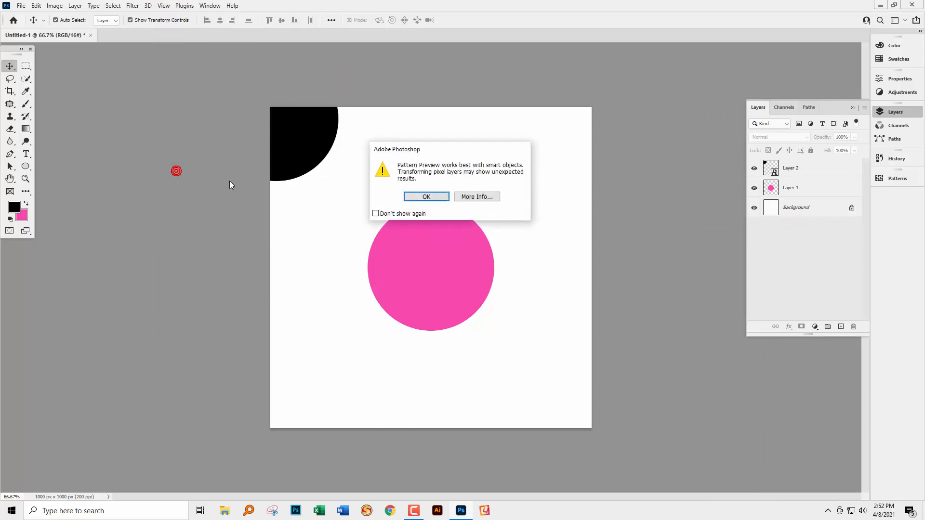
left_click(426, 197)
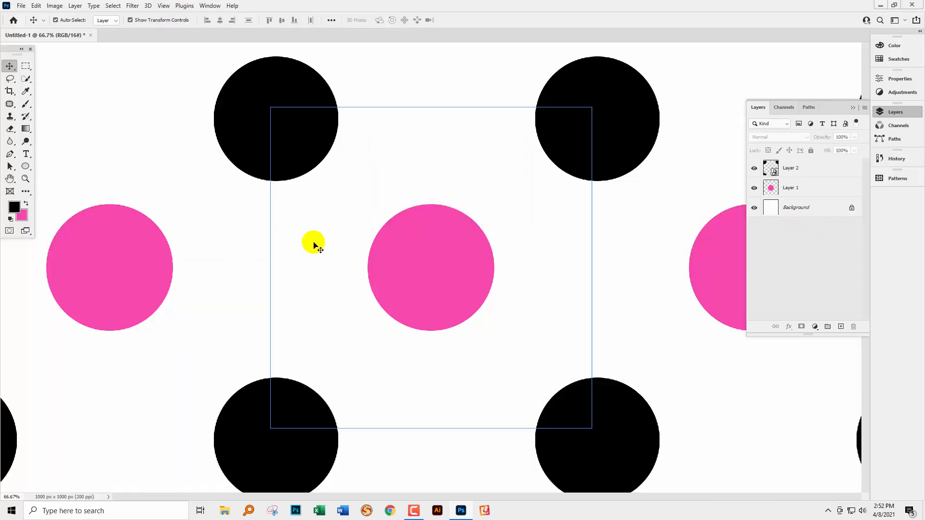
mouse_move(559, 181)
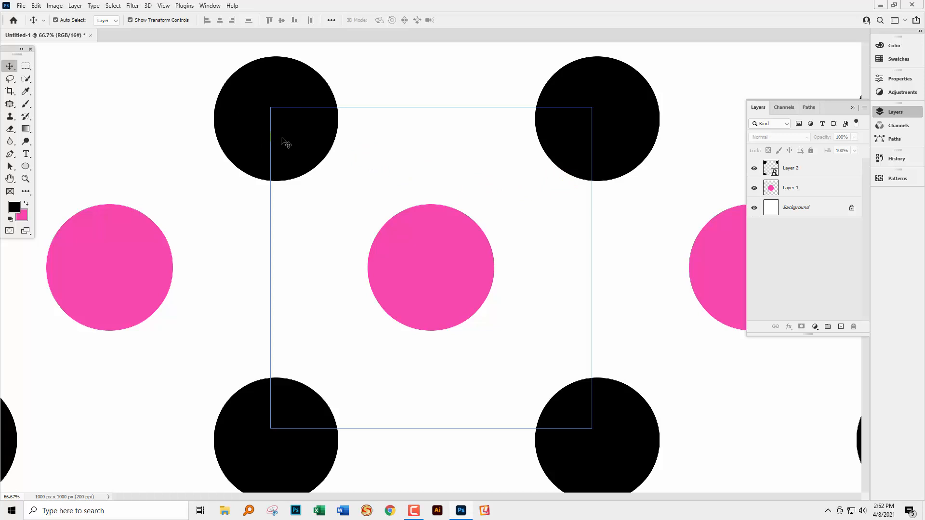
mouse_move(280, 88)
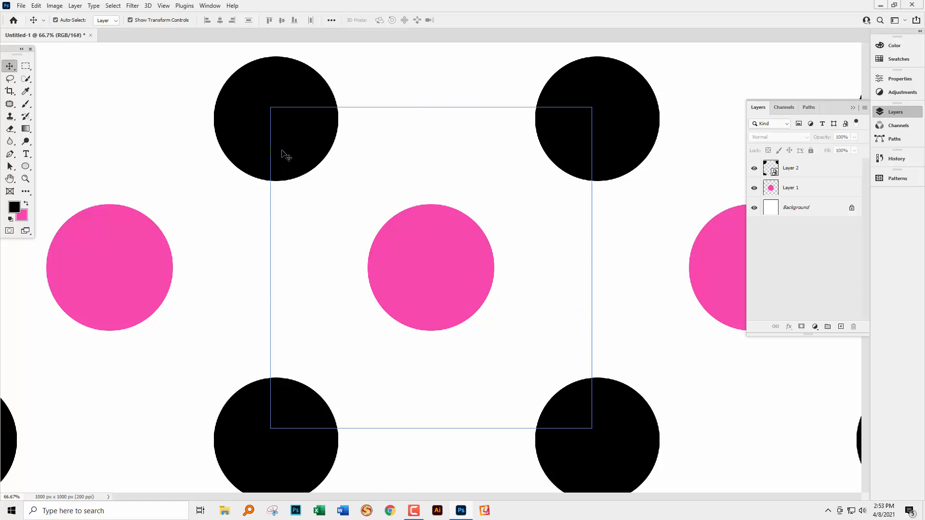
mouse_move(274, 152)
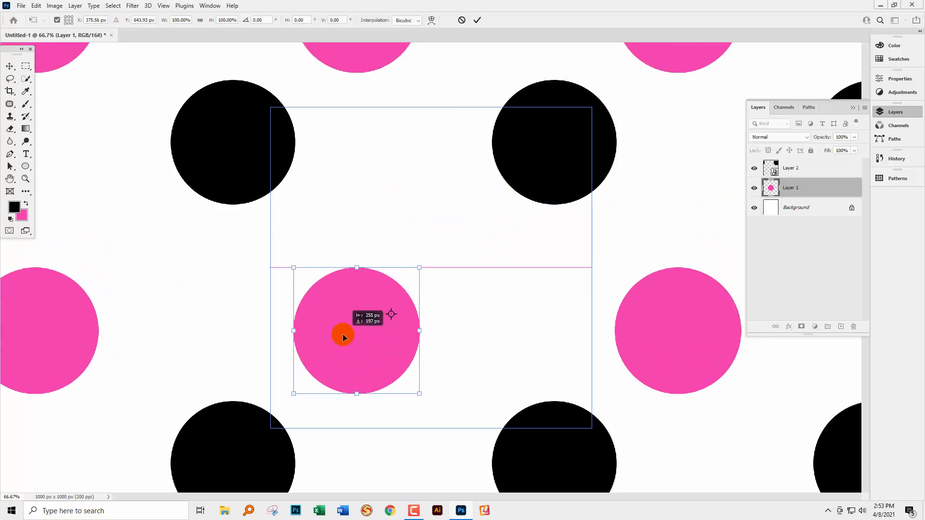
left_click_drag(344, 337, 261, 317)
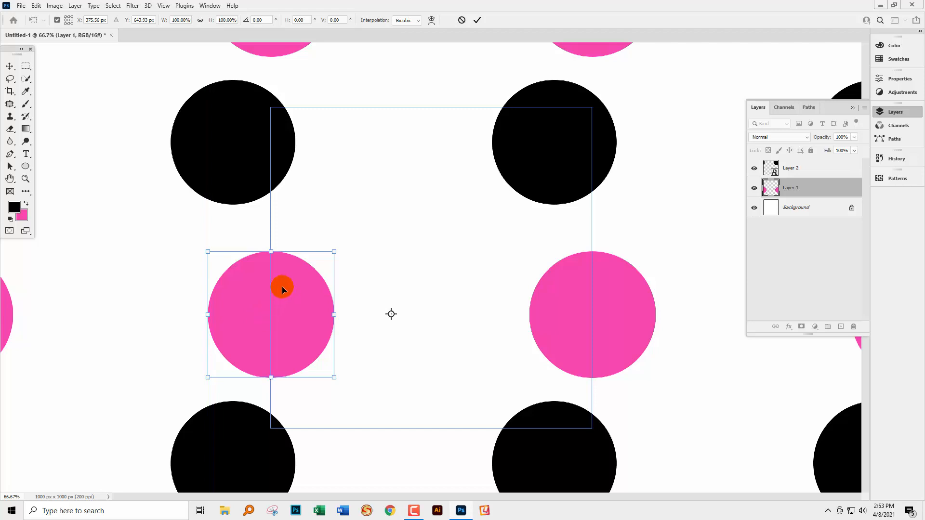
mouse_move(416, 250)
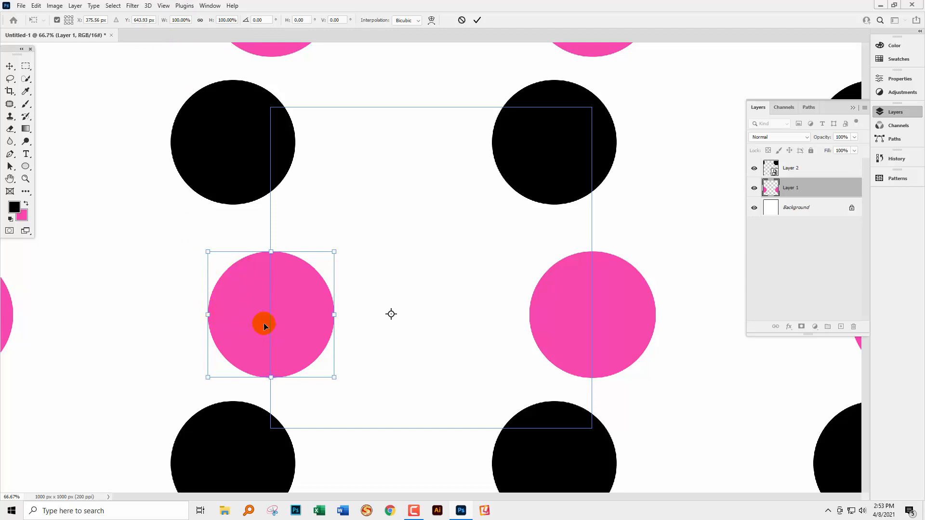
left_click_drag(264, 327, 424, 288)
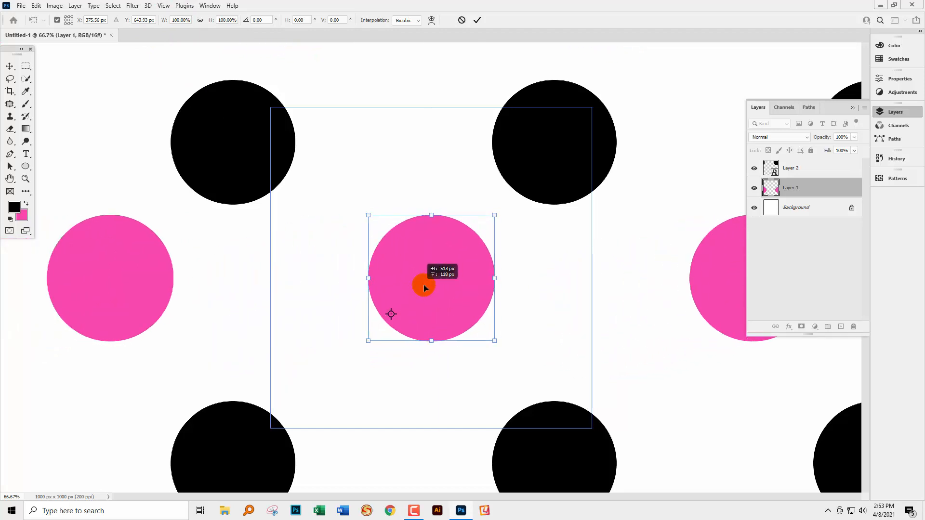
left_click_drag(423, 287, 421, 103)
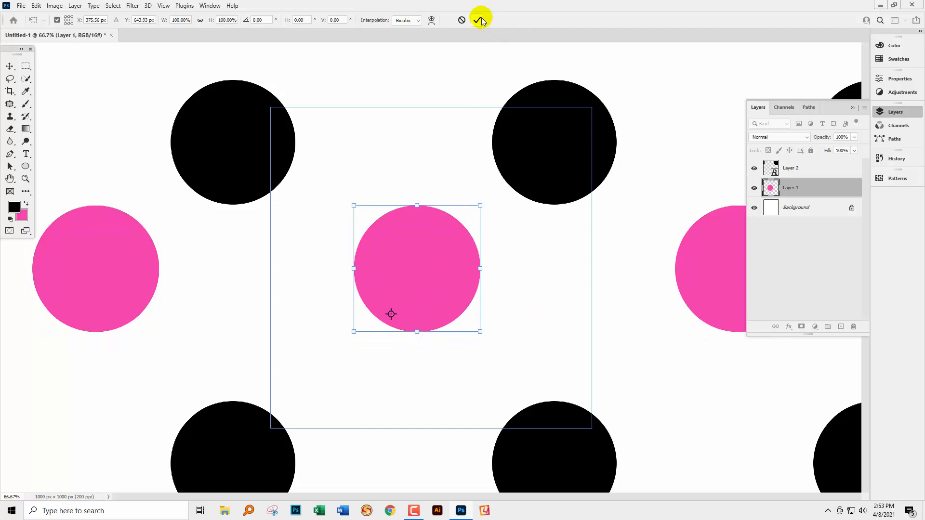
left_click(480, 19)
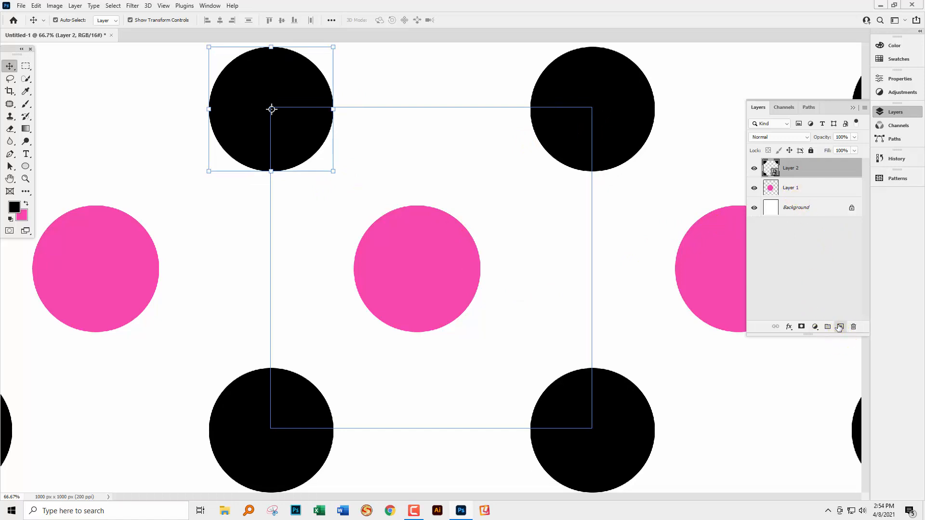
On a new layer with foreground #40ecd2, draw a teal circle on the tile's left edge.
left_click(827, 327)
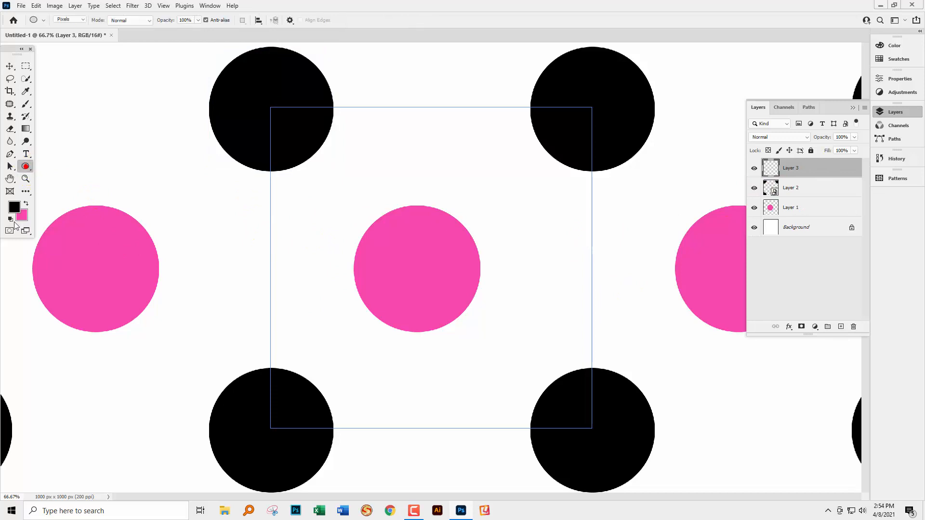
left_click(13, 206)
type("40ecd2")
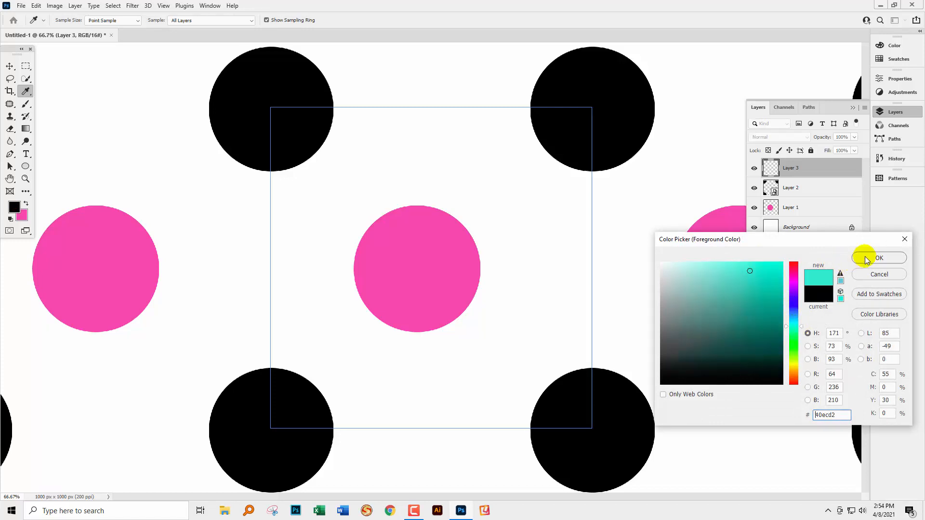
left_click(879, 258)
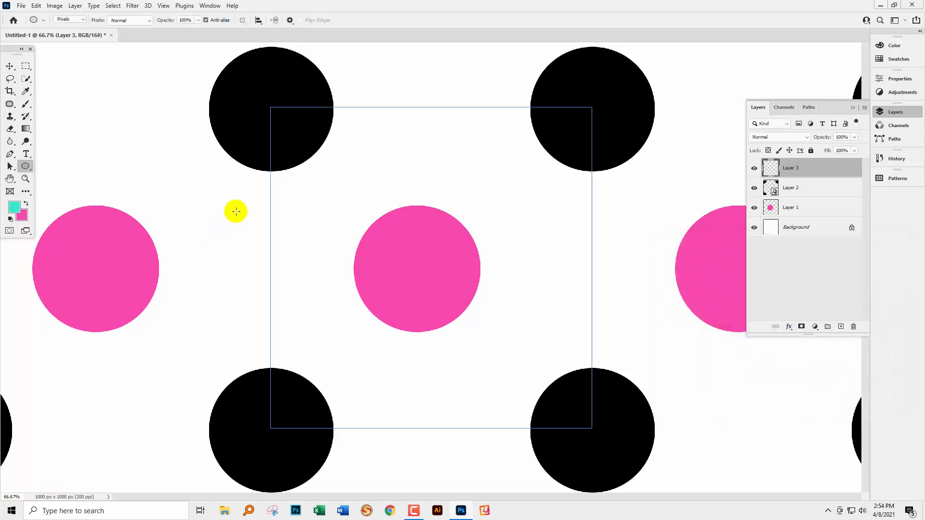
left_click_drag(236, 211, 301, 304)
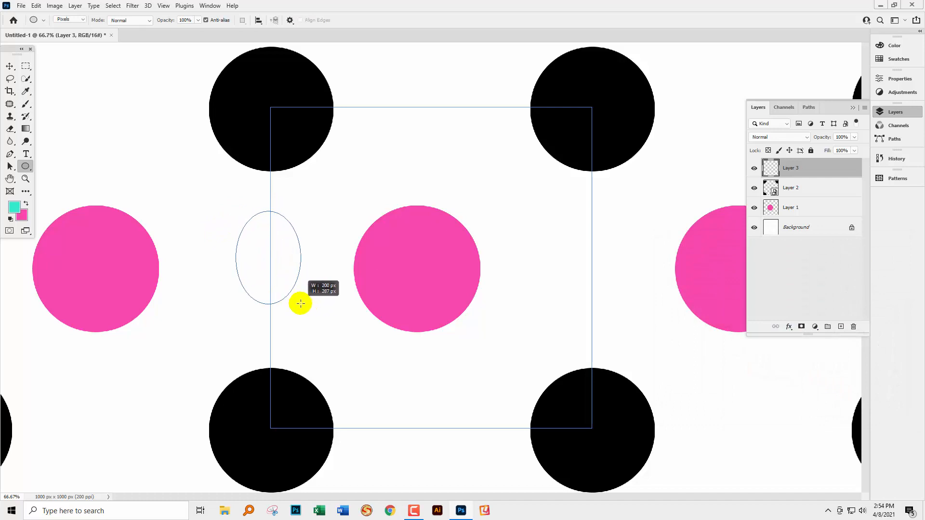
left_click_drag(300, 304, 328, 372)
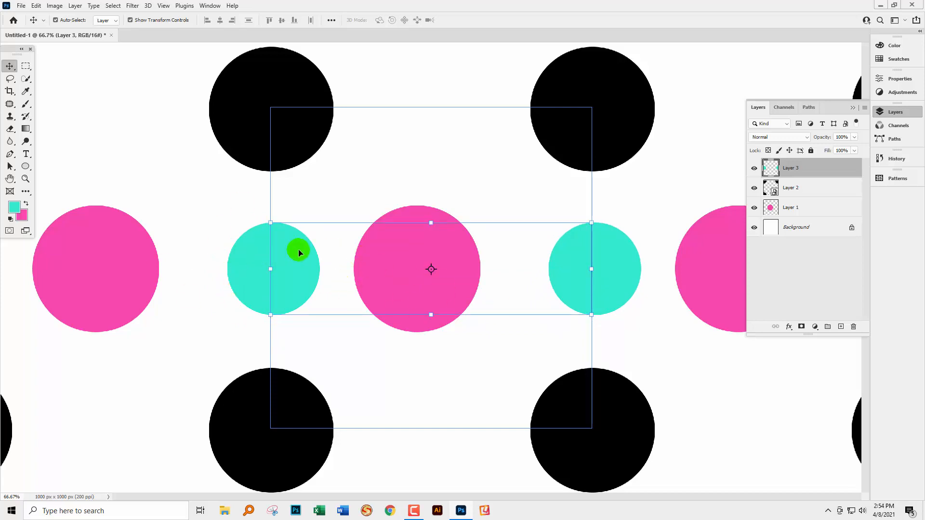
left_click_drag(298, 250, 247, 295)
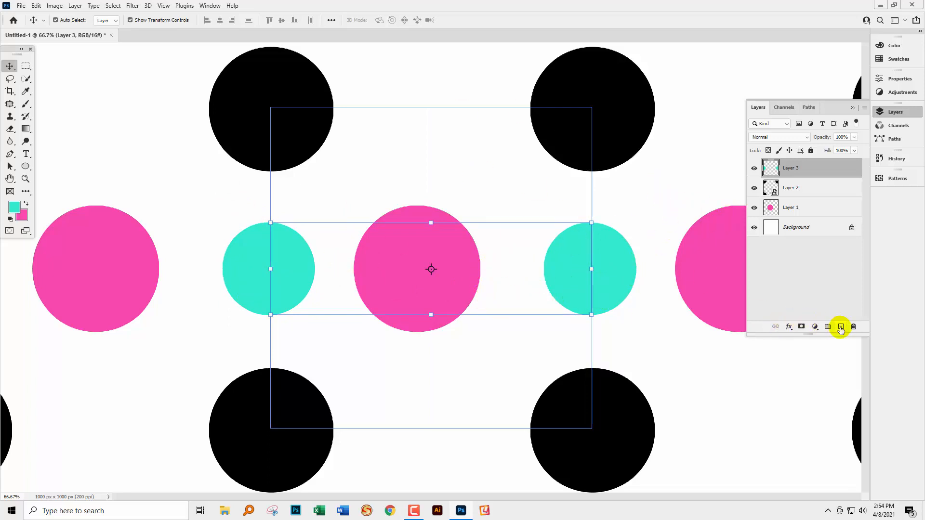
On another new layer, place a teal circle on the tile's top edge.
left_click(841, 327)
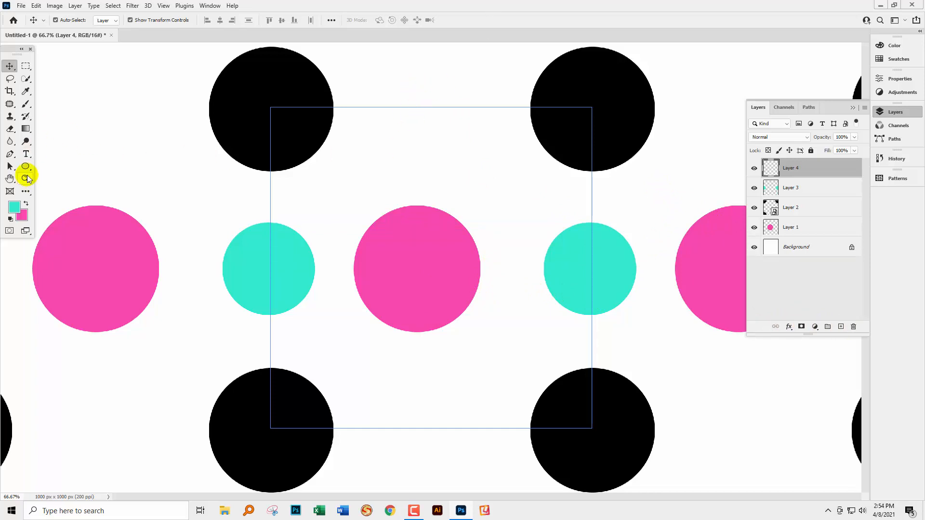
left_click(25, 166)
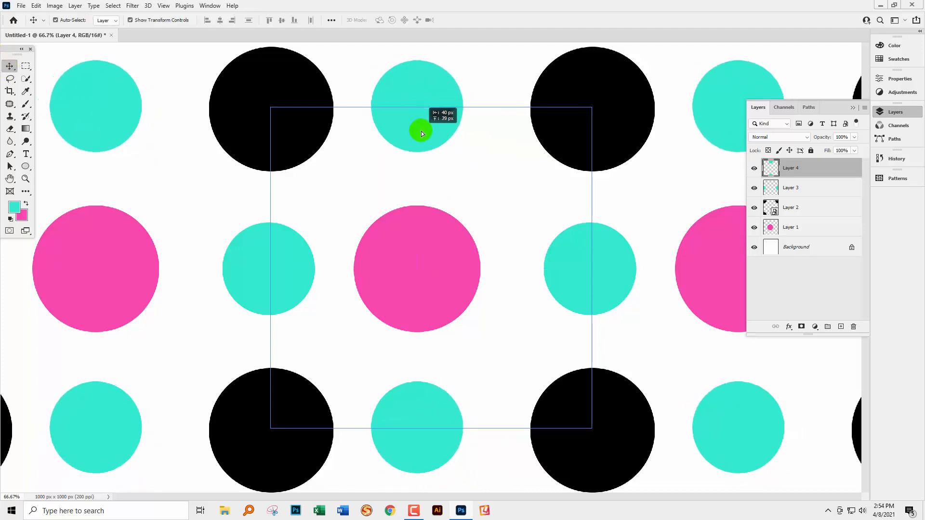
left_click(10, 179)
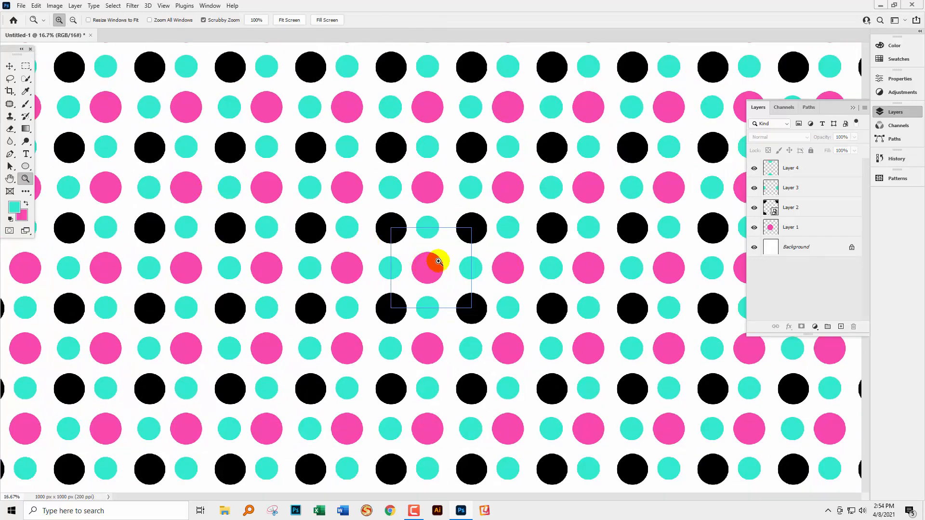
mouse_move(498, 239)
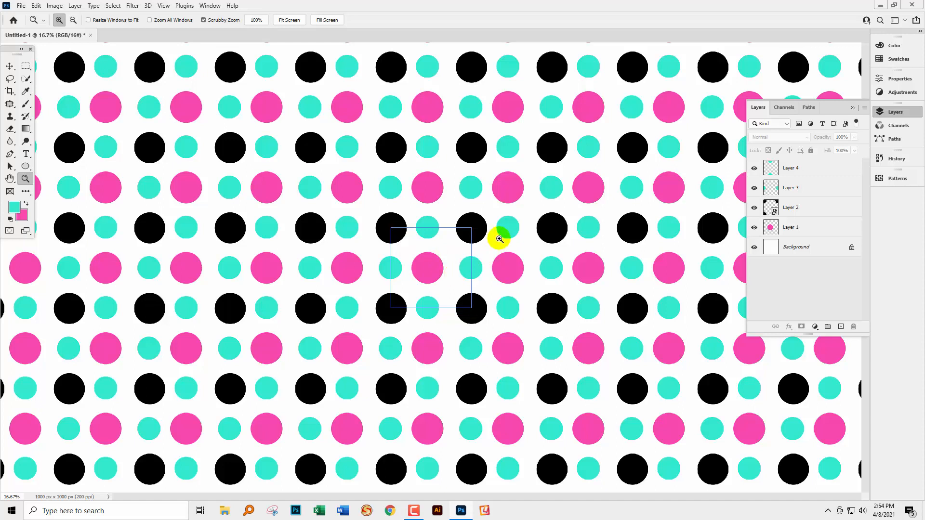
mouse_move(417, 306)
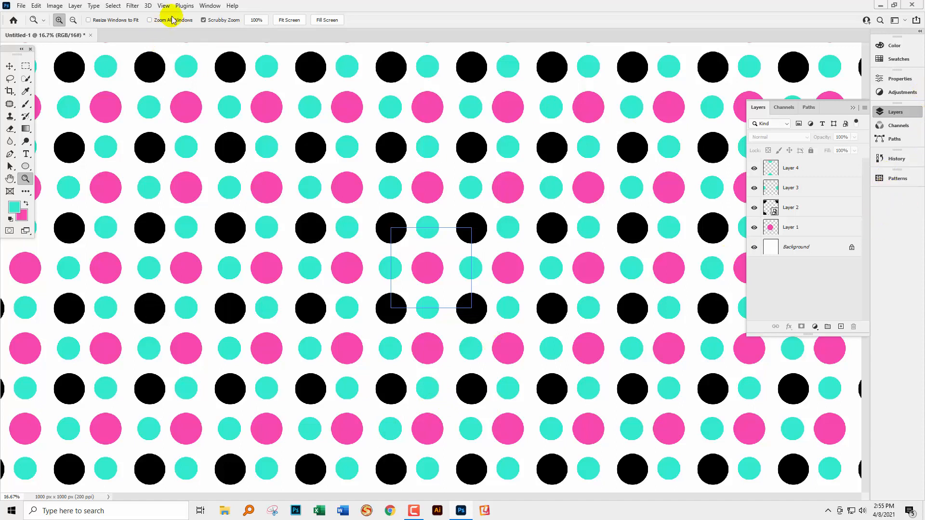
Show the Patterns panel and define the dot tile as a new pattern.
left_click(210, 5)
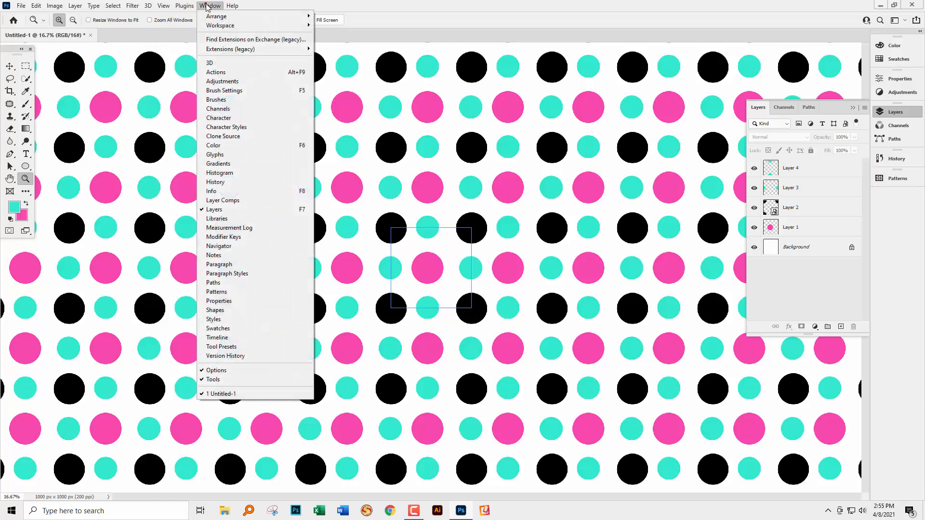
left_click(216, 291)
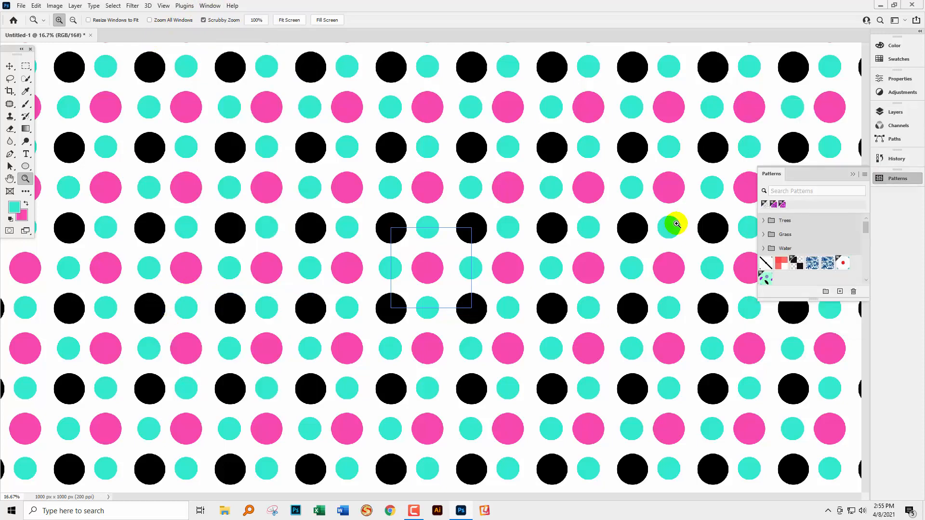
mouse_move(591, 312)
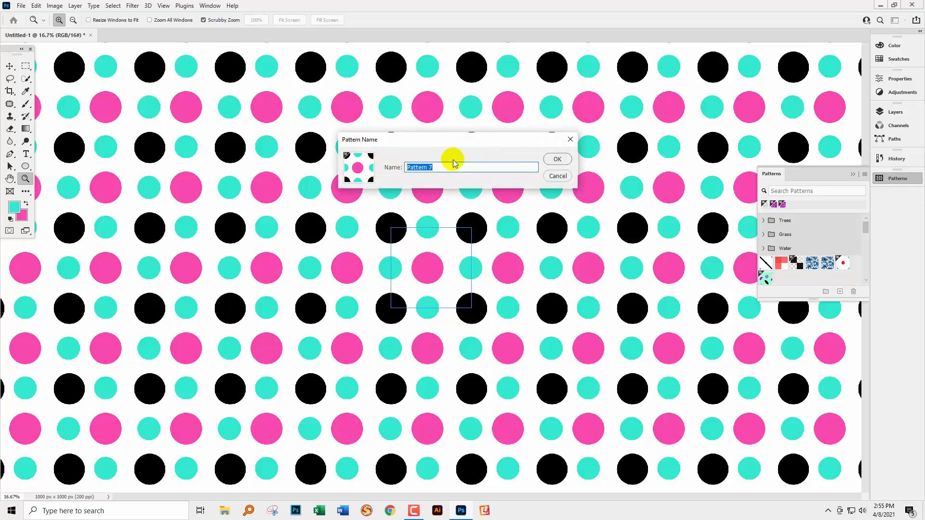
mouse_move(565, 162)
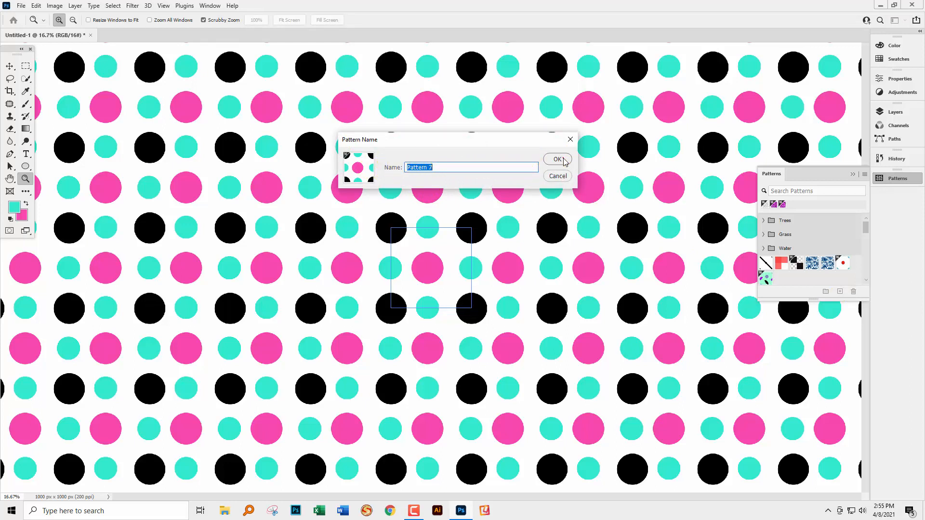
left_click(558, 159)
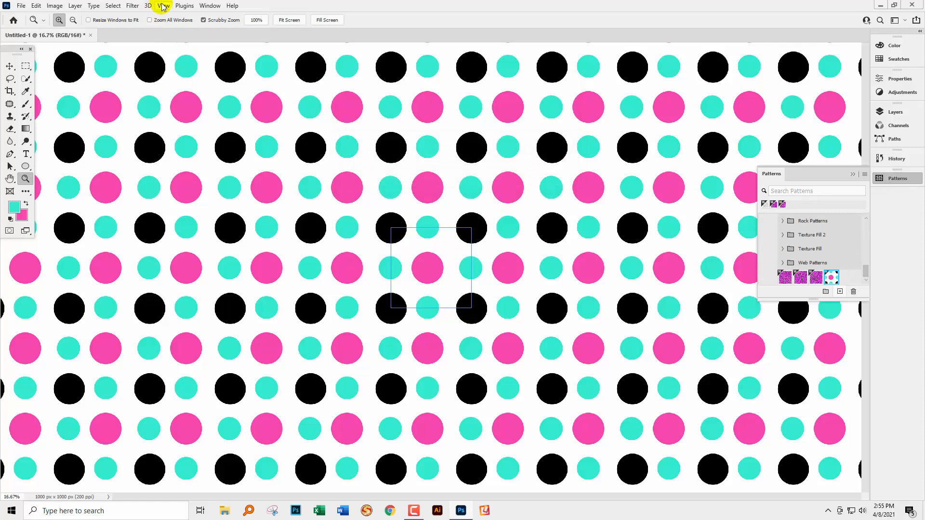
Switch off Pattern Preview so only the single dot tile shows.
left_click(164, 6)
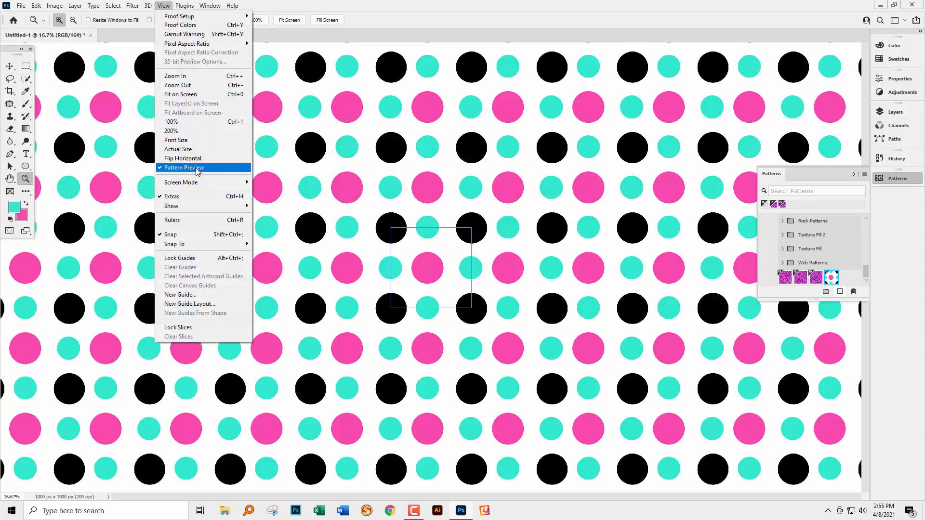
left_click(183, 168)
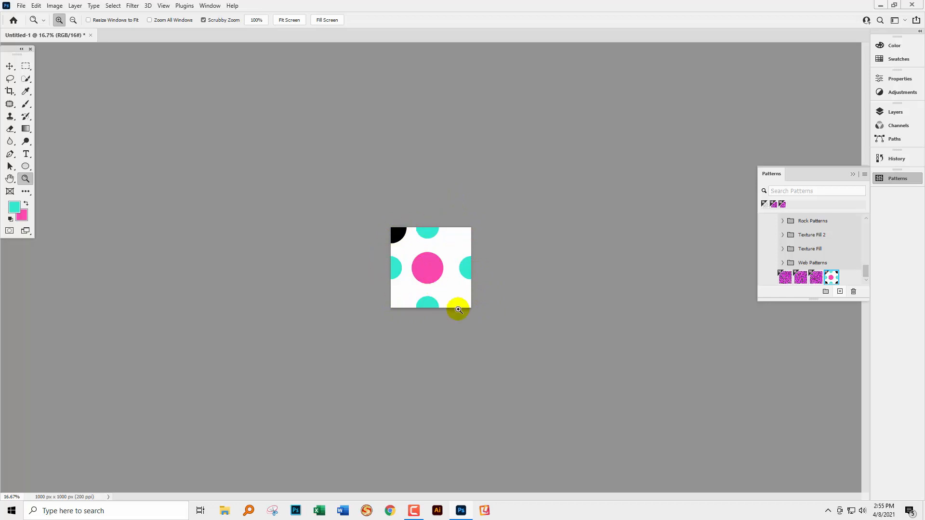
mouse_move(397, 273)
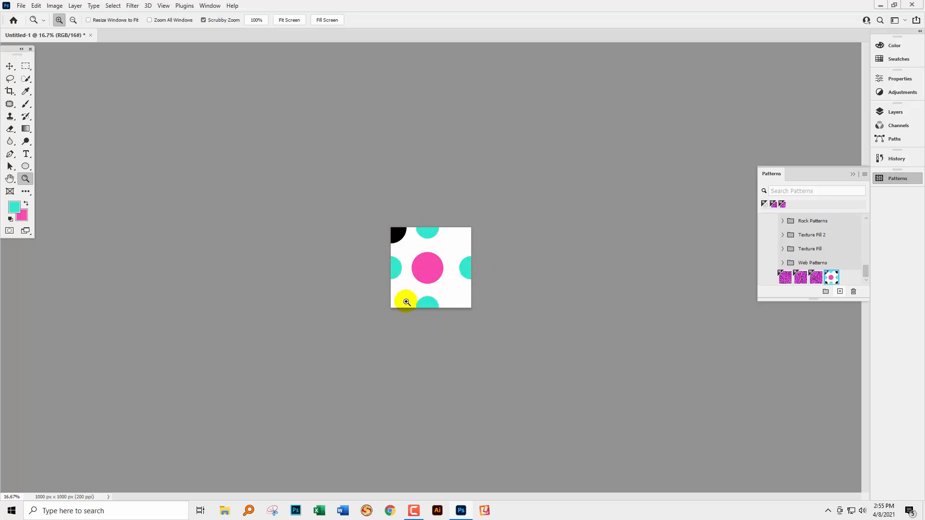
mouse_move(324, 295)
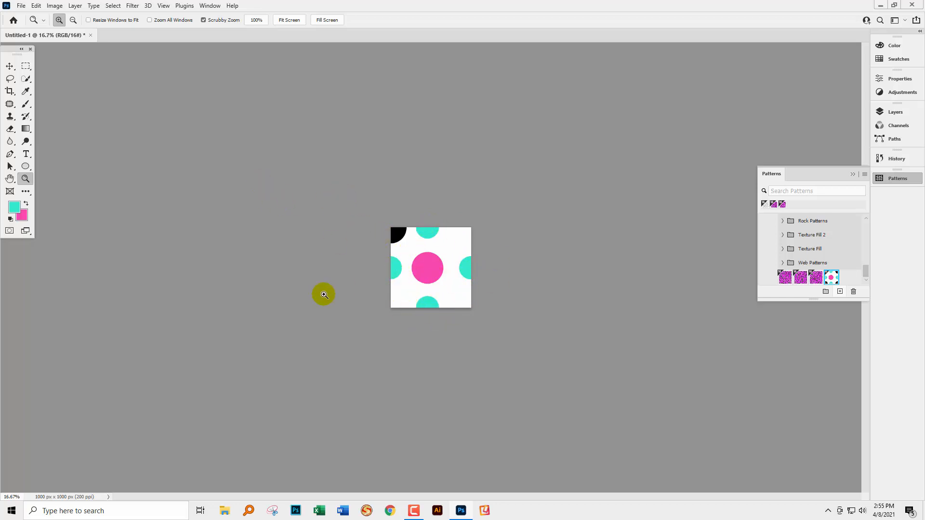
Create a new 5000 × 5000 px document.
left_click(20, 5)
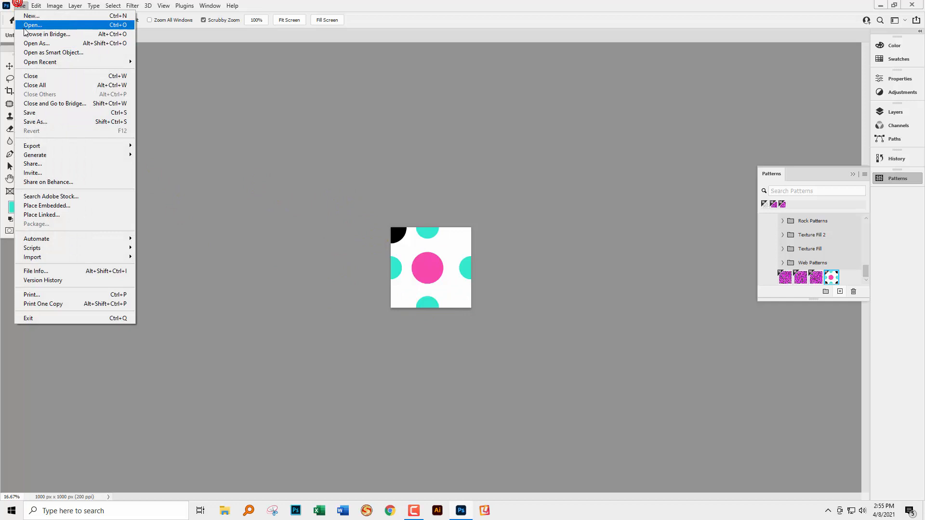
left_click(31, 16)
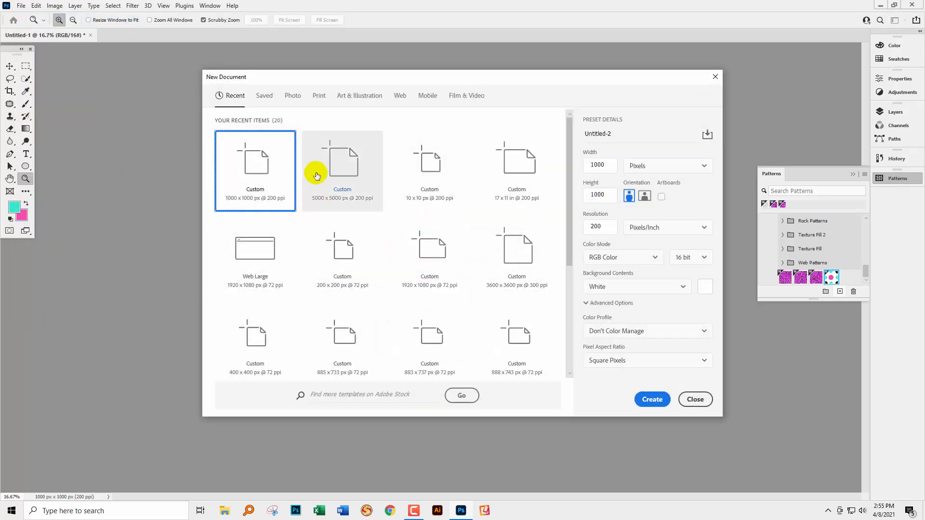
left_click(652, 399)
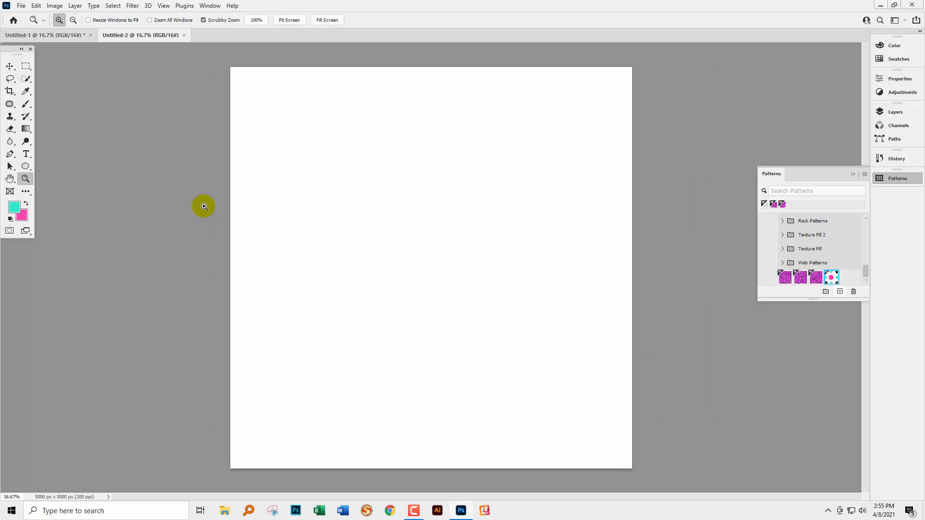
mouse_move(197, 242)
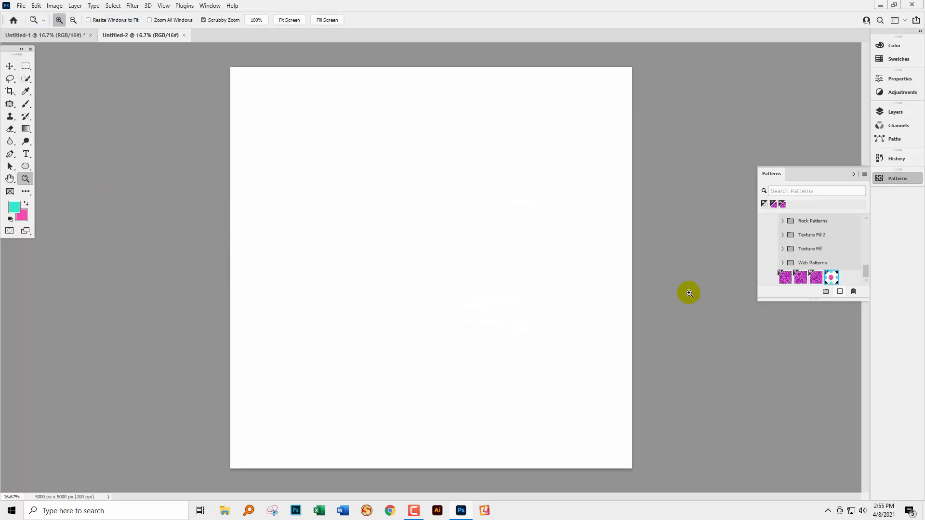
Apply the newly saved dot pattern to the blank canvas as a Pattern Fill layer.
left_click(831, 278)
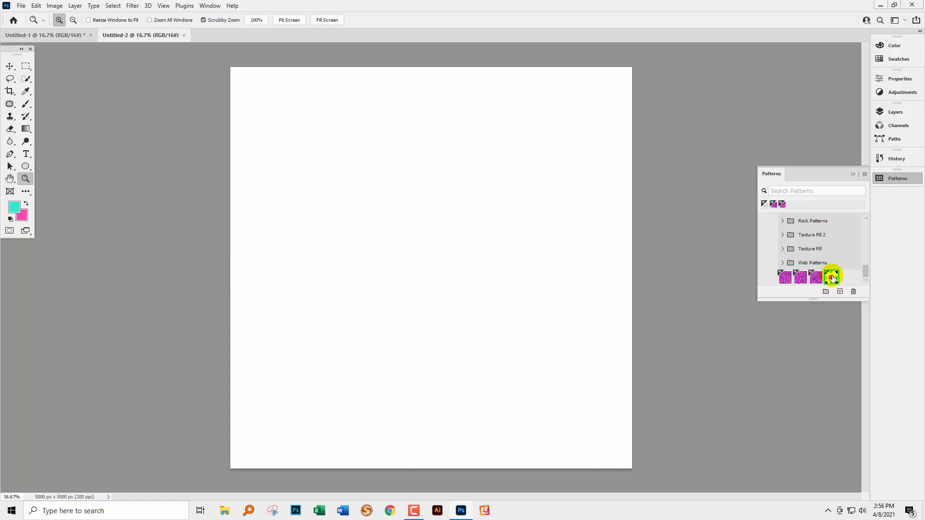
left_click(832, 278)
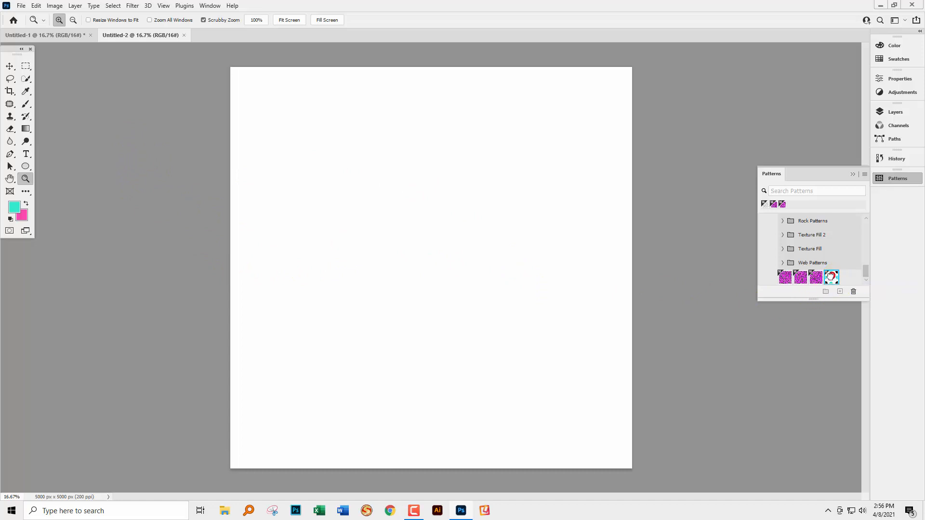
left_click(831, 278)
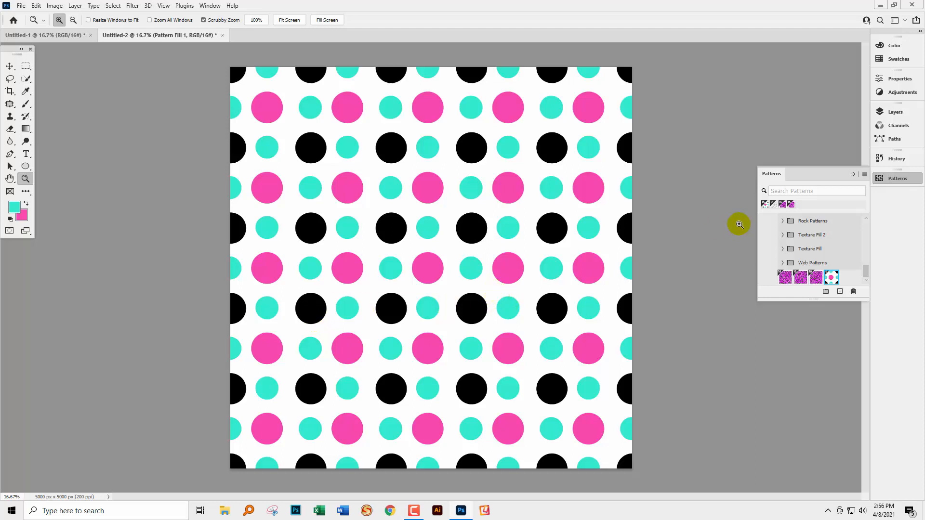
mouse_move(330, 141)
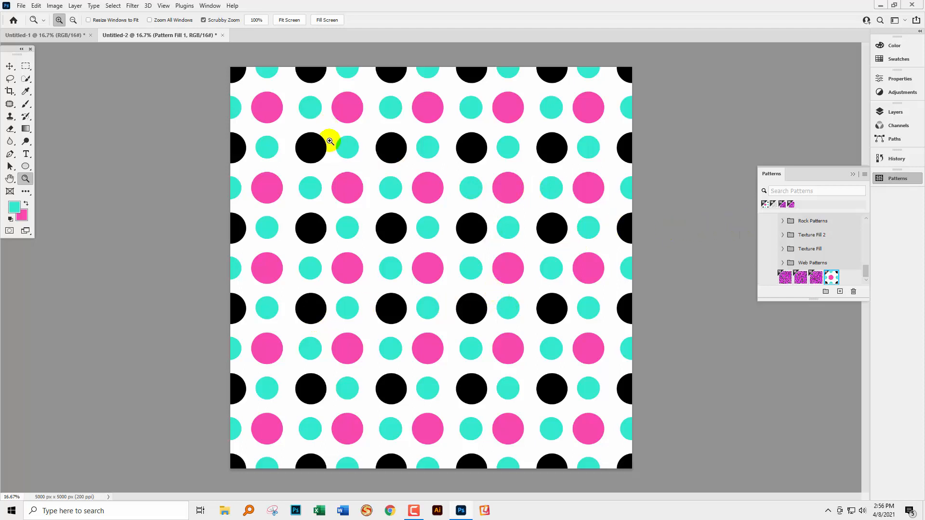
left_click(36, 6)
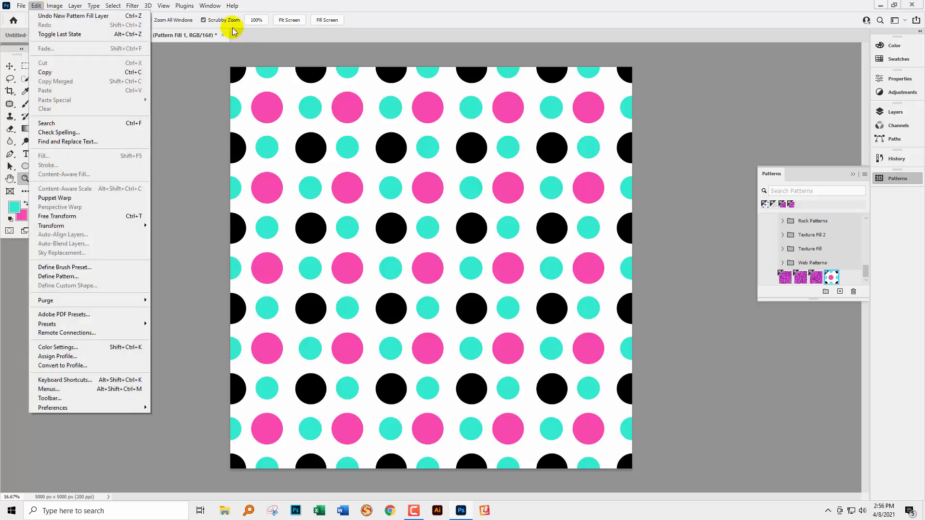
left_click(75, 6)
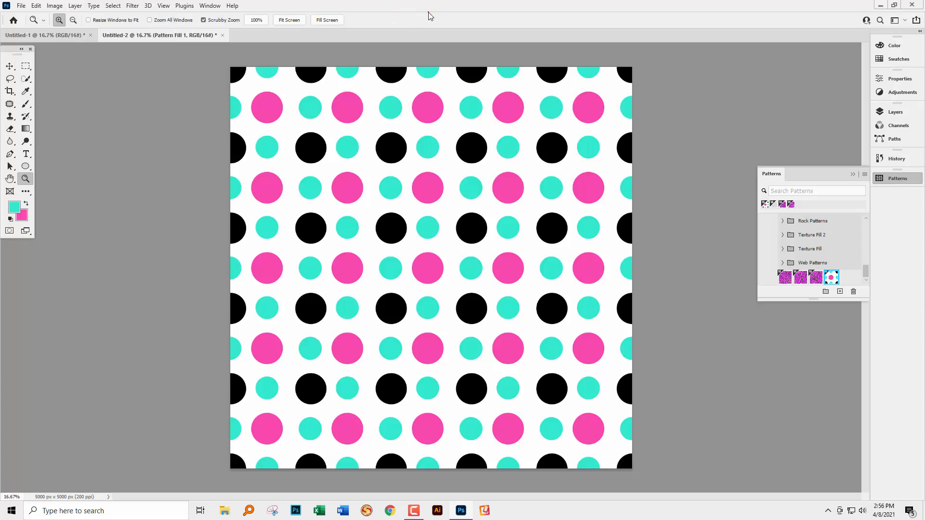
mouse_move(734, 171)
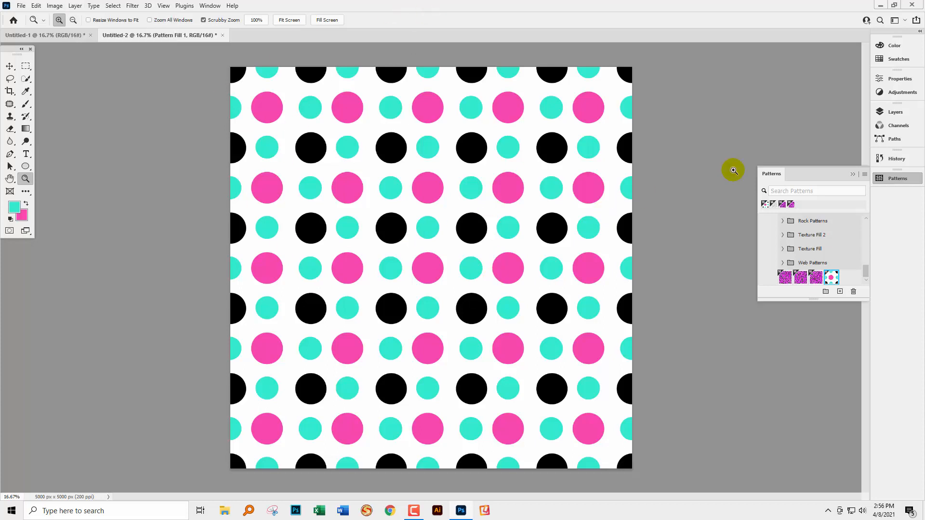
mouse_move(292, 168)
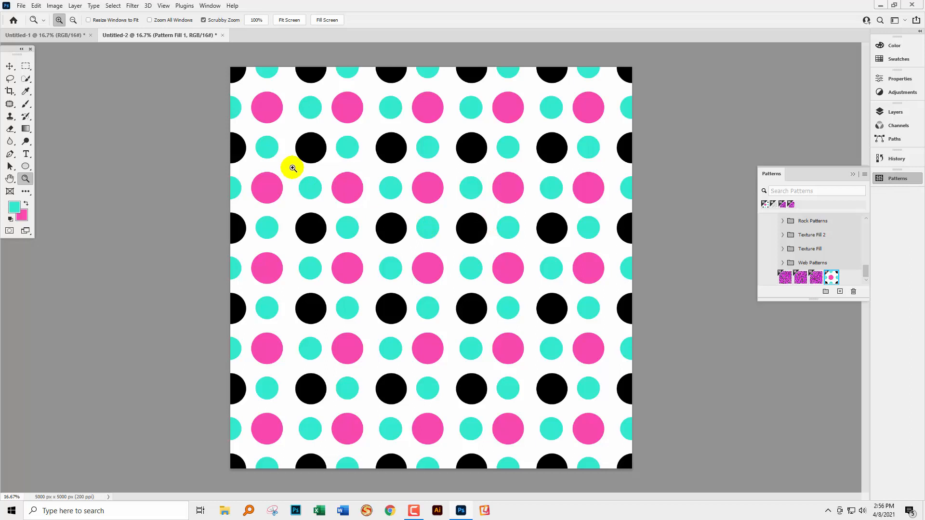
Set the Pattern Fill 1 layer's scale to 56% for smaller, denser dots.
left_click(895, 112)
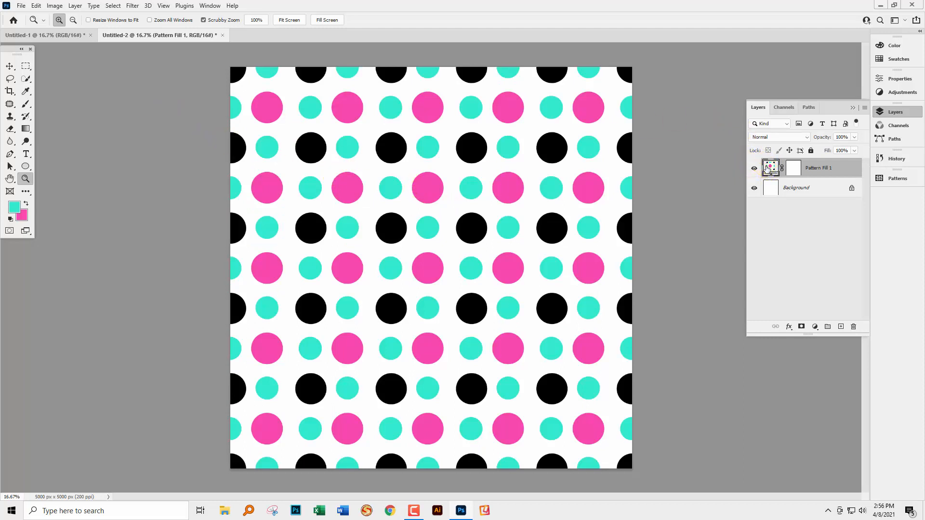
double_click(771, 168)
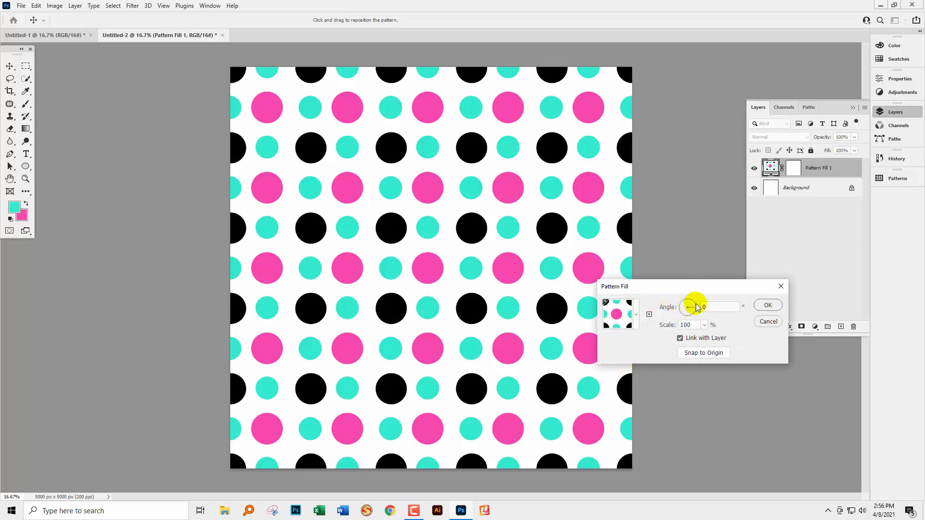
mouse_move(705, 330)
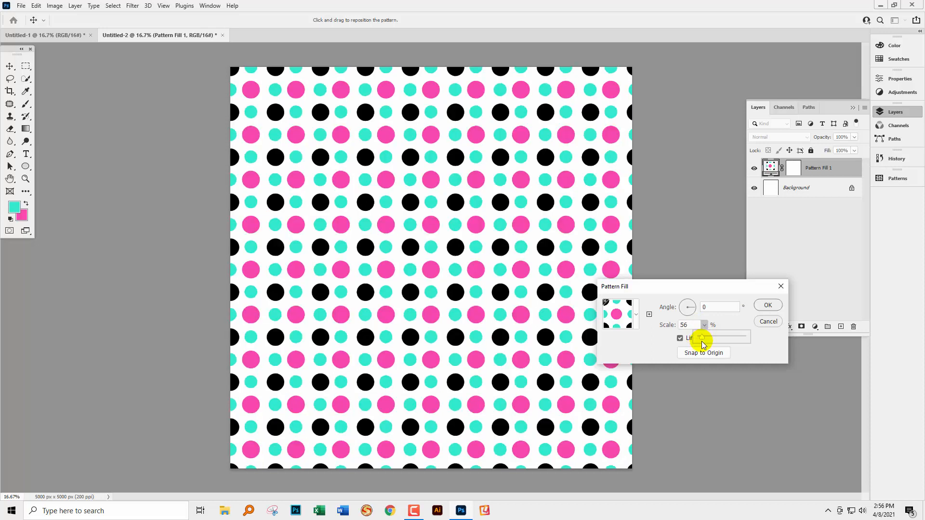
left_click(768, 305)
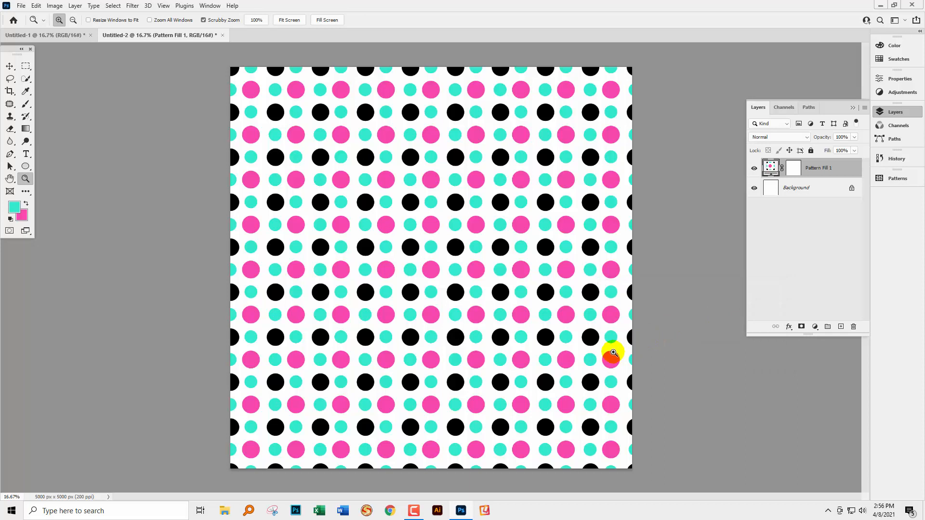
mouse_move(481, 256)
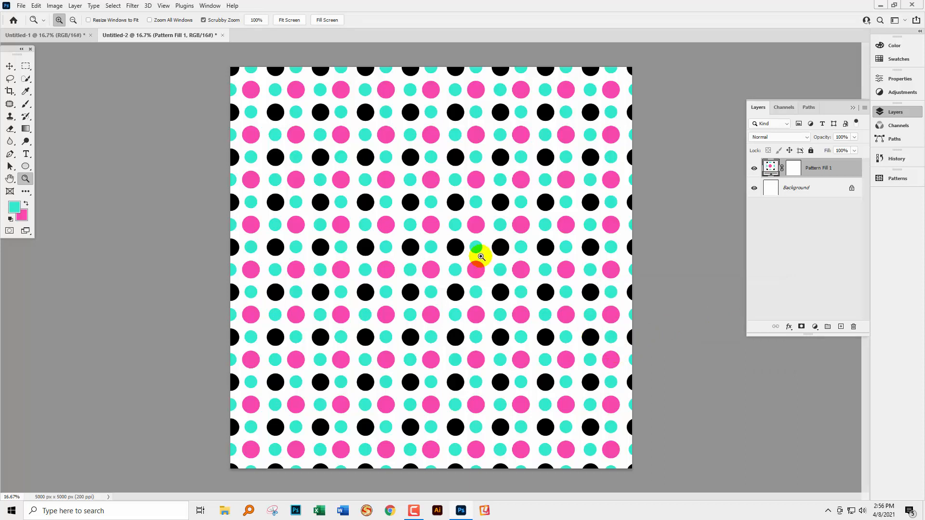
mouse_move(354, 212)
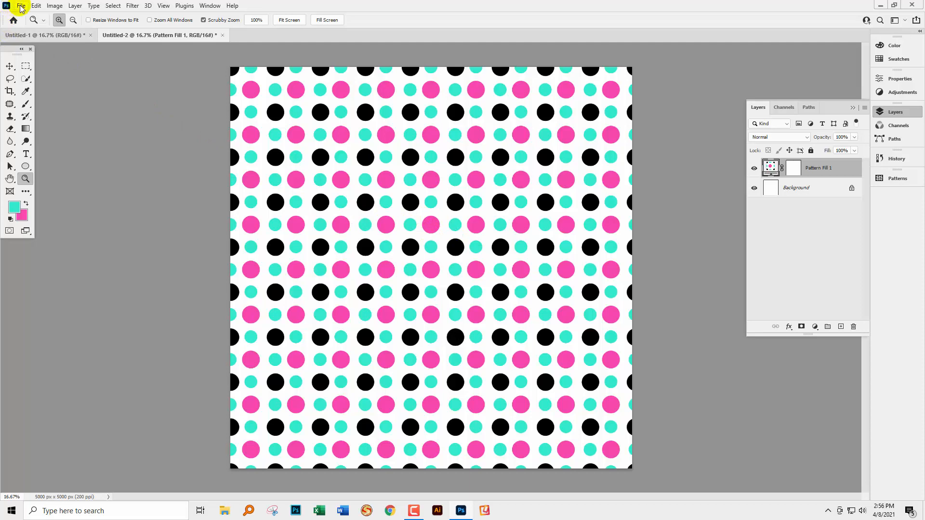
Create a new 1000 × 1000 px, 200 ppi document and enable Pattern Preview, accepting the warning.
left_click(20, 6)
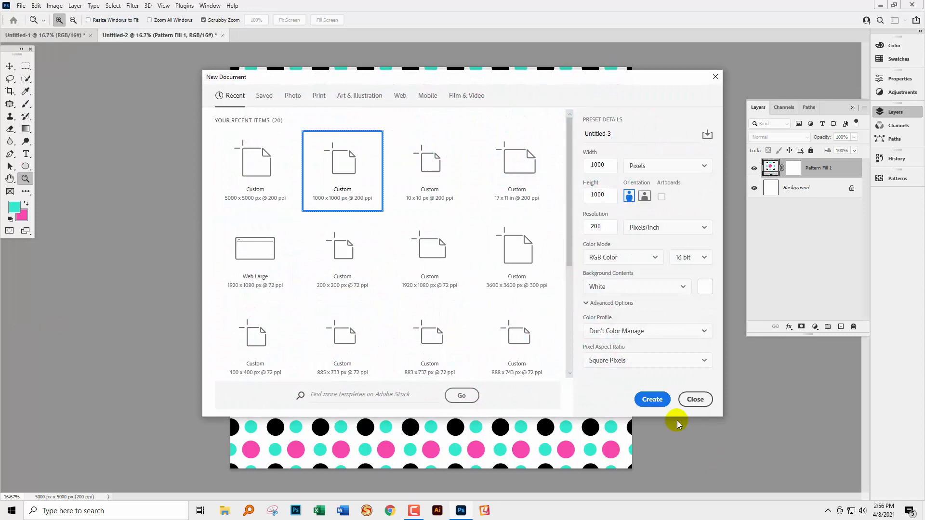
left_click(651, 399)
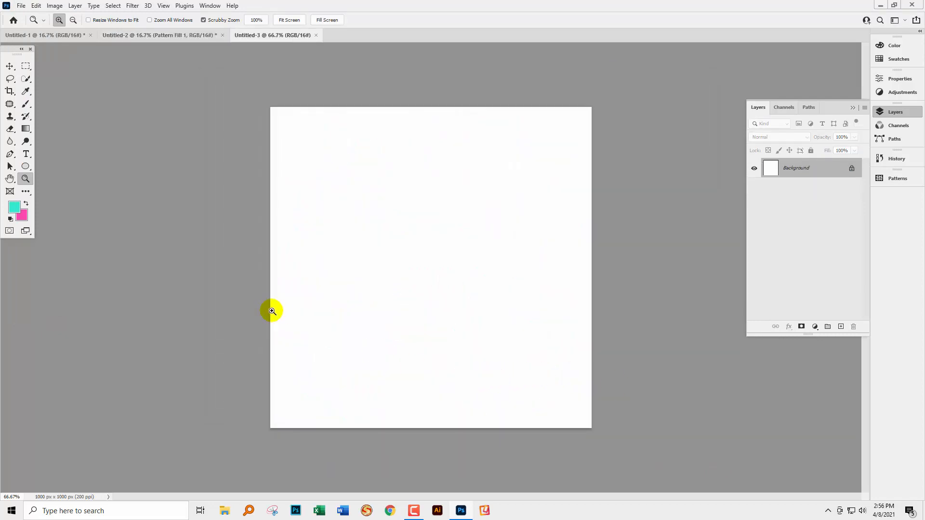
mouse_move(289, 338)
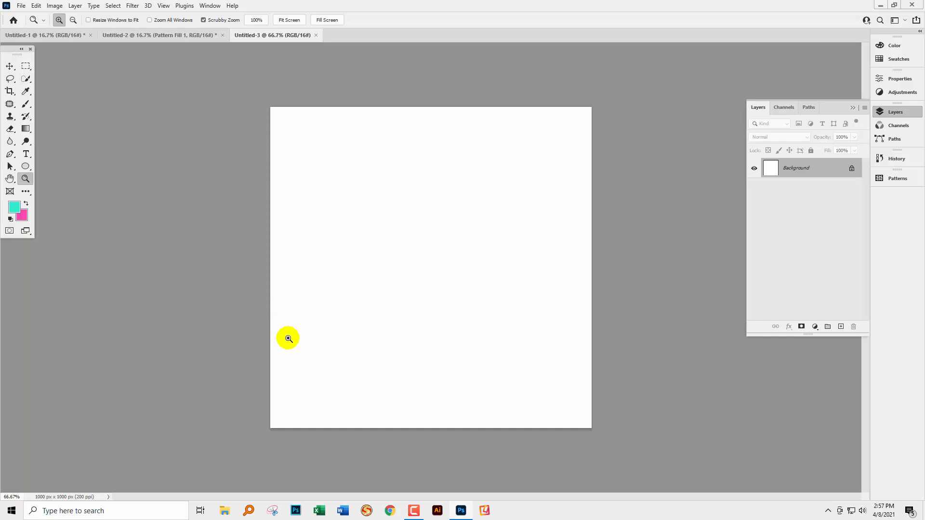
mouse_move(250, 381)
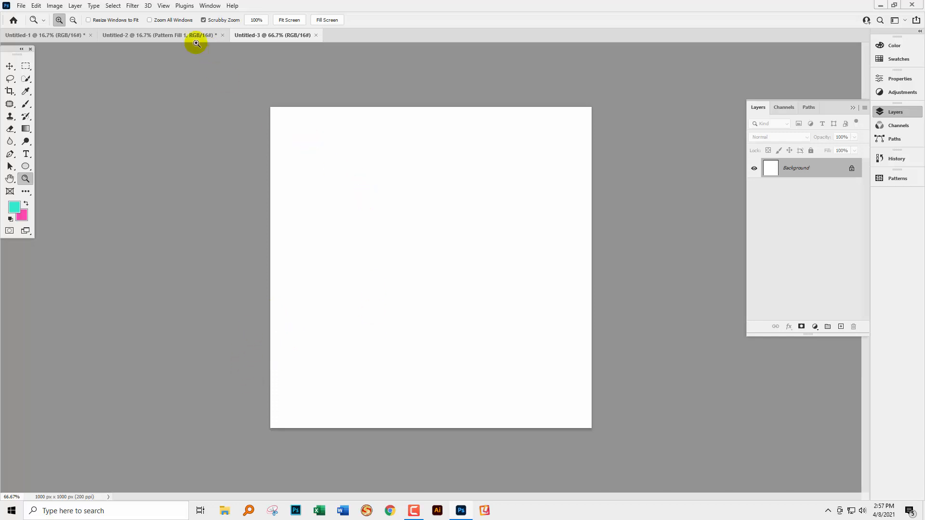
mouse_move(163, 6)
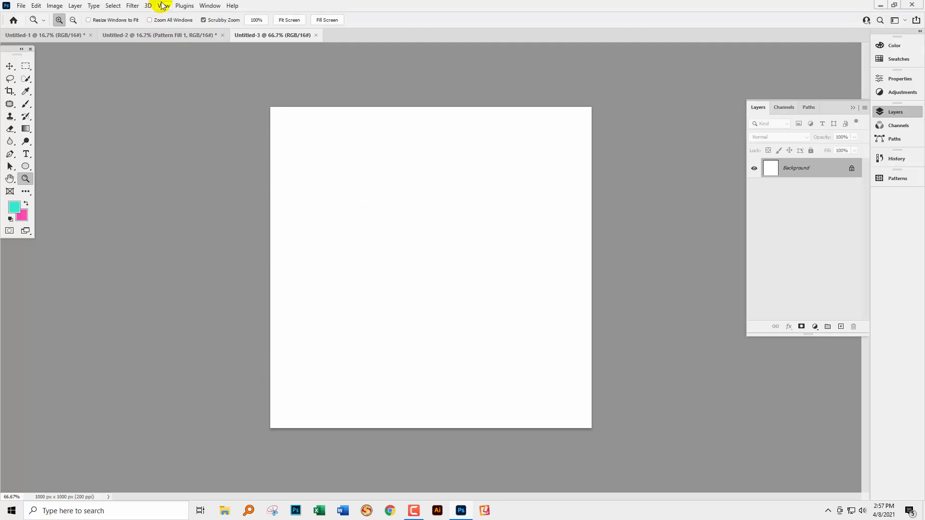
left_click(164, 6)
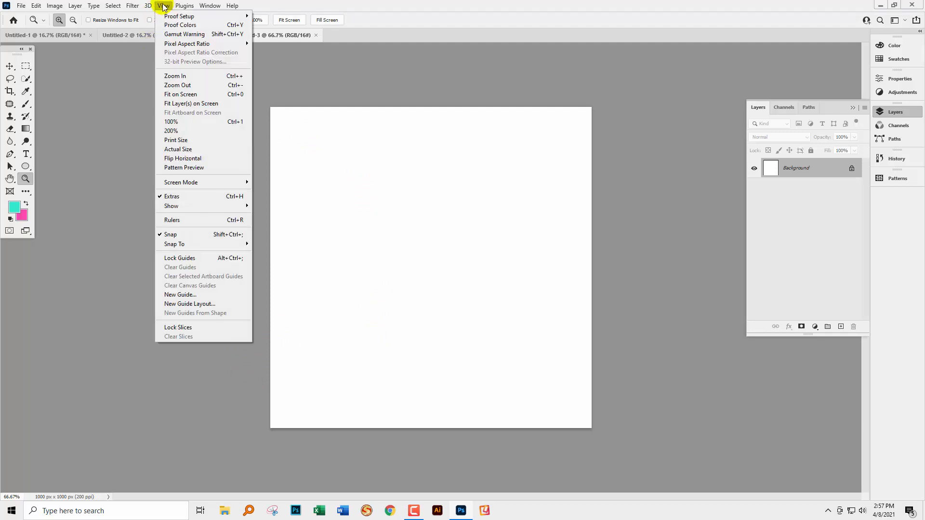
left_click(184, 168)
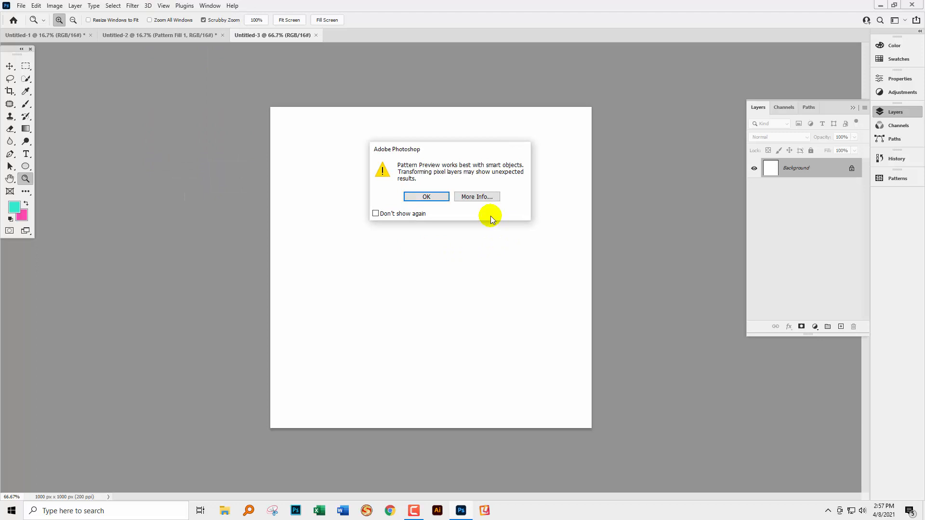
left_click(426, 197)
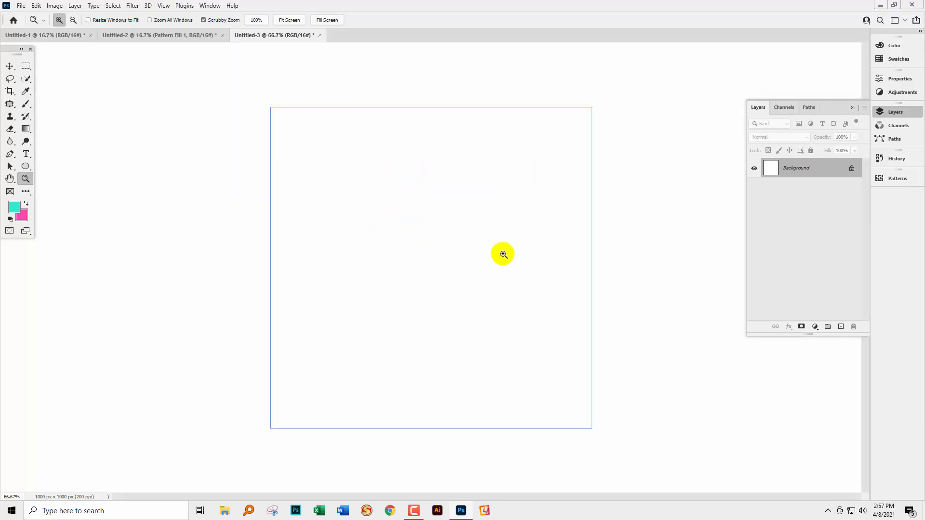
mouse_move(432, 225)
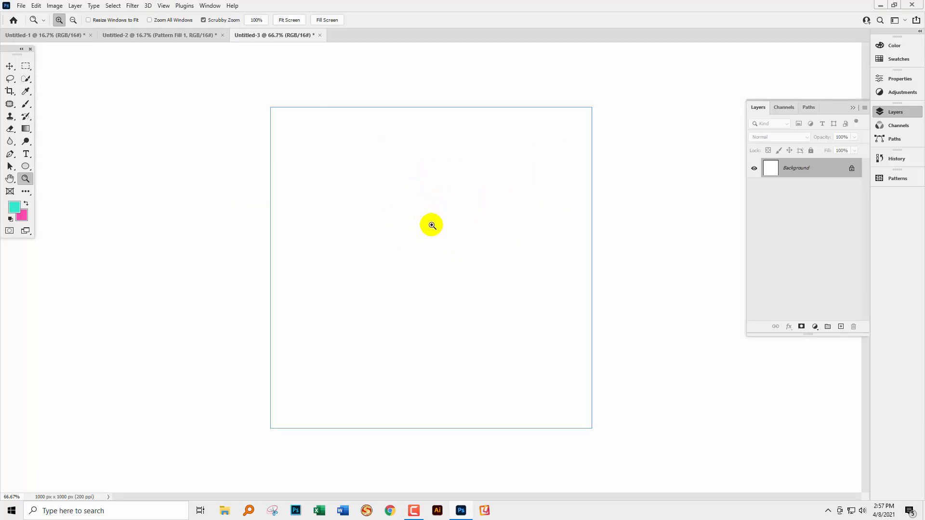
mouse_move(797, 305)
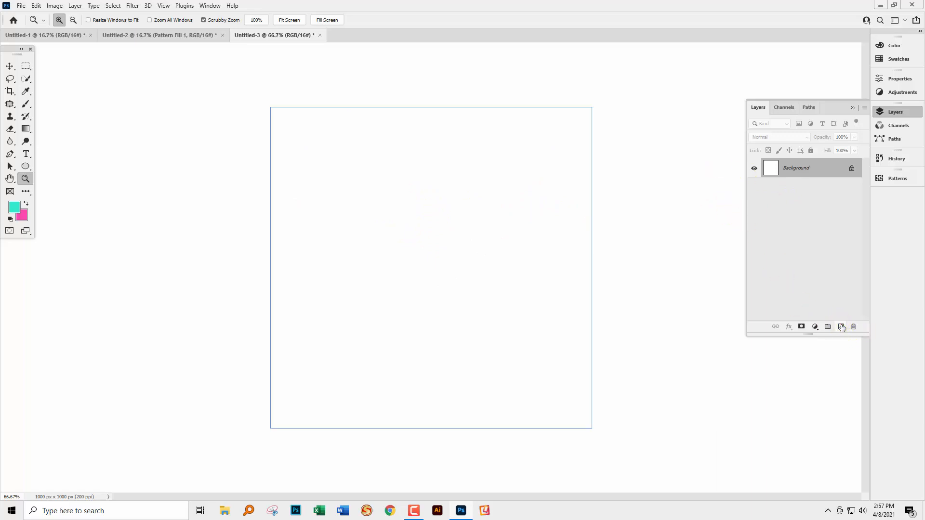
Add an empty Layer 1 and flood it with solid teal using the Paint Bucket.
left_click(840, 326)
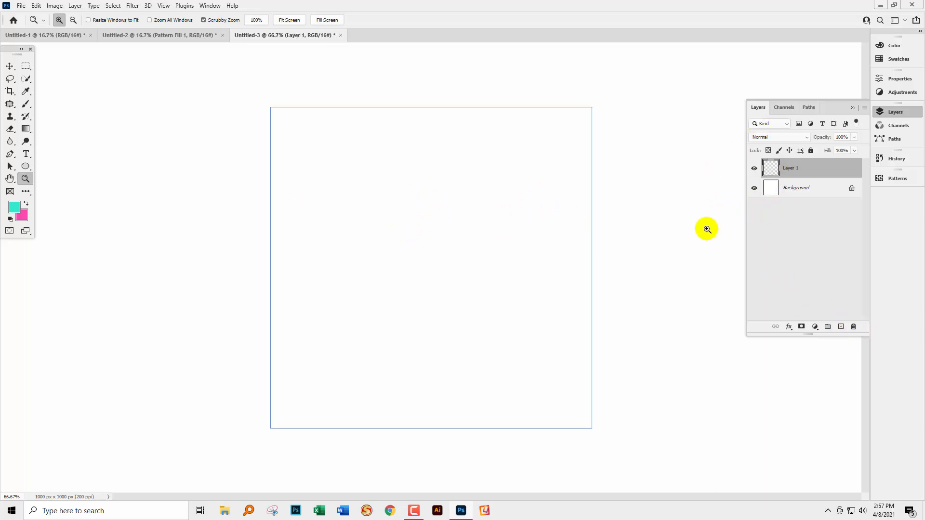
mouse_move(303, 220)
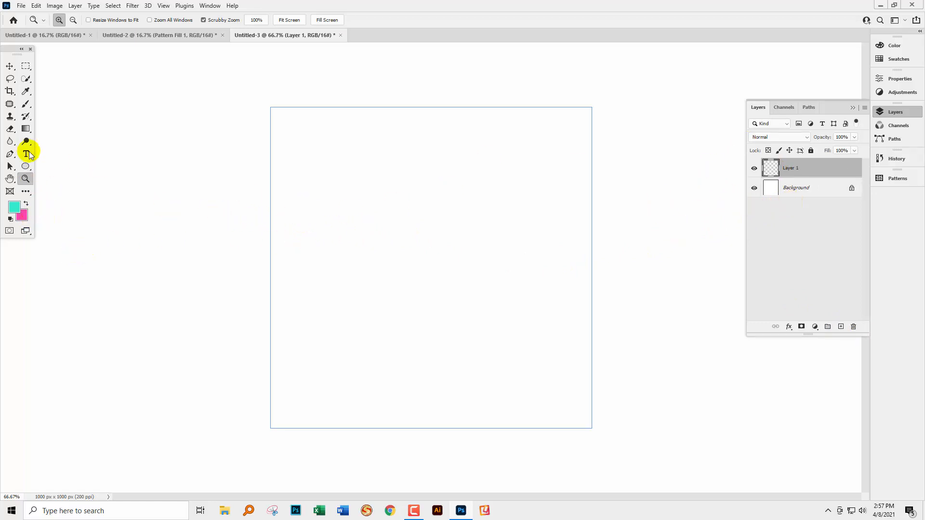
right_click(9, 128)
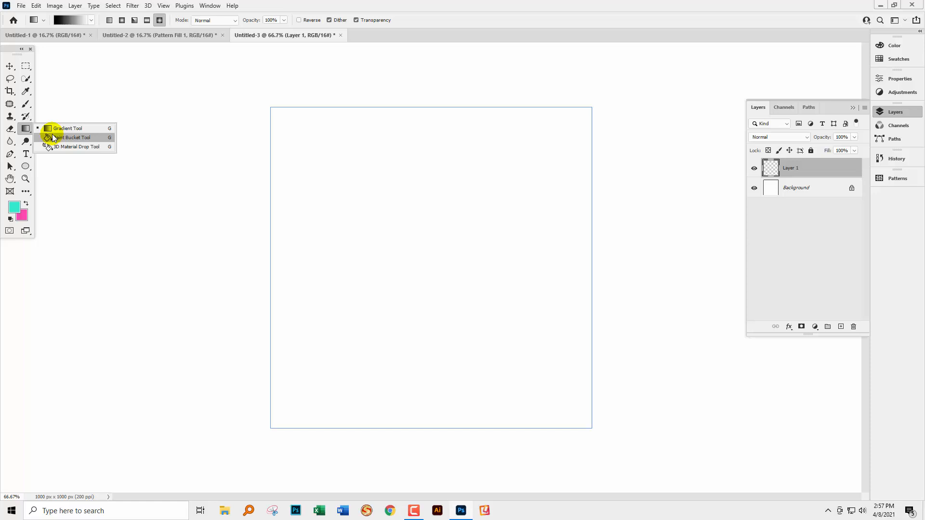
left_click(74, 137)
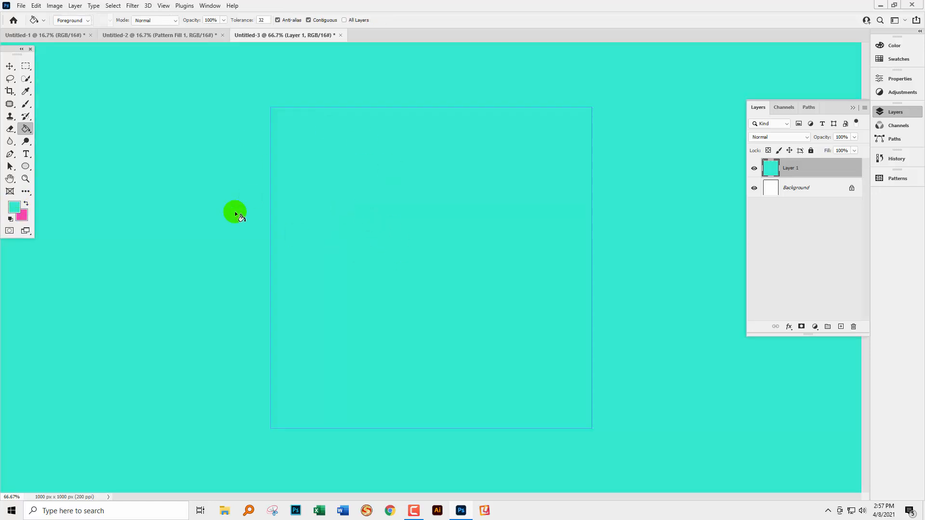
mouse_move(376, 403)
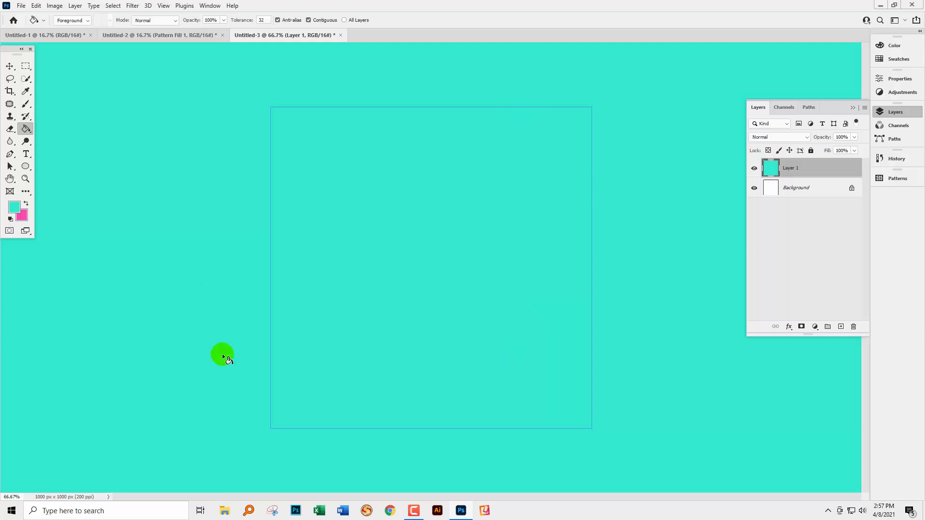
mouse_move(478, 281)
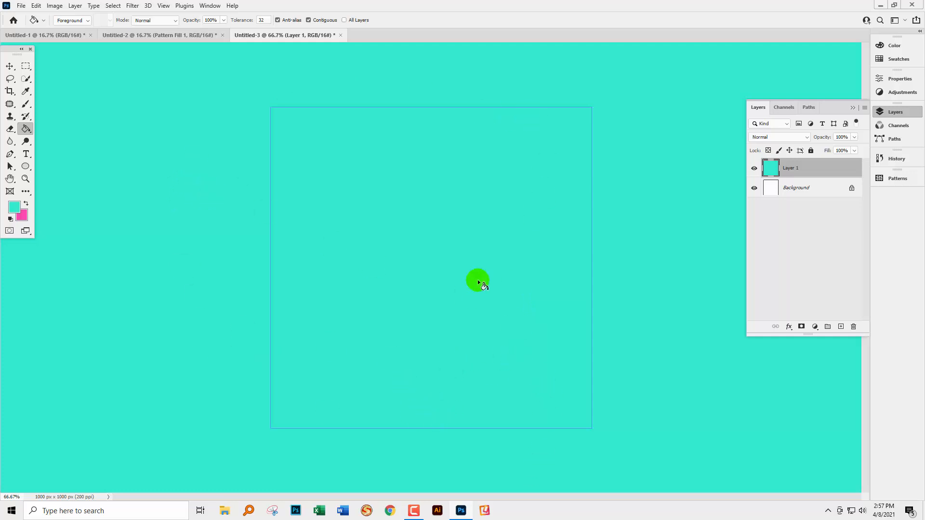
mouse_move(132, 6)
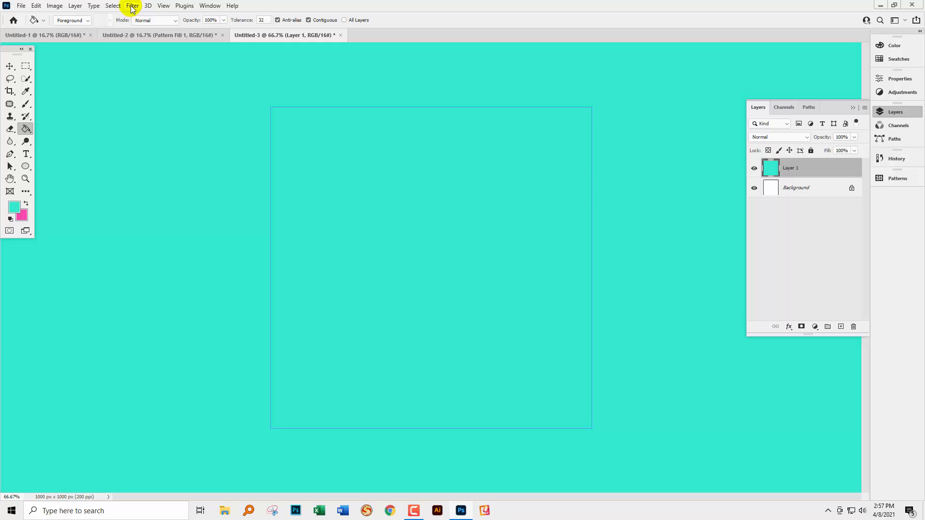
Render Difference Clouds on the teal layer, giving a mottled red-and-teal texture.
left_click(132, 6)
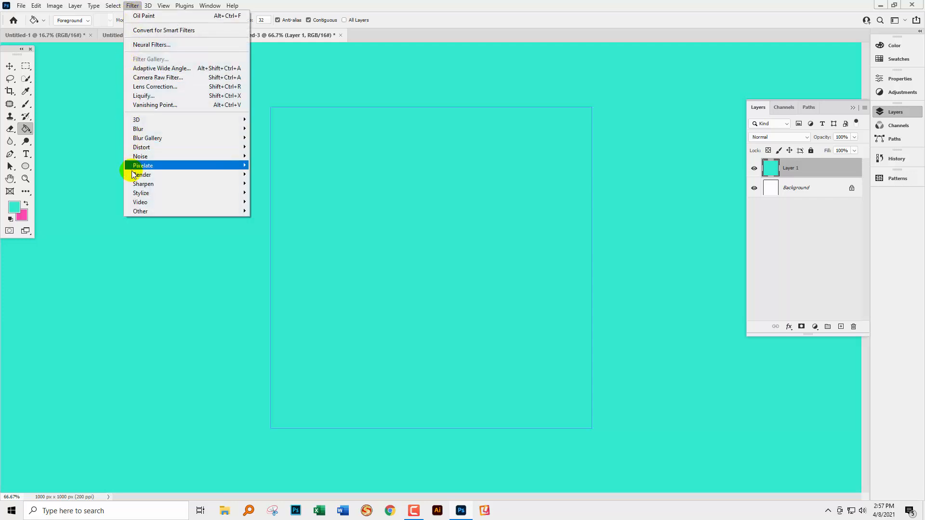
mouse_move(142, 174)
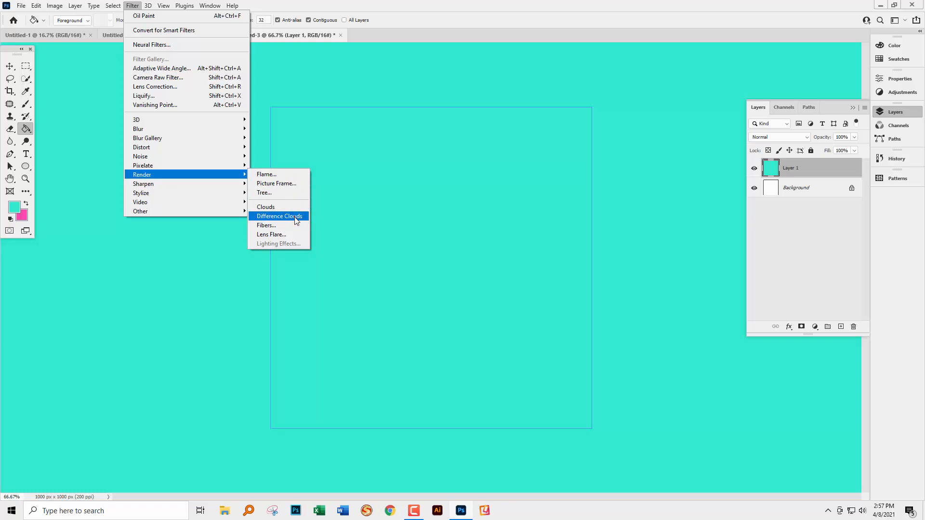
left_click(278, 216)
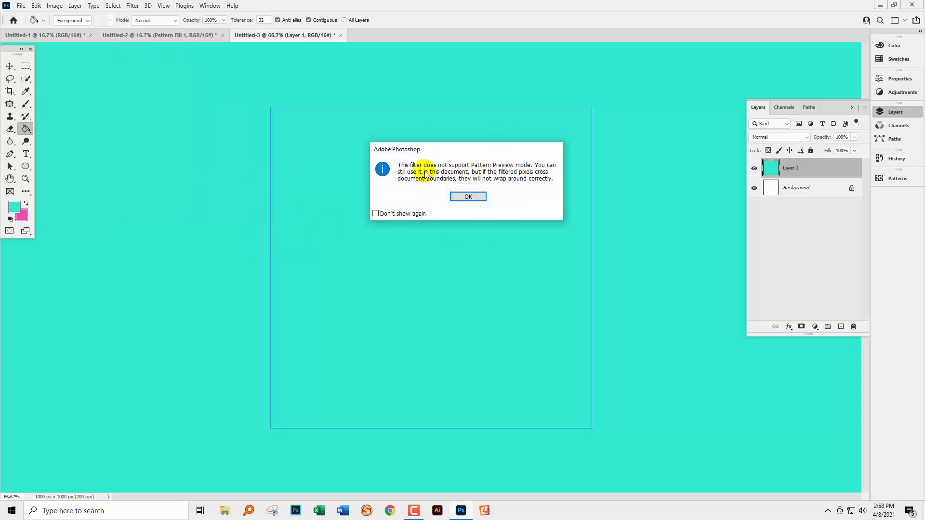
mouse_move(504, 172)
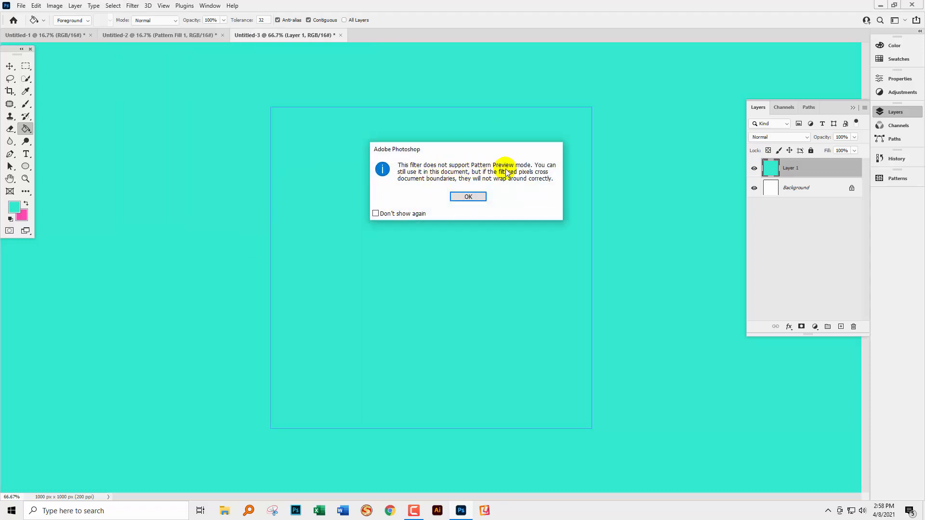
mouse_move(454, 179)
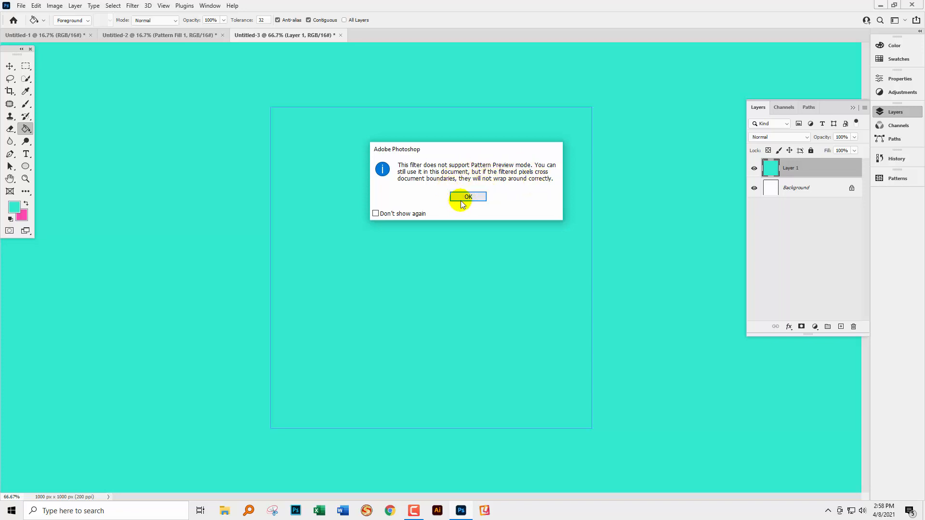
left_click(468, 197)
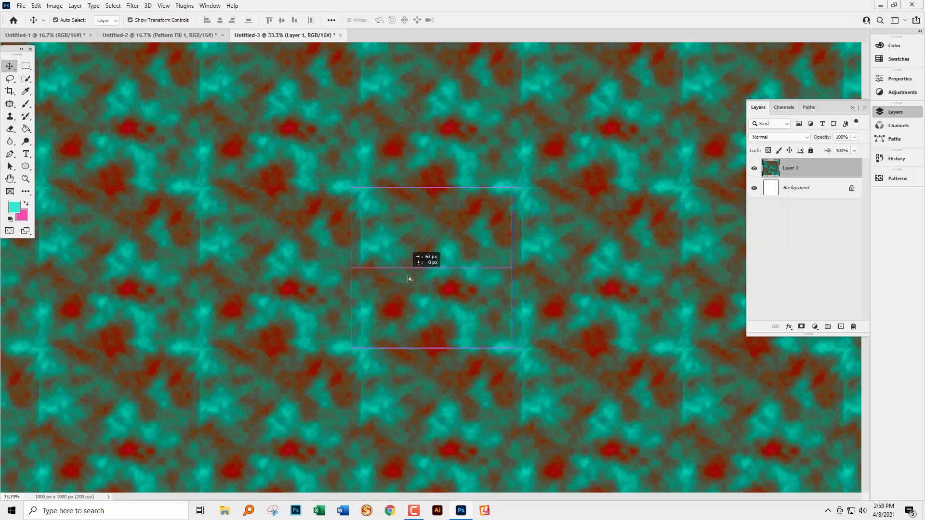
Offset the clouds layer sideways, then content-aware patch the top, left and bottom seams.
left_click_drag(392, 274, 472, 306)
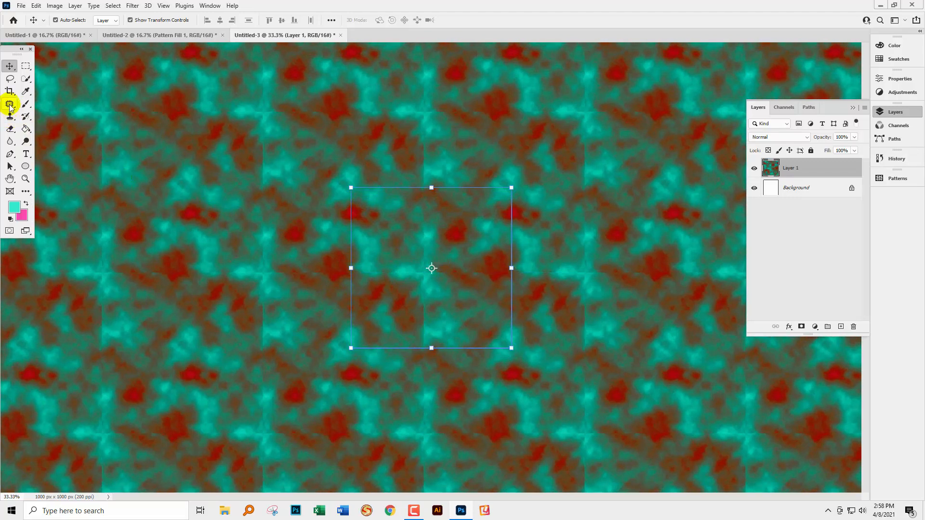
mouse_move(10, 117)
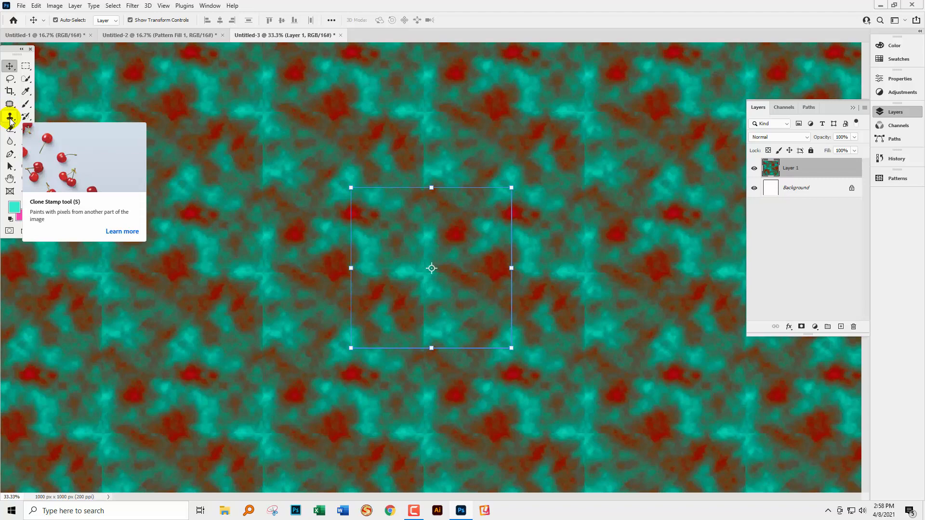
left_click(10, 104)
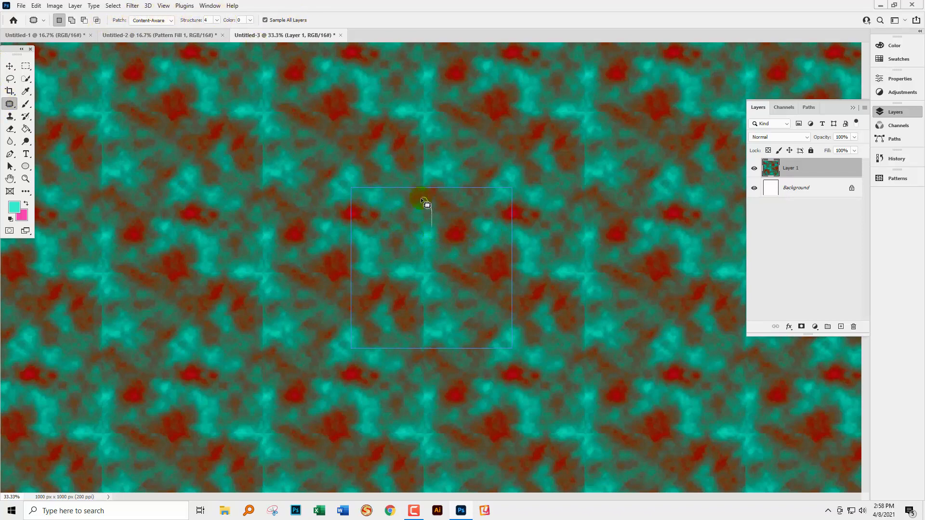
left_click_drag(425, 200, 426, 266)
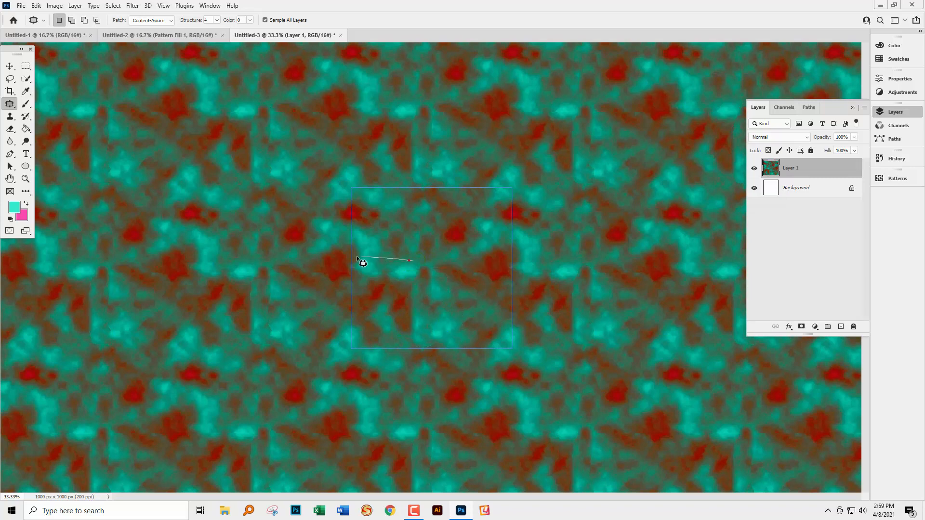
left_click_drag(366, 259, 390, 275)
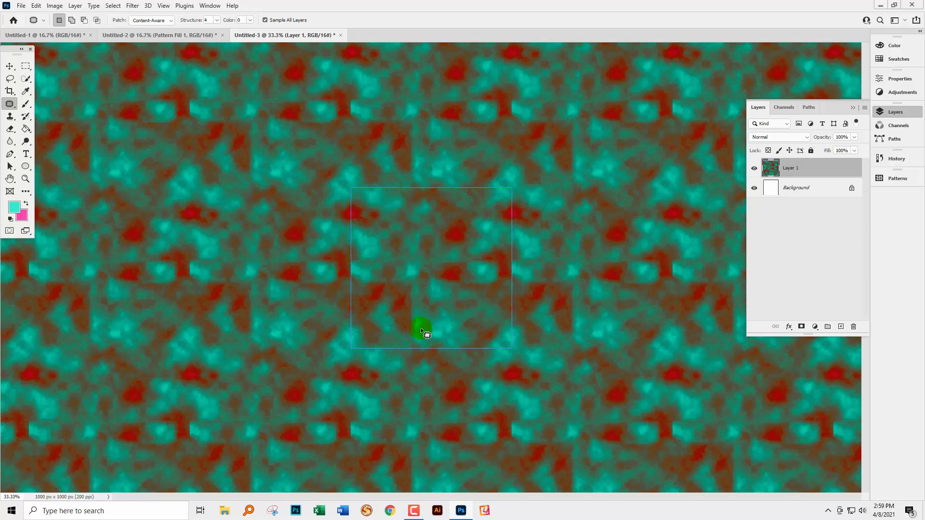
left_click_drag(424, 331, 428, 297)
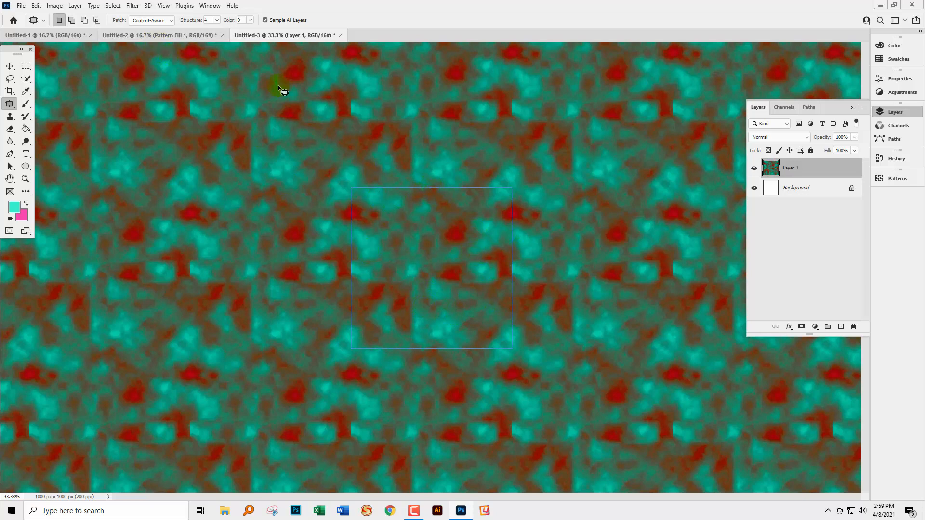
mouse_move(163, 6)
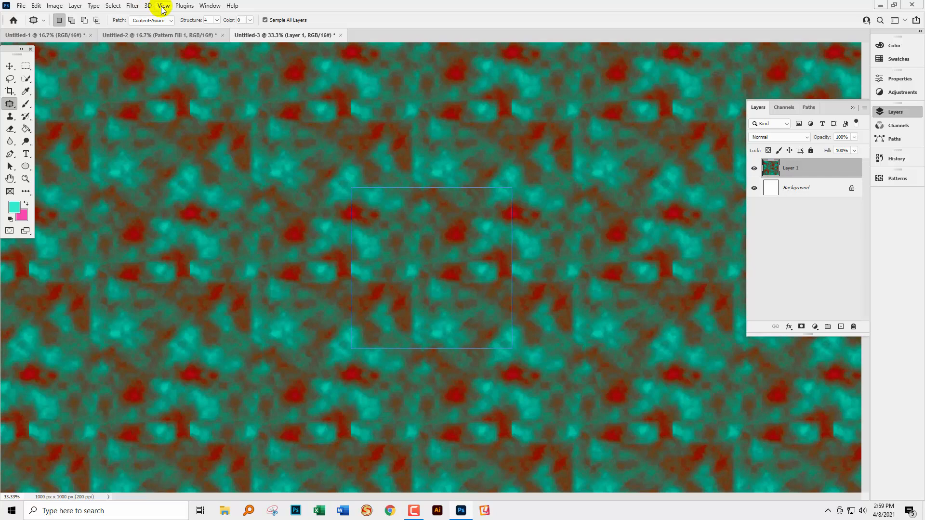
left_click(164, 5)
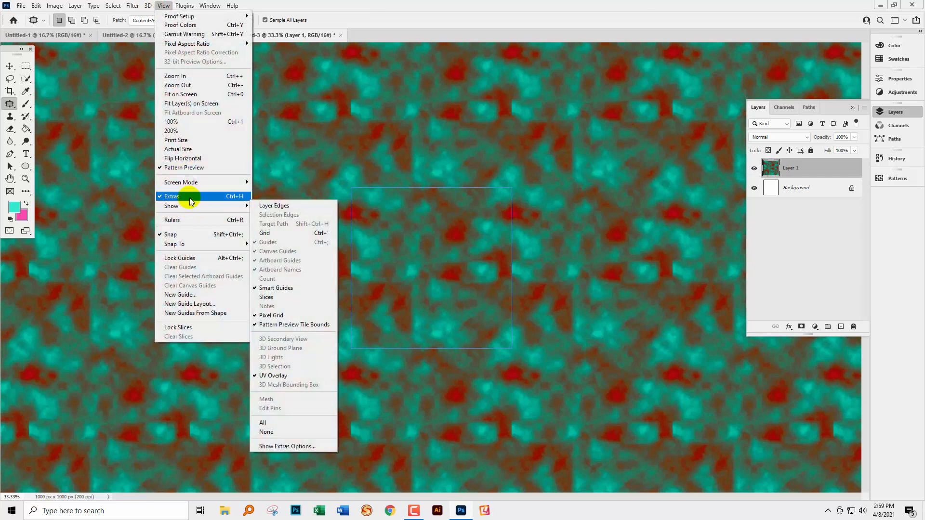
left_click(171, 195)
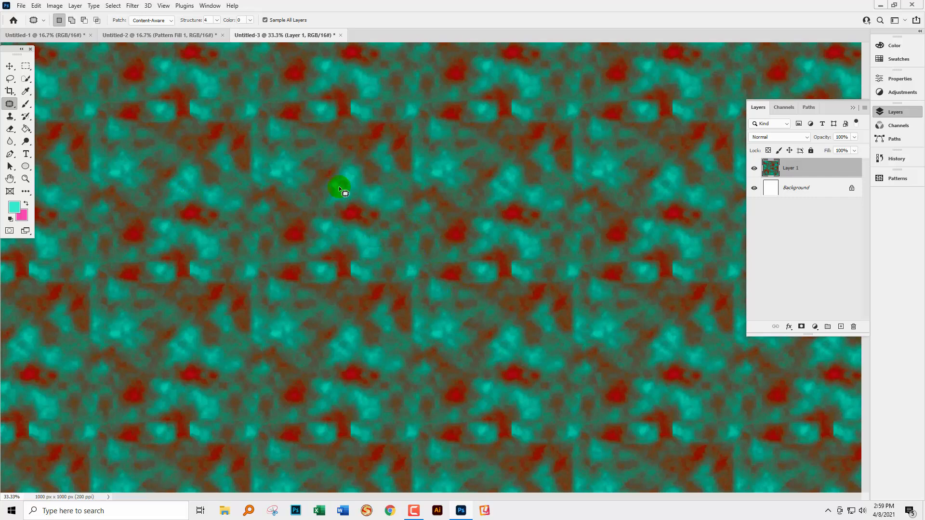
left_click(164, 5)
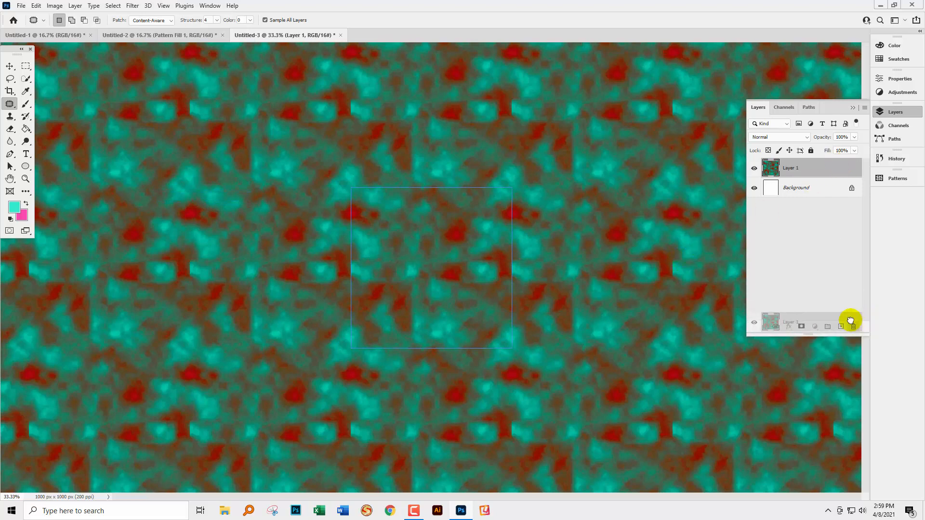
Delete the clouds layer and add a fresh empty Layer 1 for custom shapes.
left_click(853, 326)
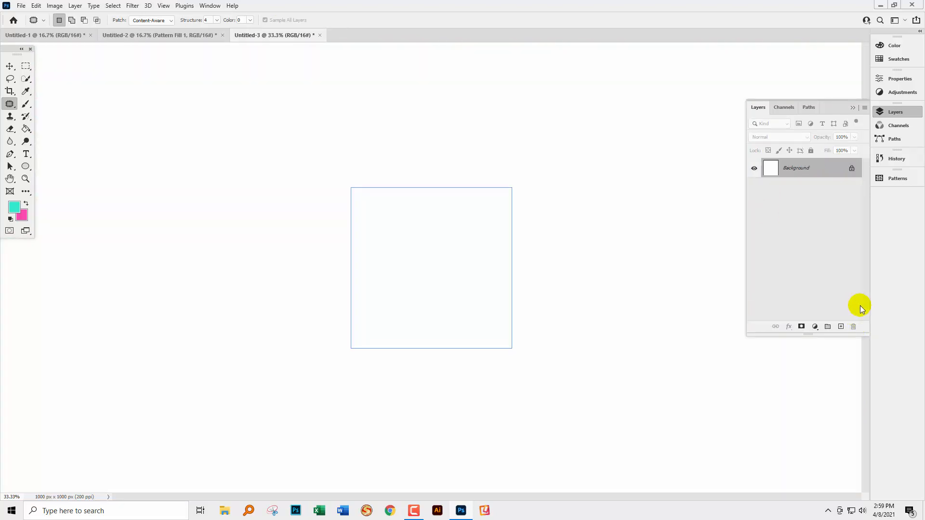
mouse_move(840, 359)
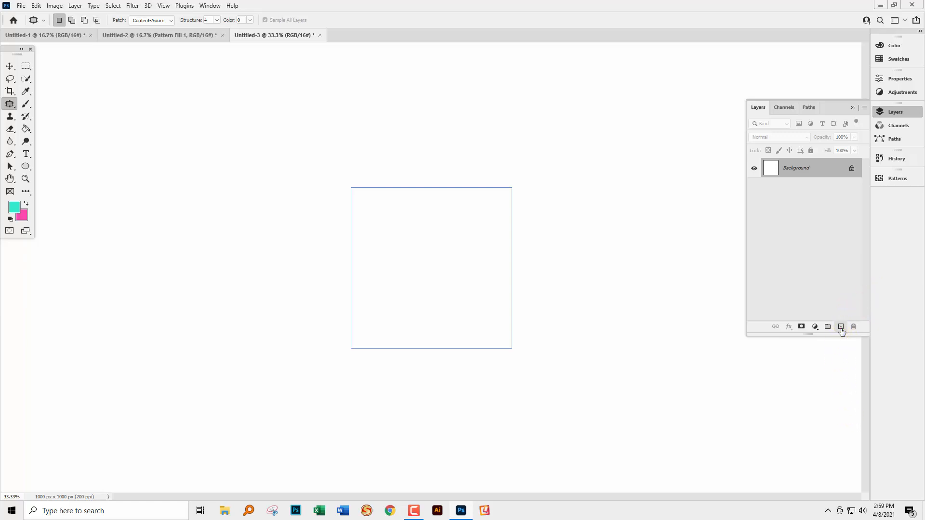
left_click(841, 327)
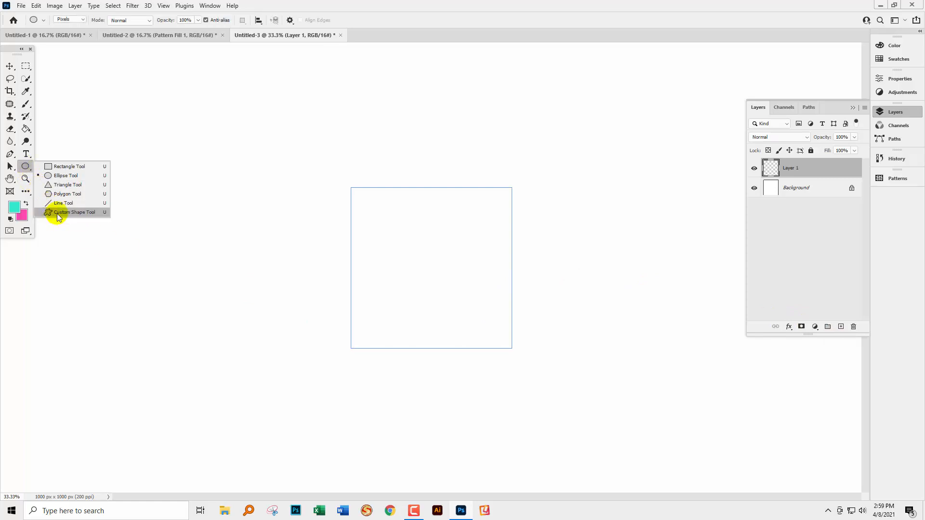
left_click(75, 212)
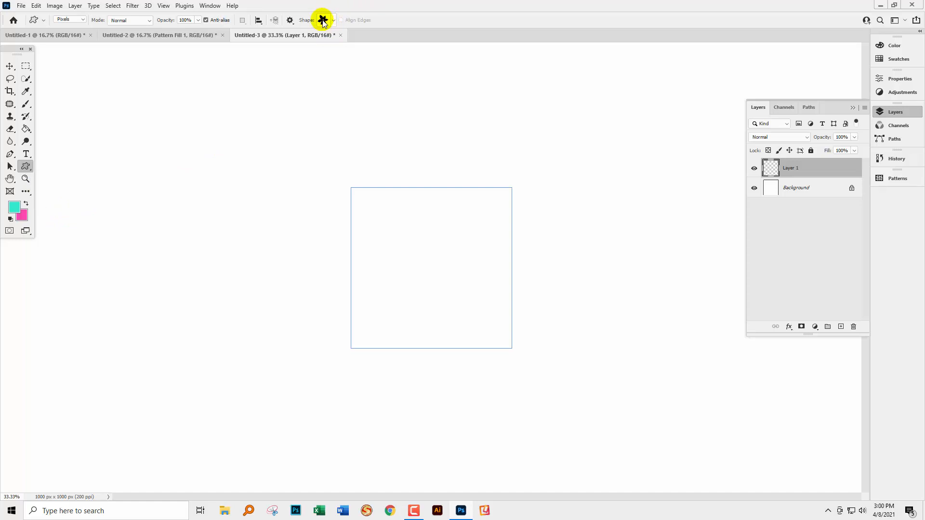
mouse_move(209, 6)
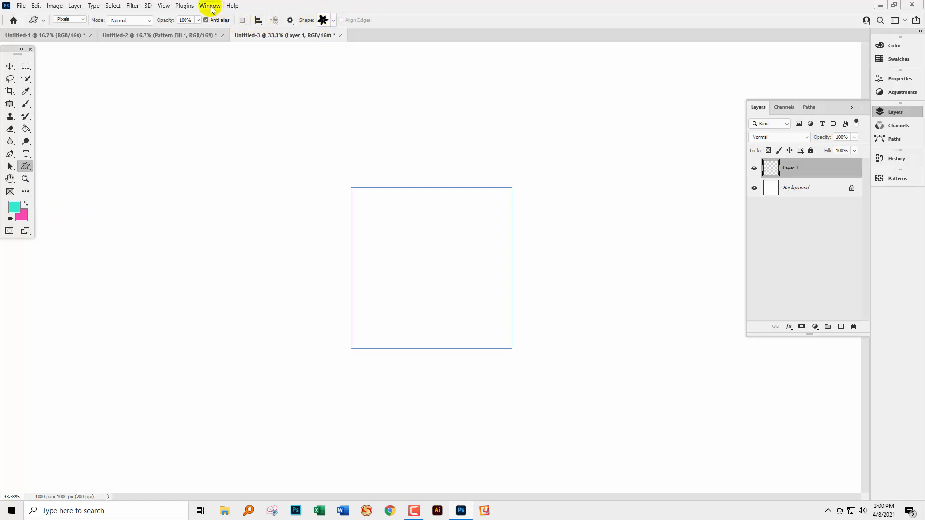
Check the Shapes panel lists Legacy Shapes and More, then close the panel.
left_click(210, 5)
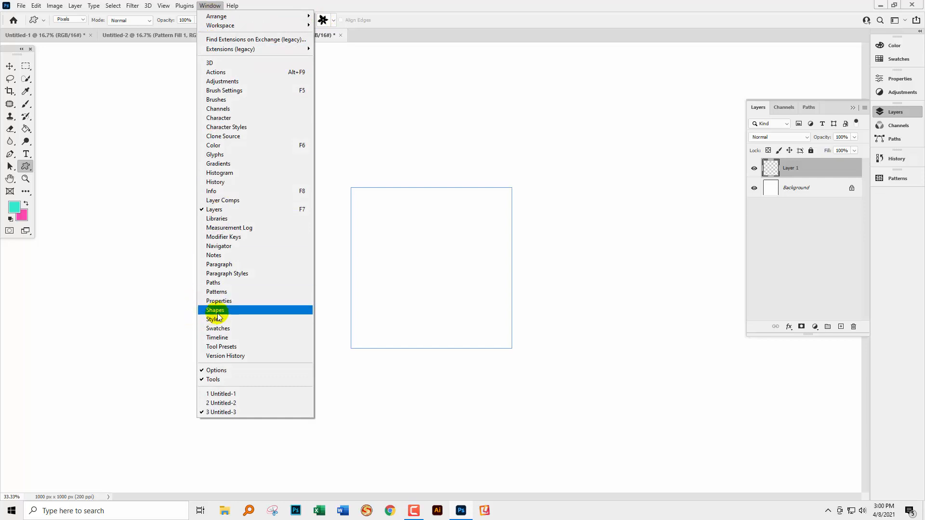
left_click(215, 309)
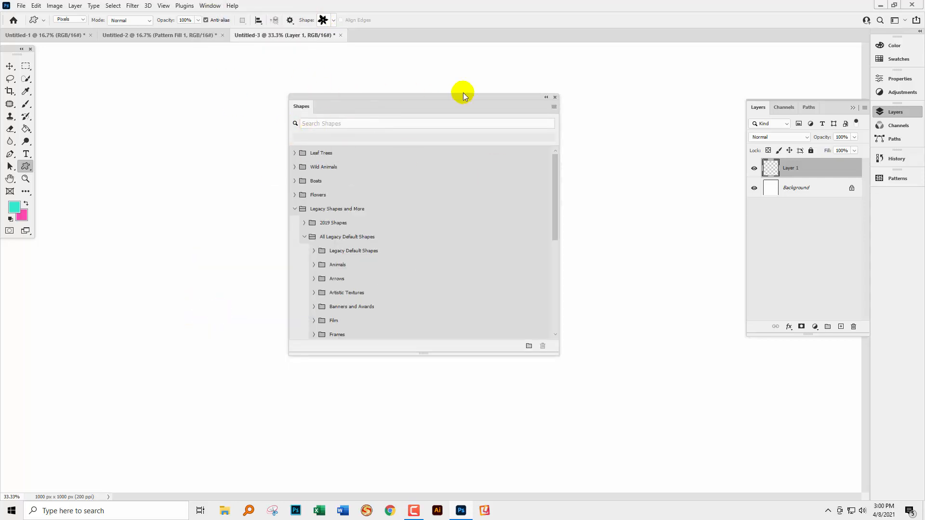
left_click(553, 107)
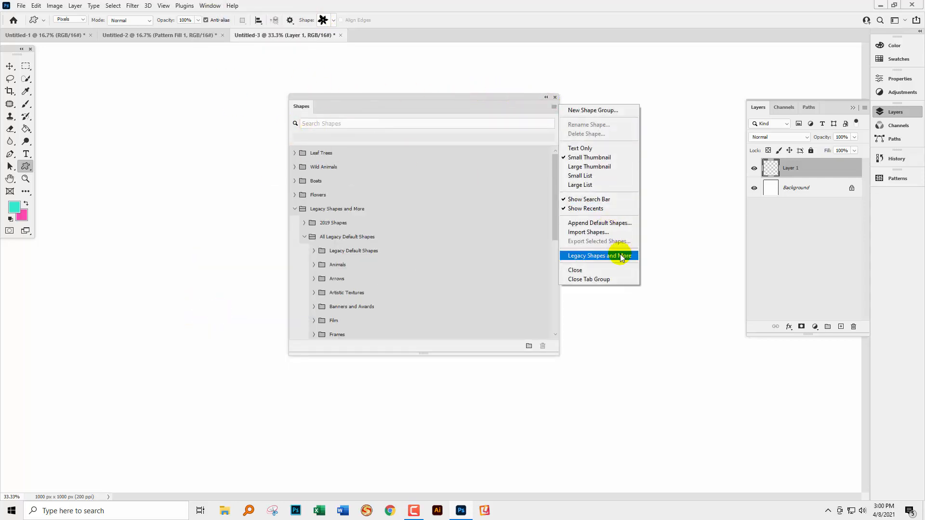
mouse_move(594, 255)
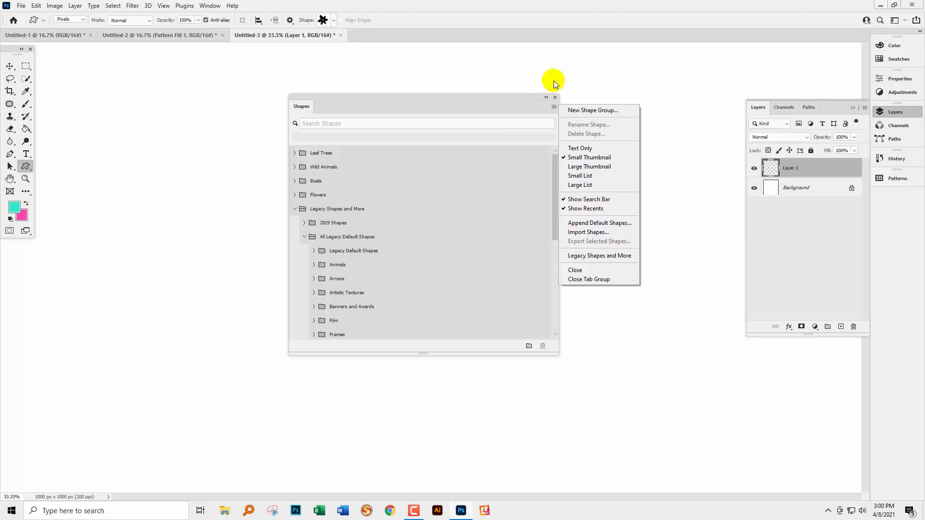
mouse_move(555, 99)
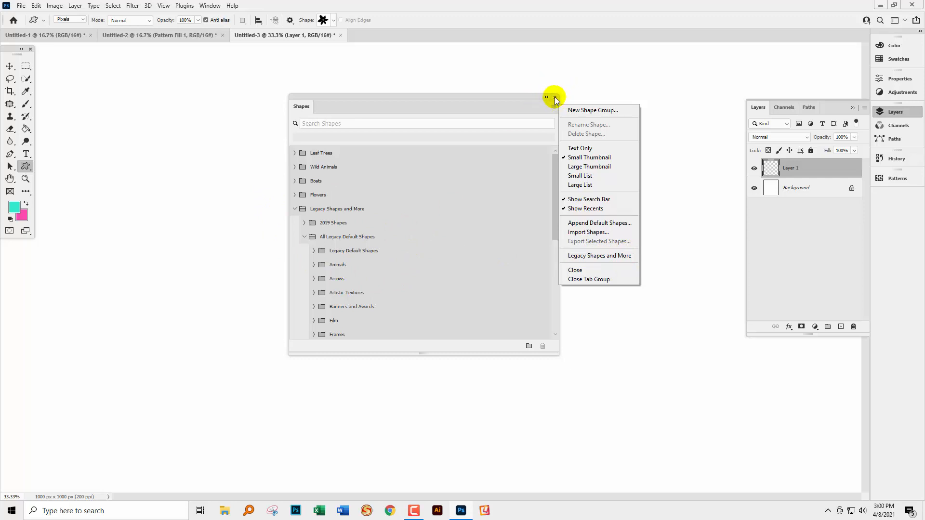
left_click(545, 96)
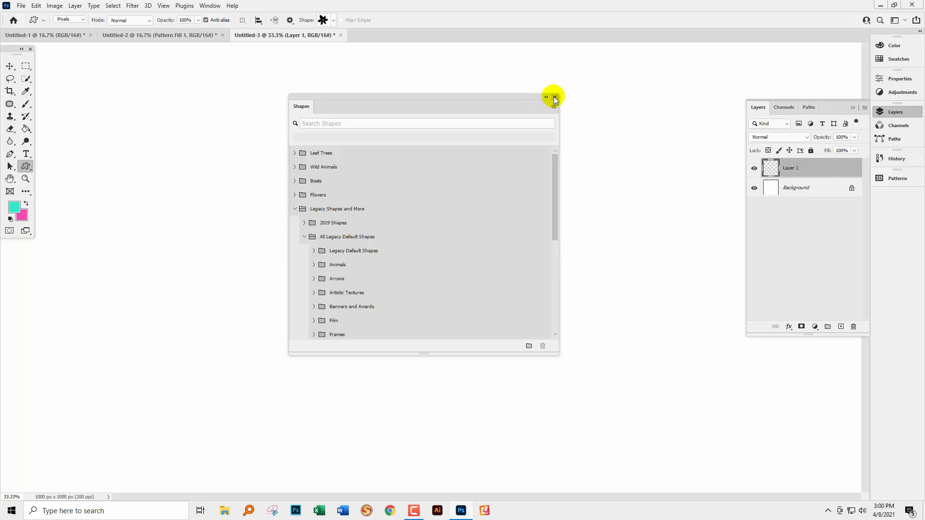
left_click(545, 96)
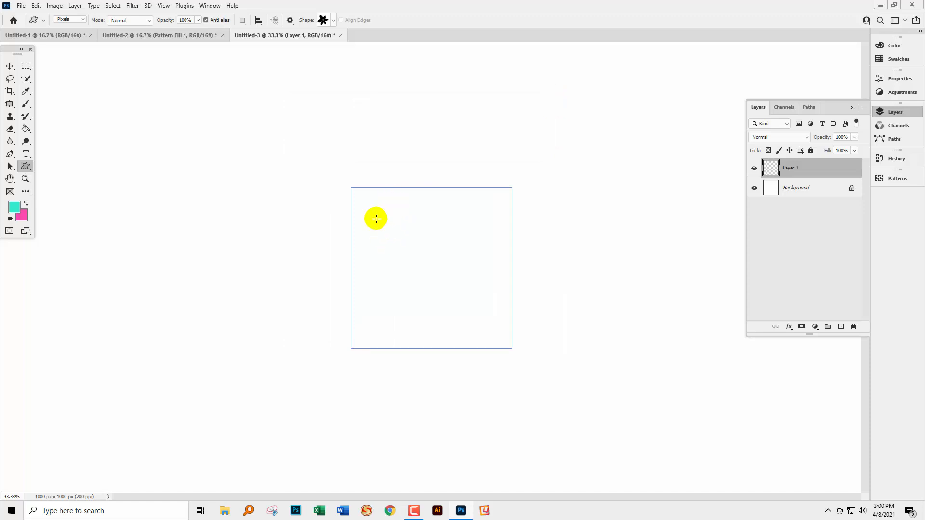
mouse_move(387, 217)
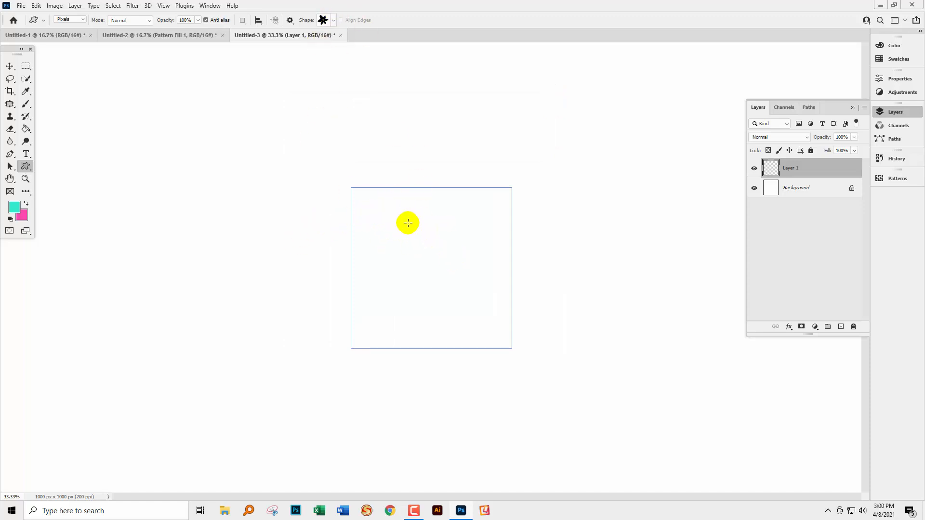
Draw a teal flower custom shape at the tile centre, set to Shape mode instead of Pixels.
left_click_drag(406, 223, 464, 301)
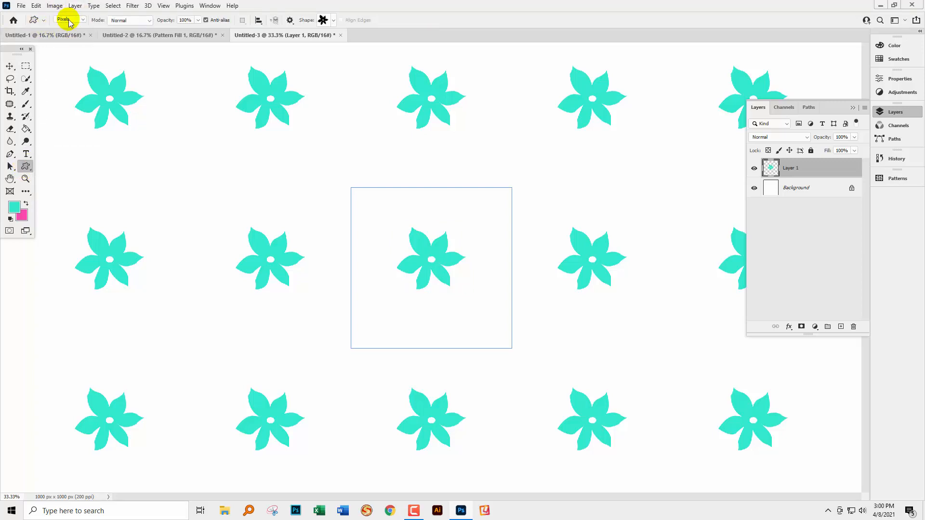
left_click(69, 20)
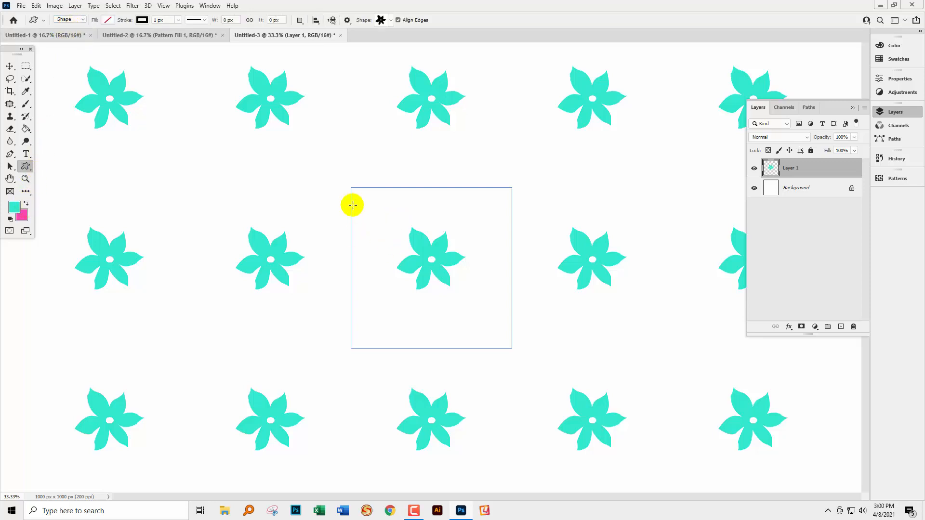
mouse_move(114, 131)
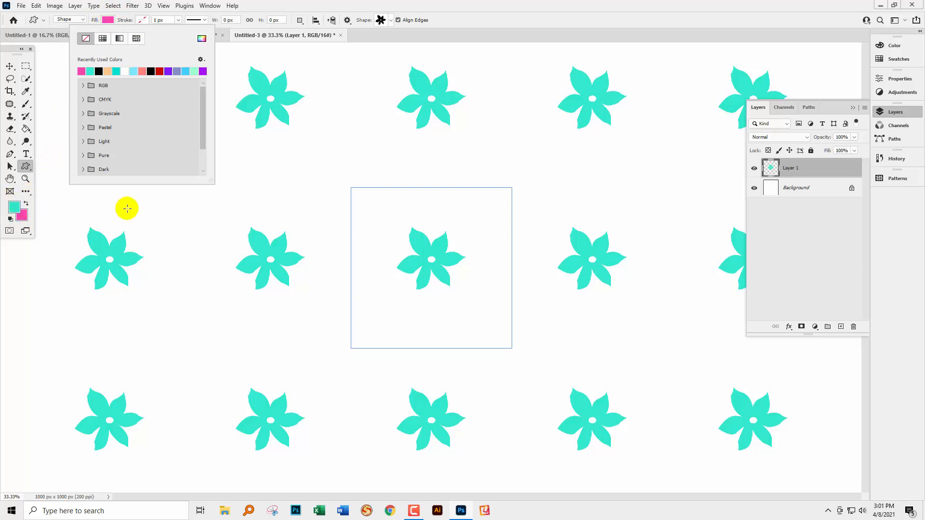
mouse_move(94, 6)
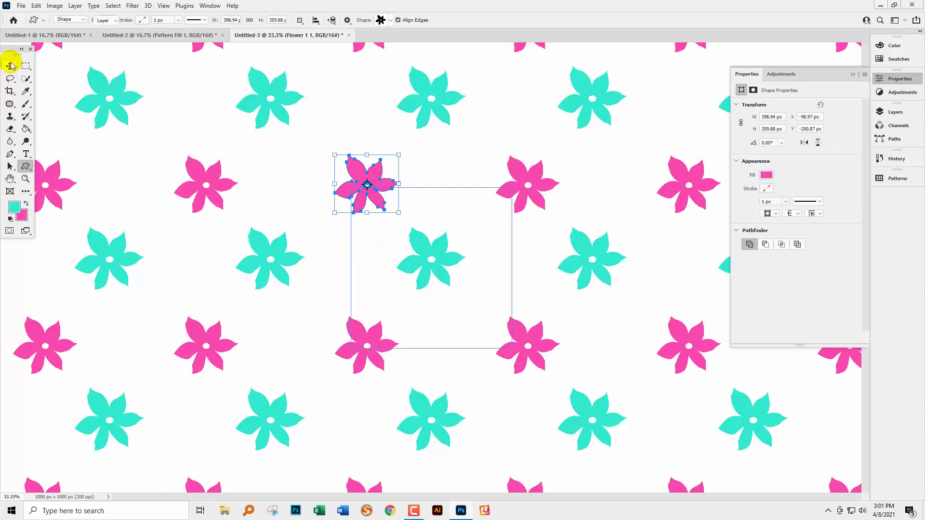
Rotate the pink corner flower with Free Transform and commit the rotation.
left_click(9, 67)
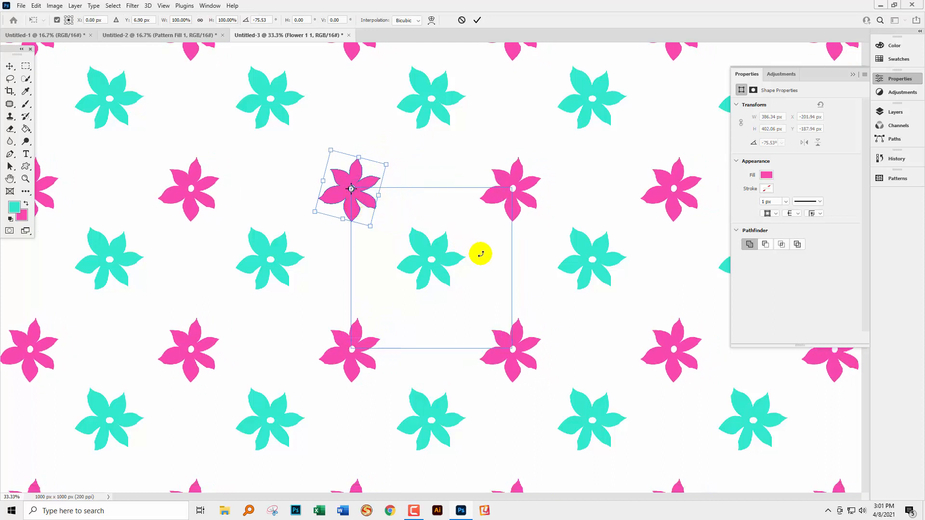
left_click(477, 19)
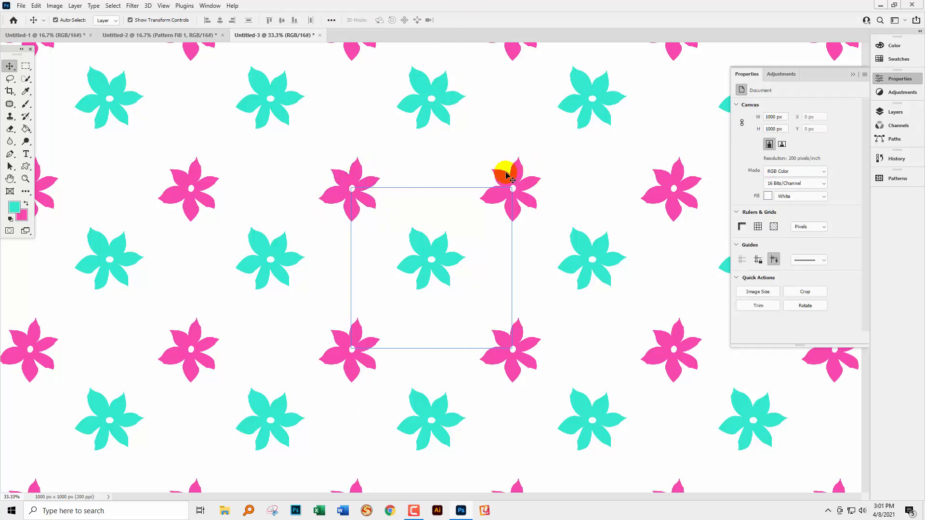
left_click(895, 111)
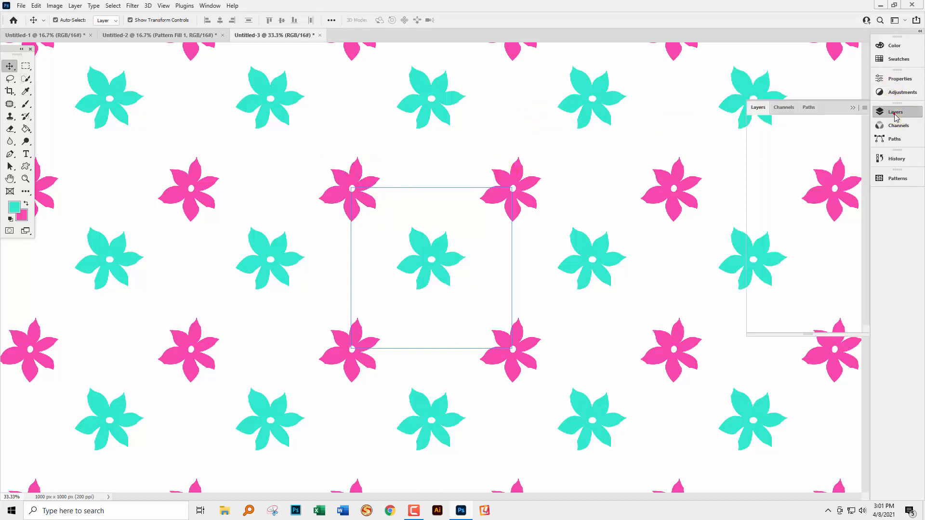
Redraw the pink flower as pixels on Layer 2 and move it onto the tile corner.
left_click(895, 112)
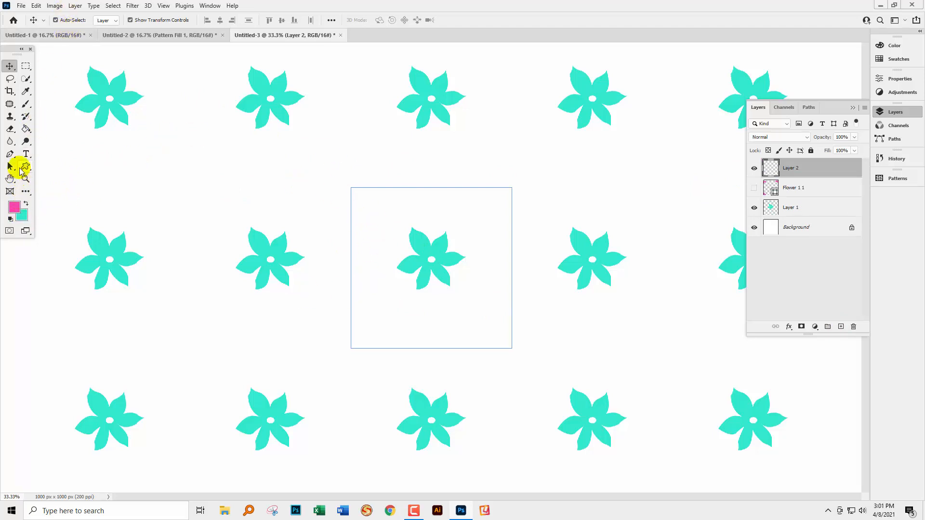
left_click(26, 166)
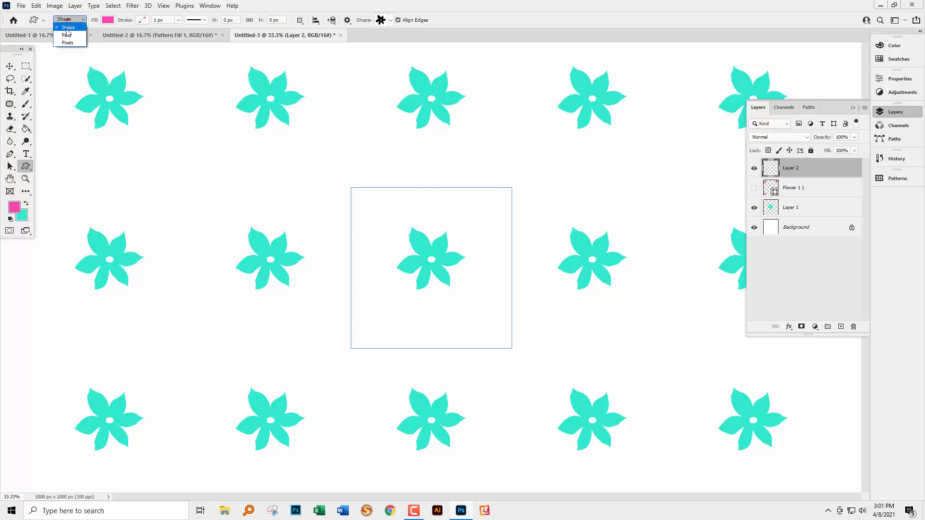
left_click(67, 42)
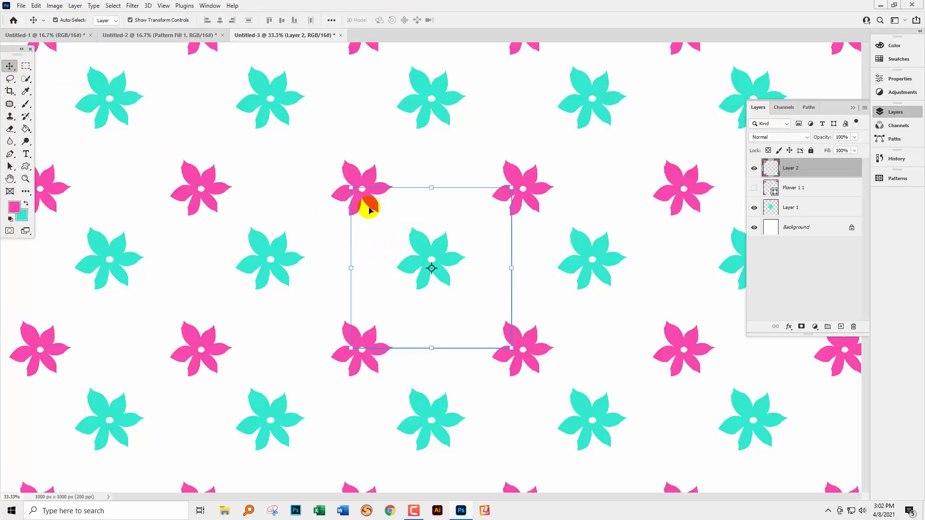
left_click_drag(372, 206, 359, 195)
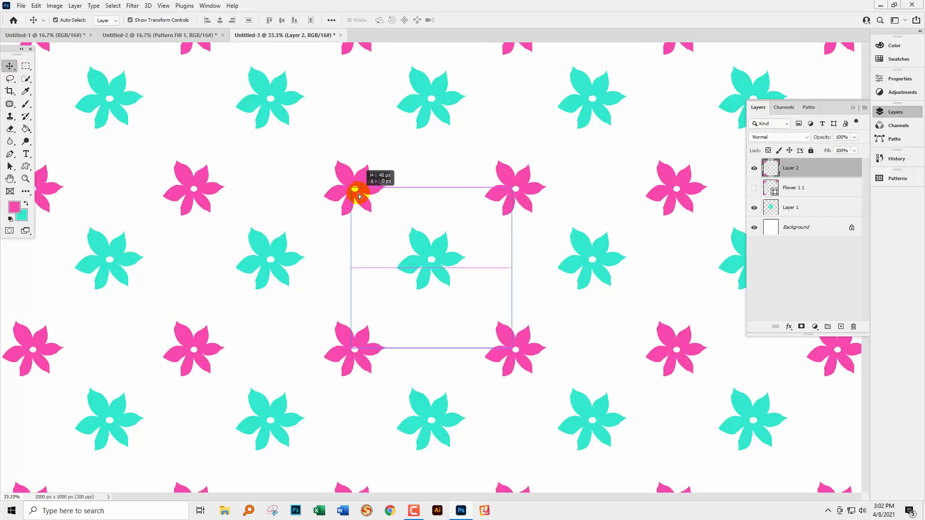
left_click_drag(353, 192, 369, 198)
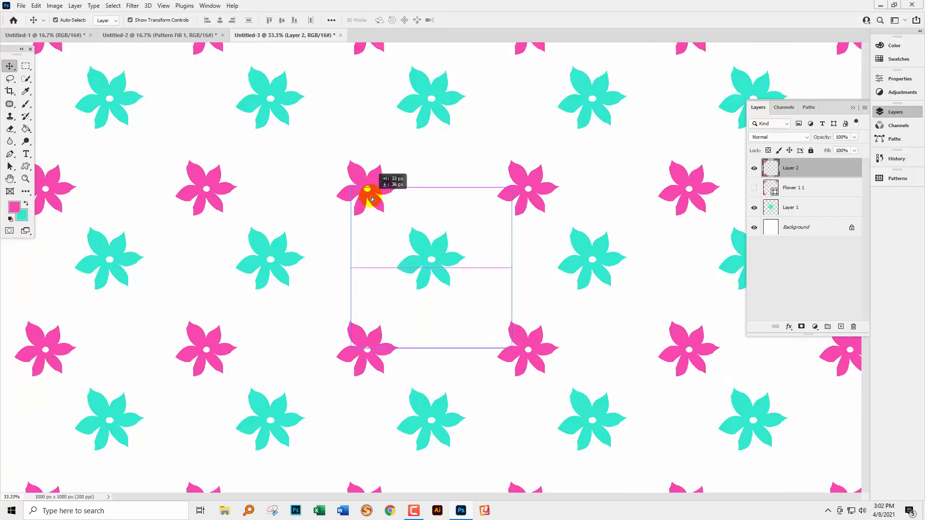
left_click_drag(372, 198, 356, 203)
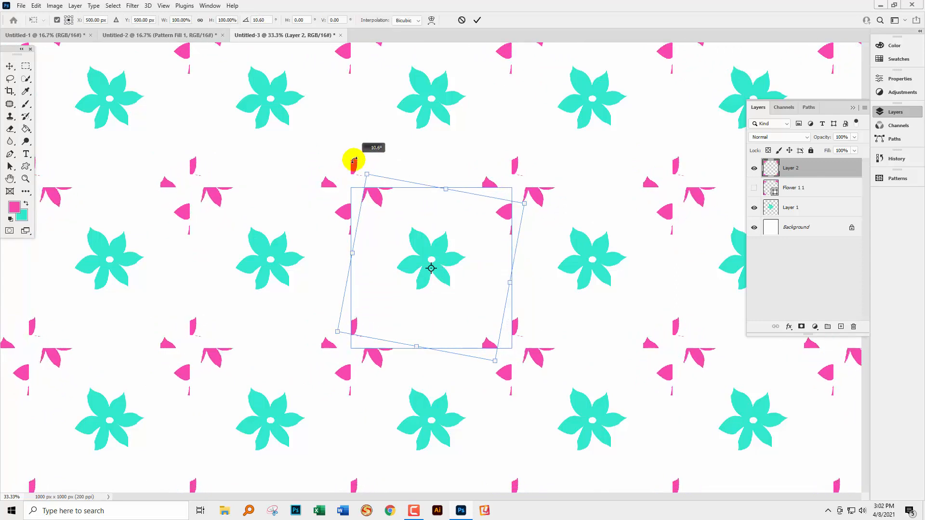
Rotate the pixel flower until complete pink flowers sit centred on each tile corner.
left_click_drag(354, 159, 456, 145)
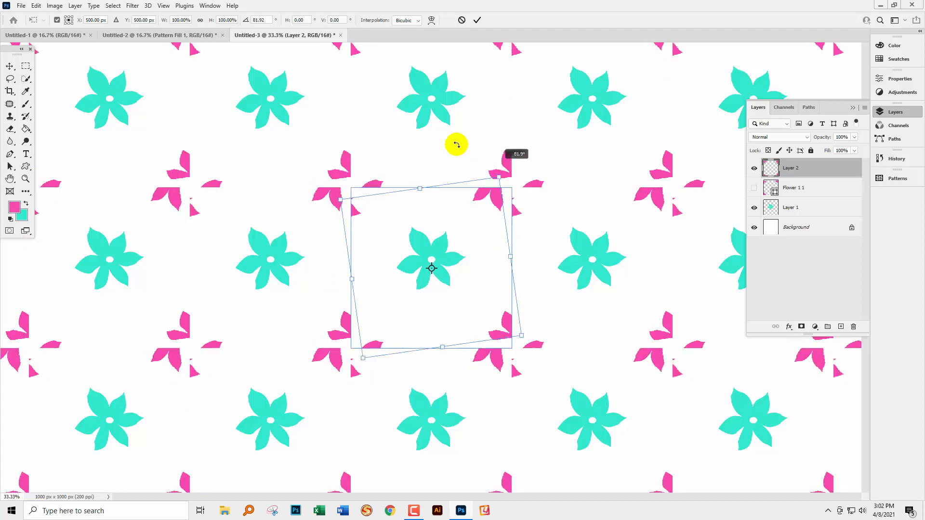
left_click_drag(456, 144, 435, 172)
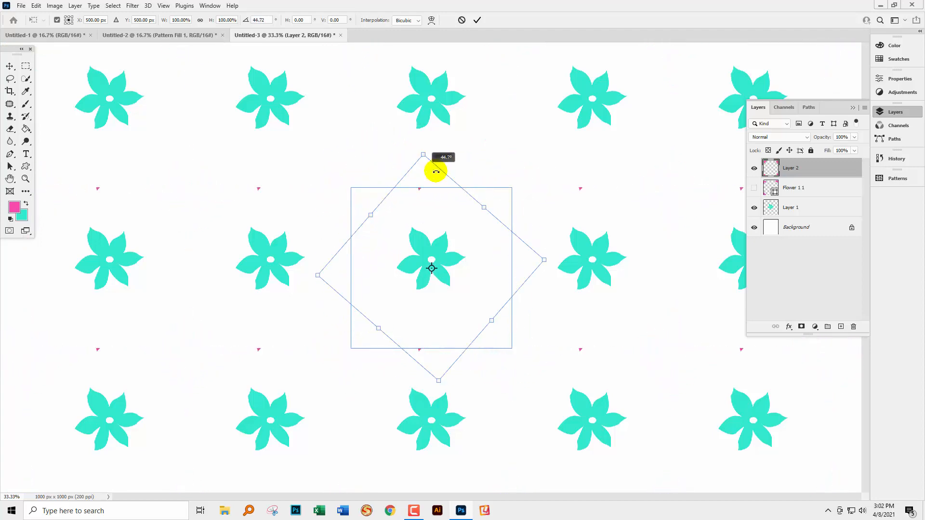
left_click_drag(436, 172, 353, 209)
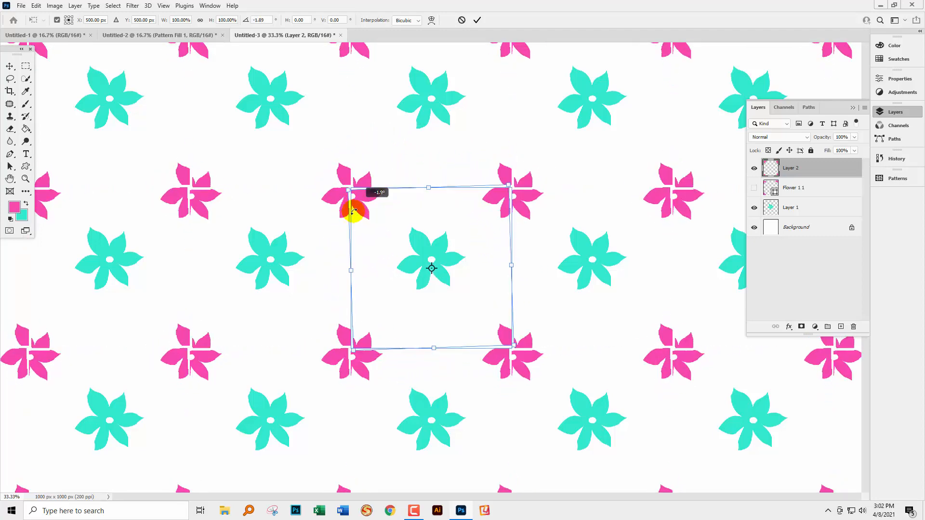
left_click_drag(354, 212, 353, 192)
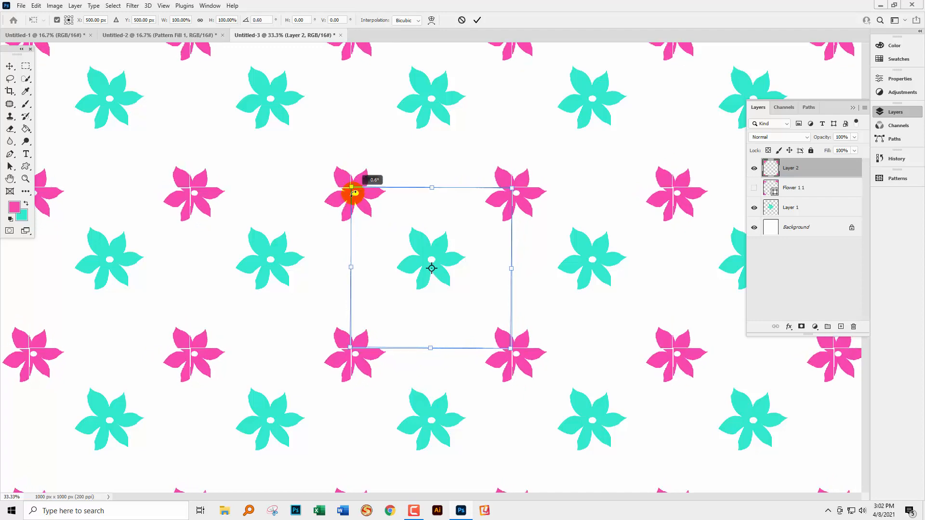
left_click_drag(351, 189, 354, 189)
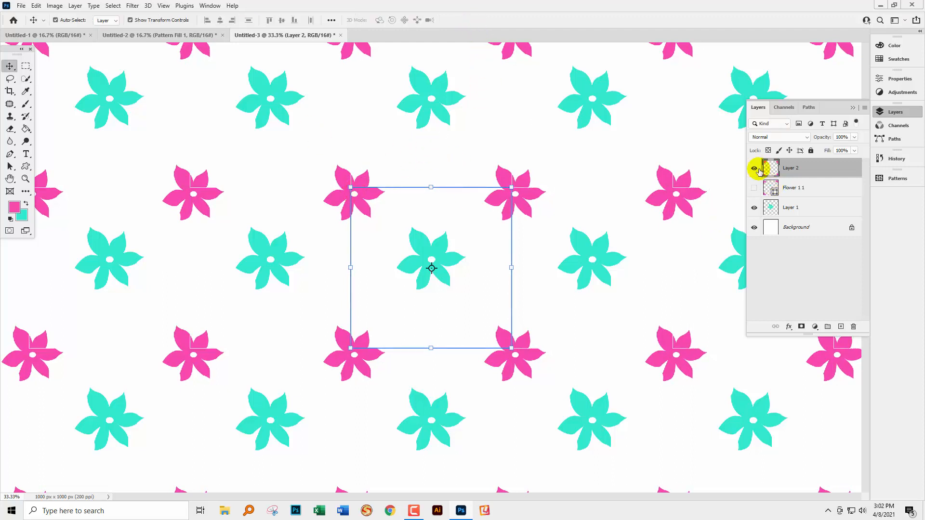
Hide Layer 2 and rotate the Flower 1 1 shape into its final angle at the tile corners.
left_click(754, 167)
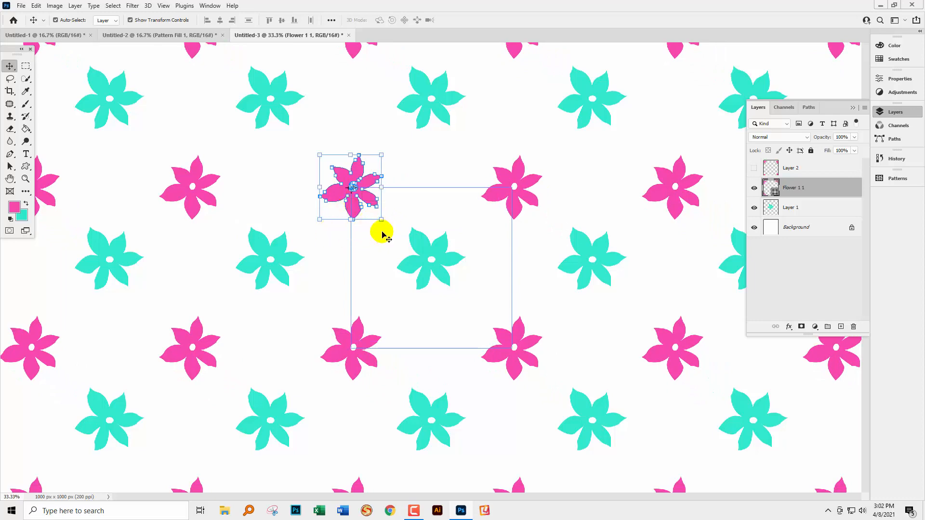
left_click_drag(382, 236, 309, 206)
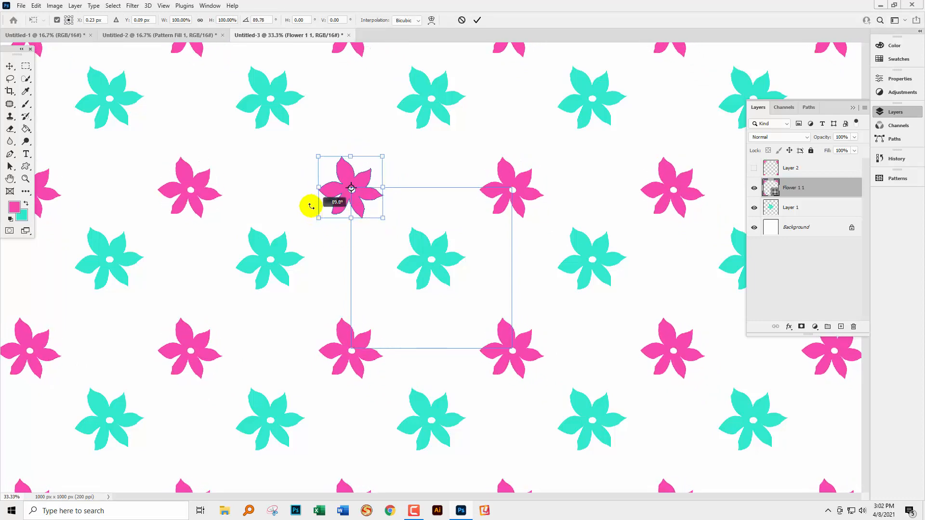
left_click_drag(309, 206, 353, 222)
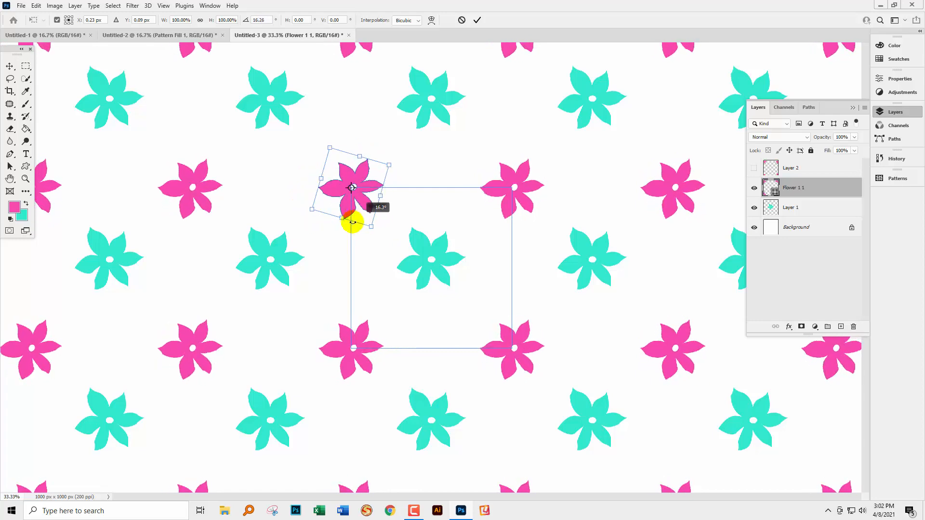
left_click_drag(351, 223, 345, 210)
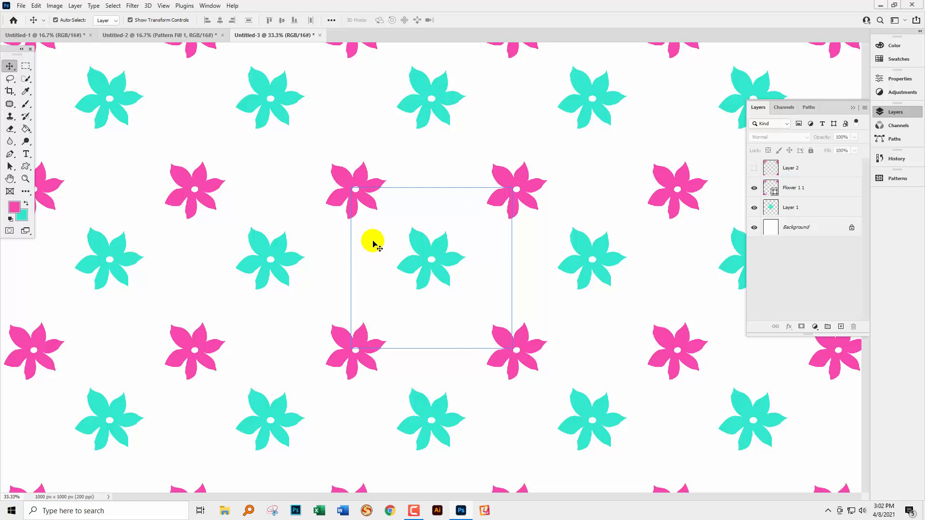
mouse_move(601, 220)
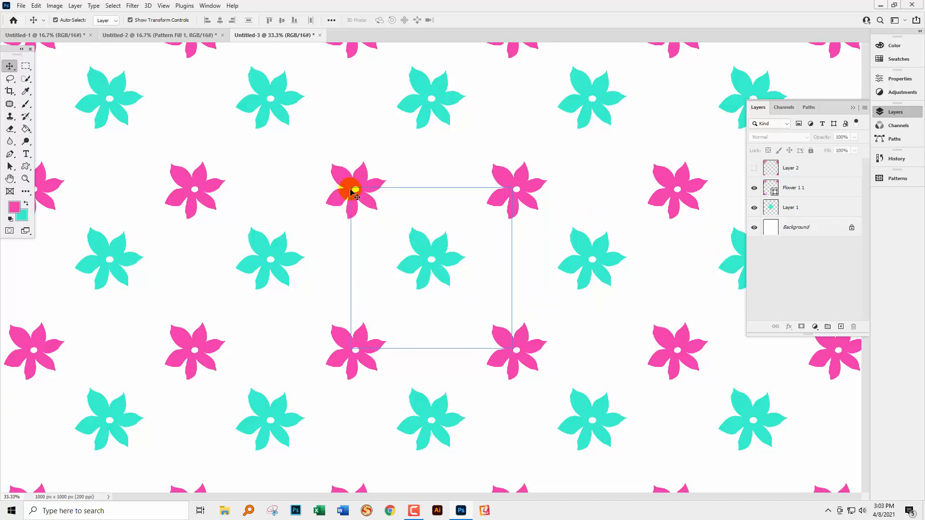
Keep Custom Shape in Pixels mode and define the flower tile as Pattern 8 in the Patterns library.
left_click(25, 166)
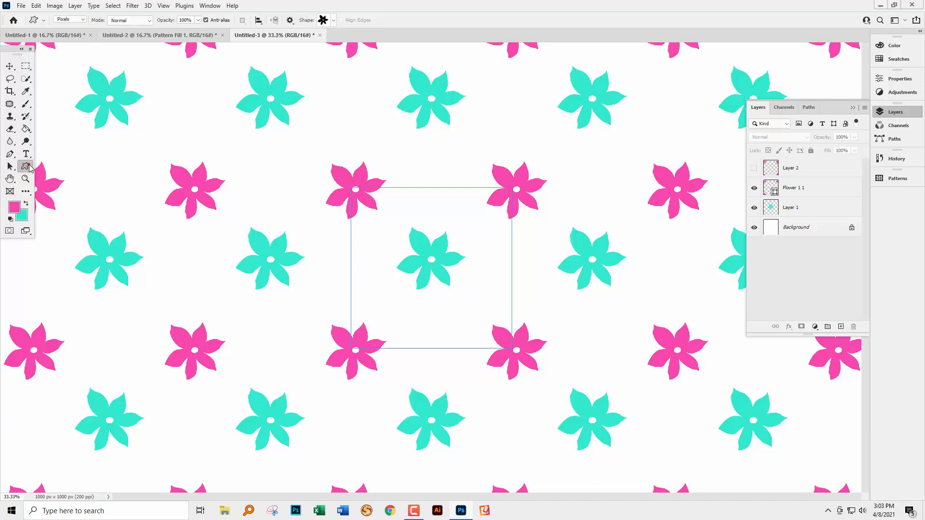
left_click(67, 19)
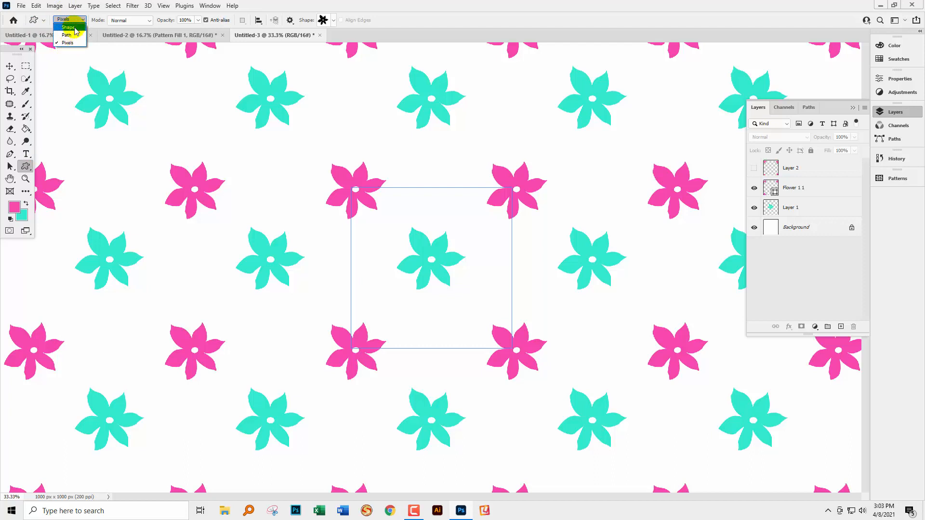
left_click(67, 42)
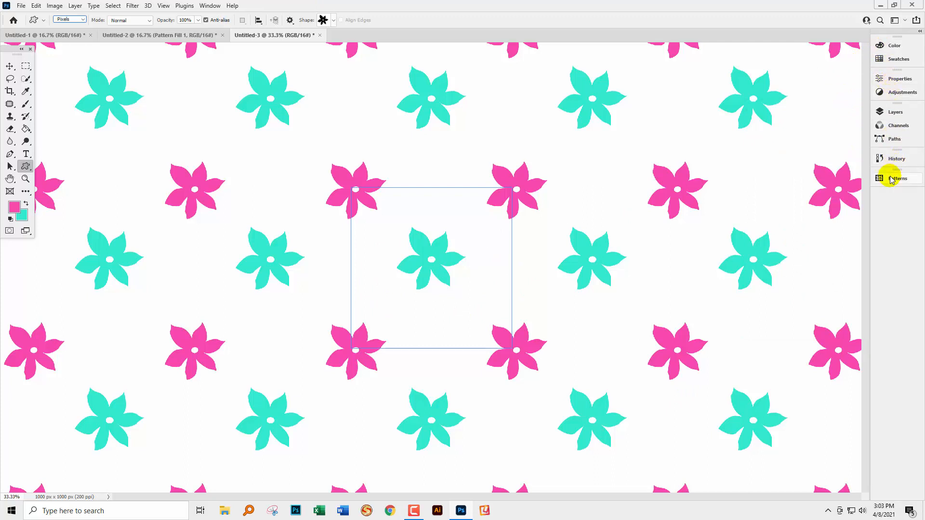
left_click(898, 179)
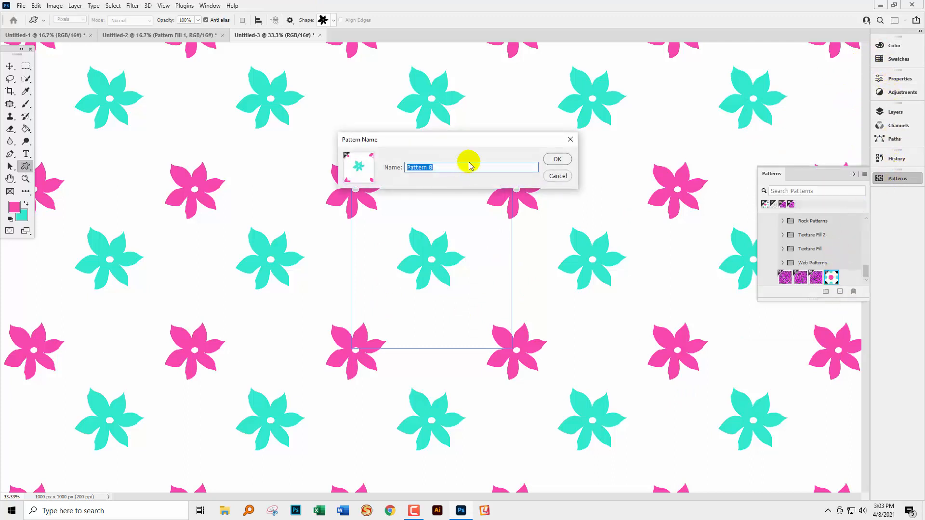
left_click(556, 159)
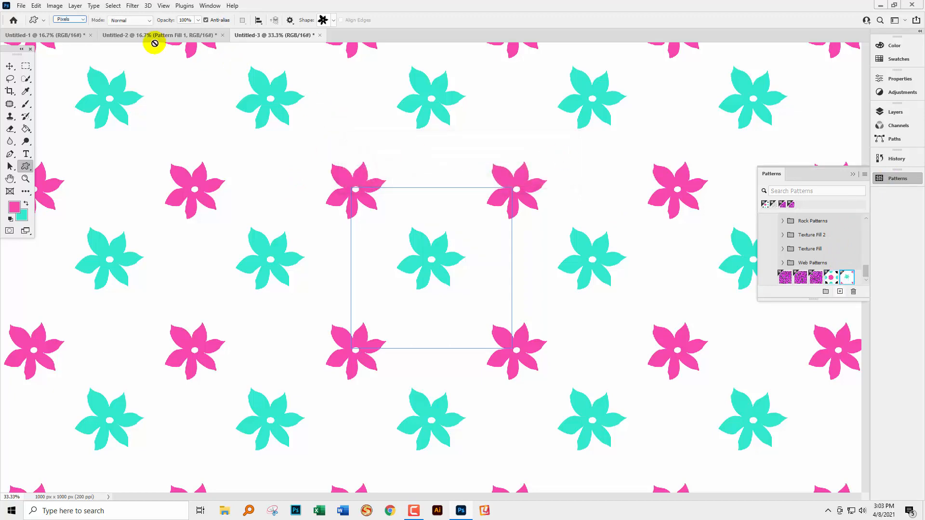
Fill the pattern layer with the pink and teal flower pattern at a larger scale.
left_click(144, 35)
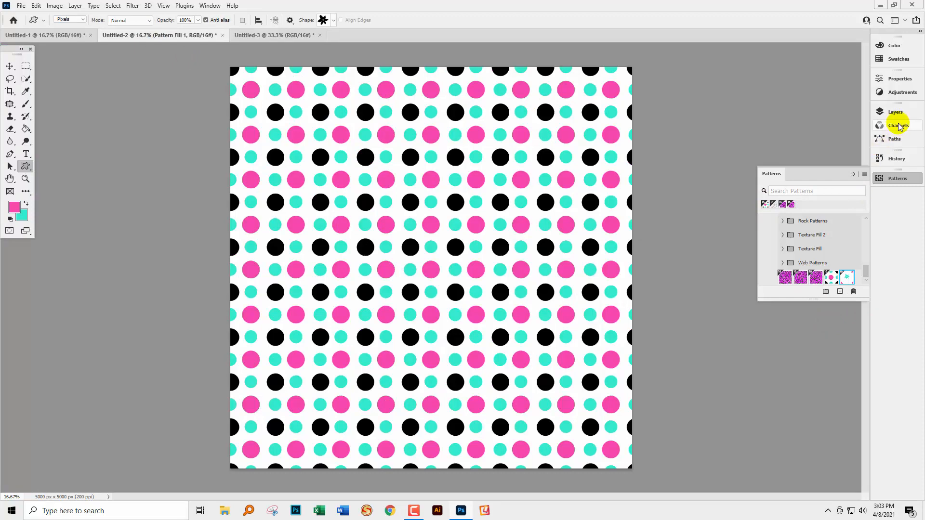
left_click(895, 112)
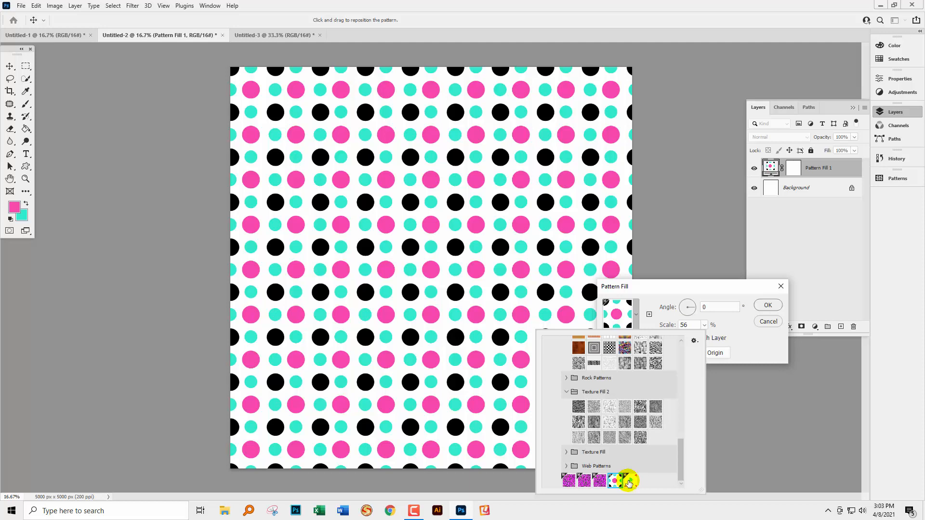
left_click(630, 479)
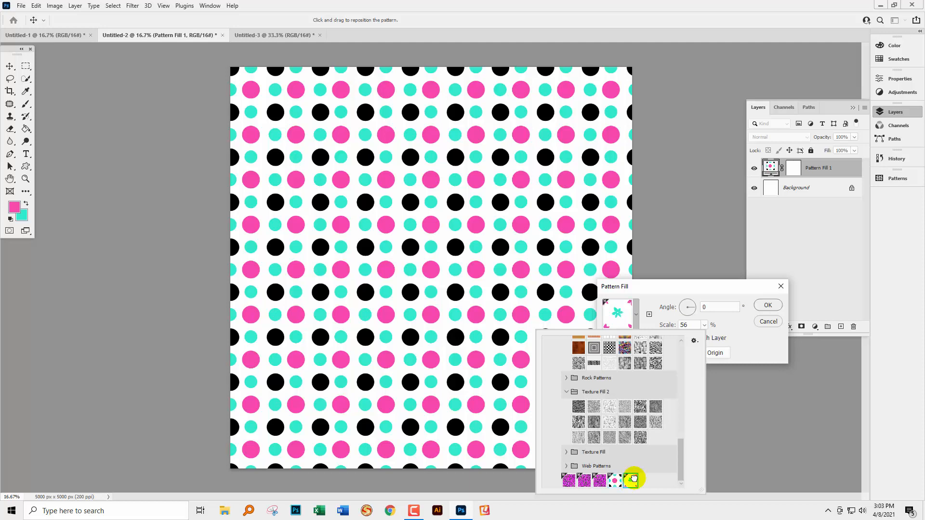
left_click(632, 480)
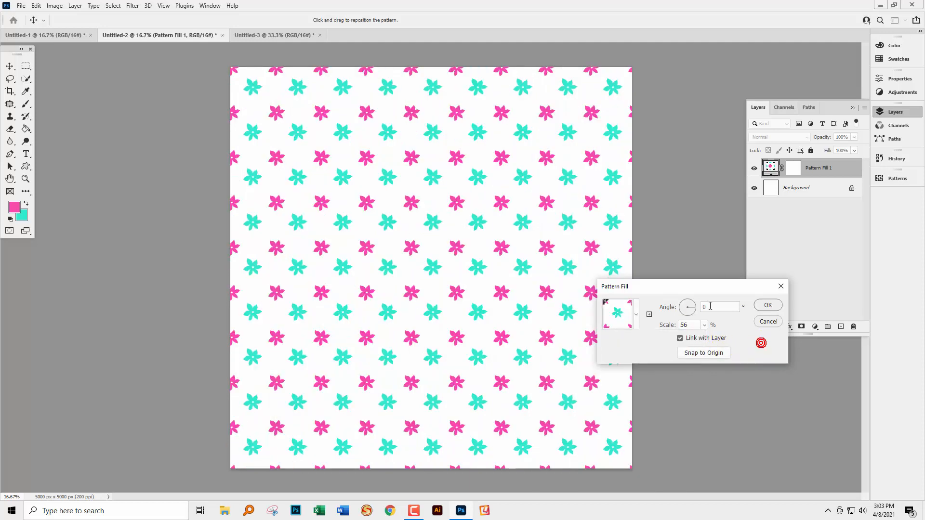
left_click(703, 324)
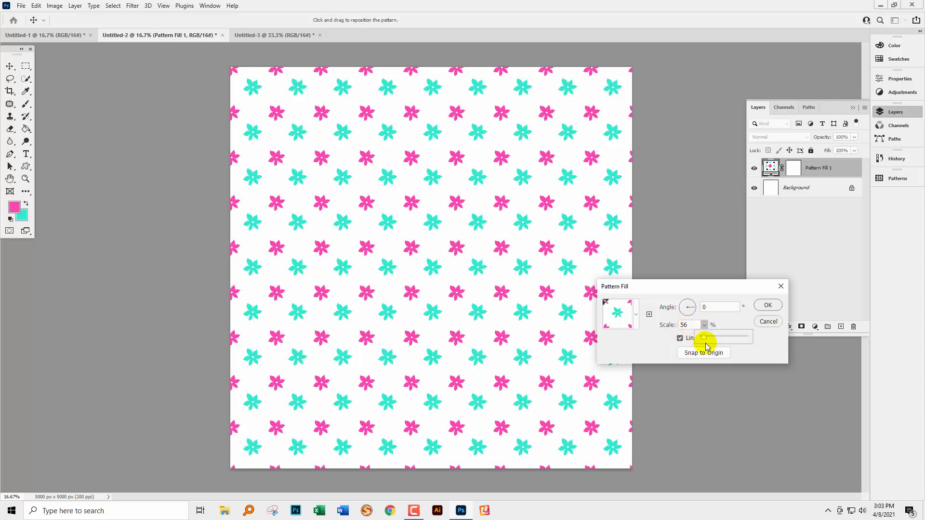
left_click_drag(705, 337, 711, 337)
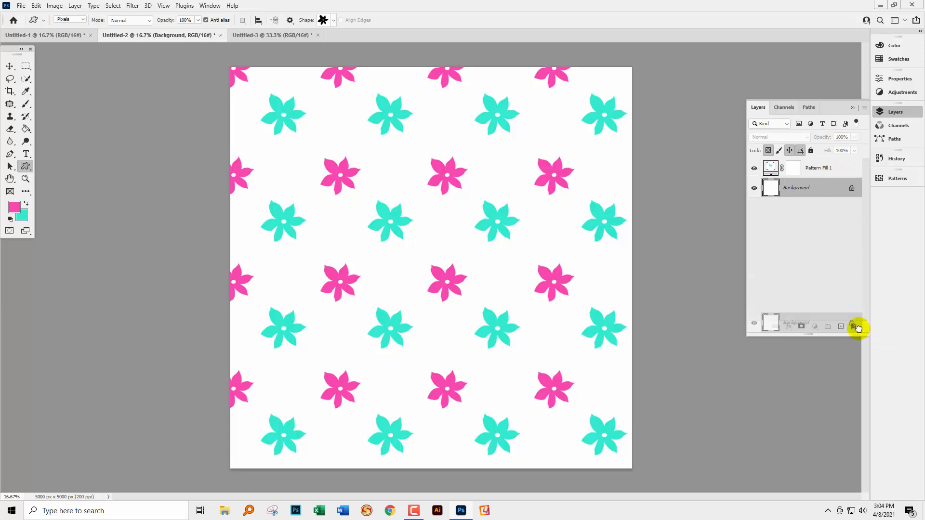
Delete the white Background layer and add a new empty layer.
left_click(853, 326)
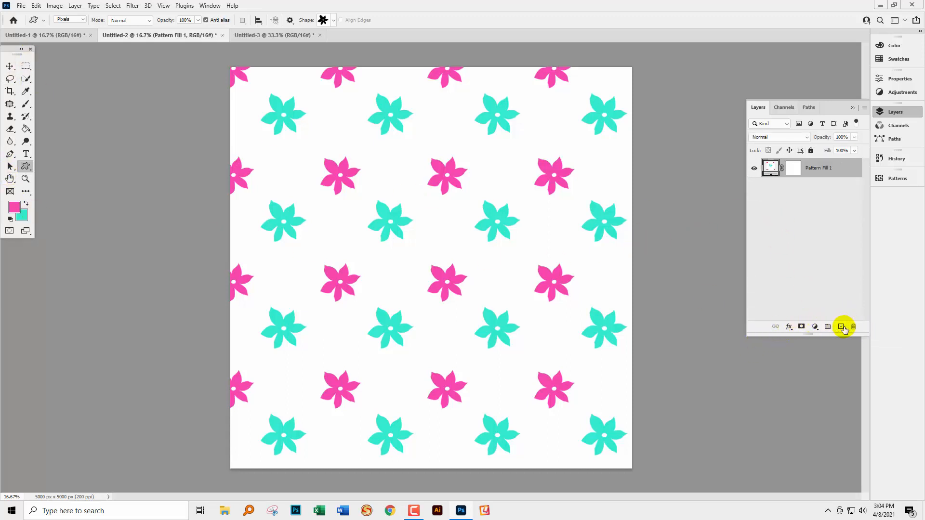
left_click(840, 326)
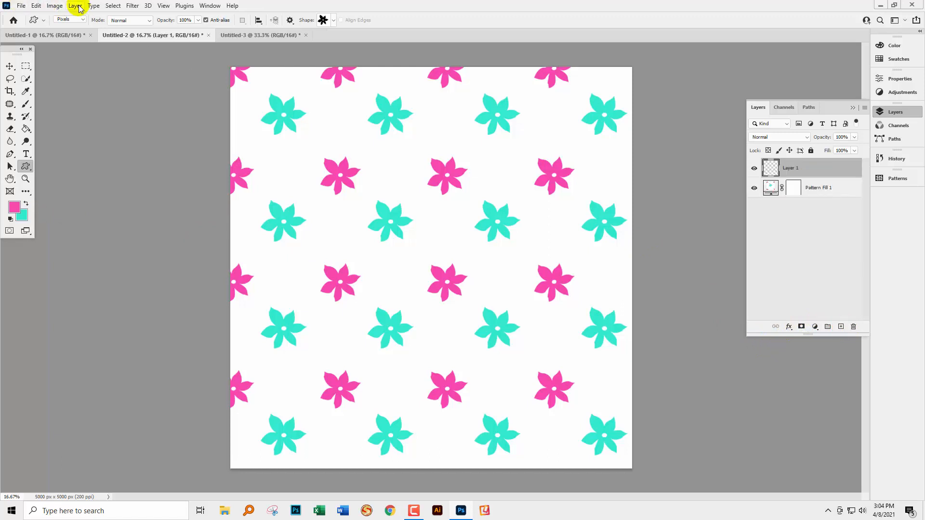
Add a Solid Color fill layer with its hue shifted from pink to purple.
left_click(75, 6)
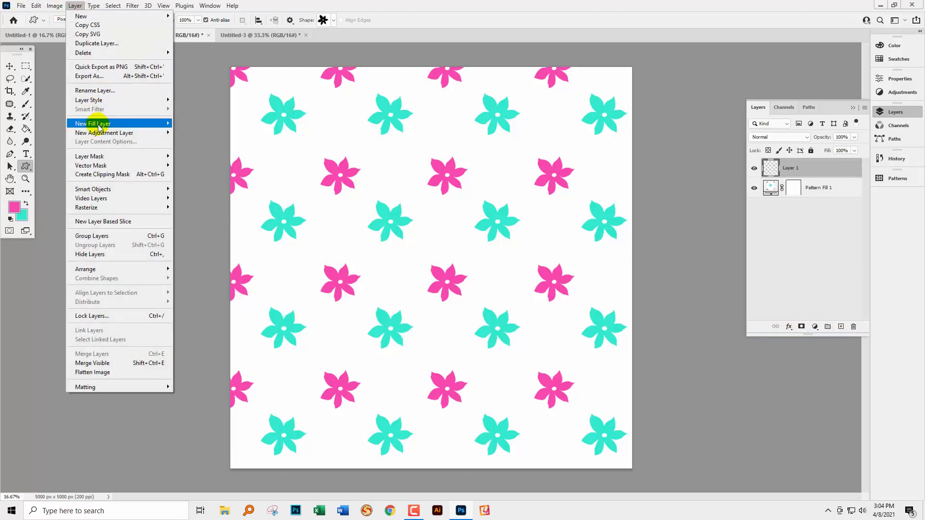
left_click(103, 122)
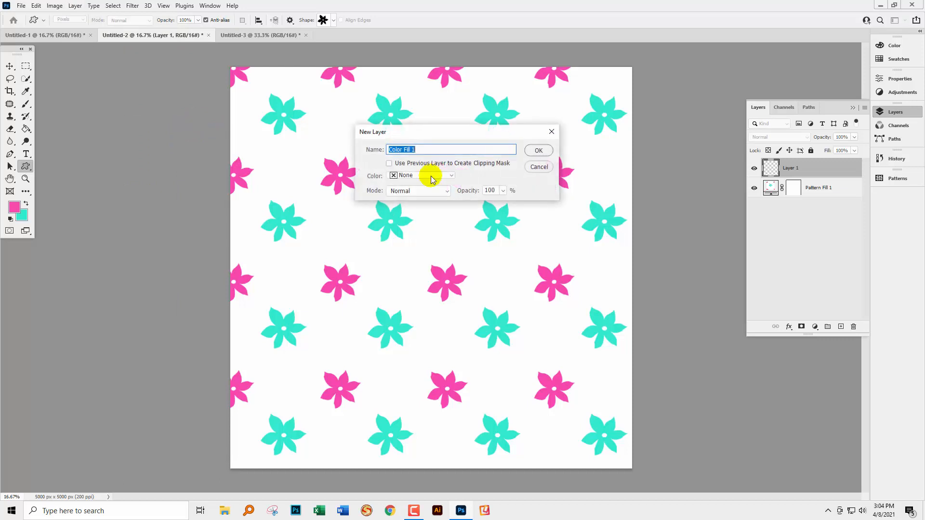
left_click(538, 150)
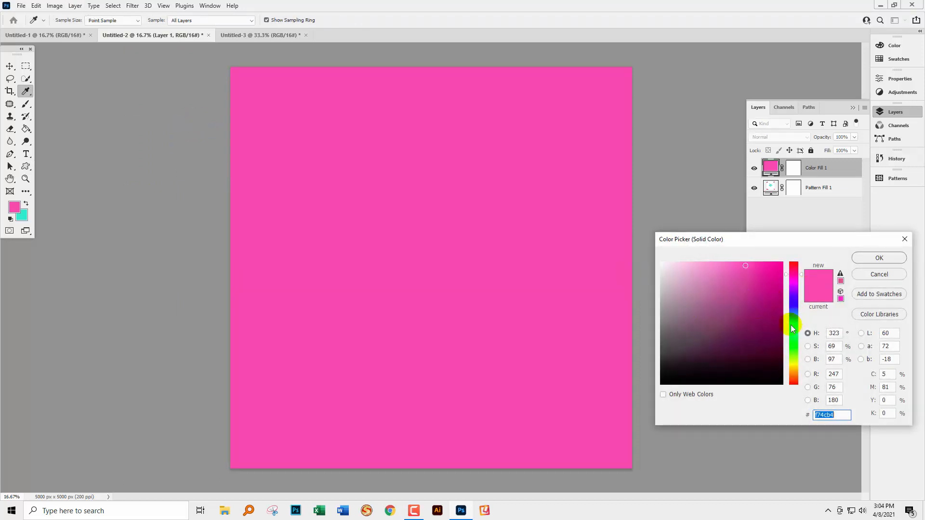
left_click_drag(793, 330, 793, 296)
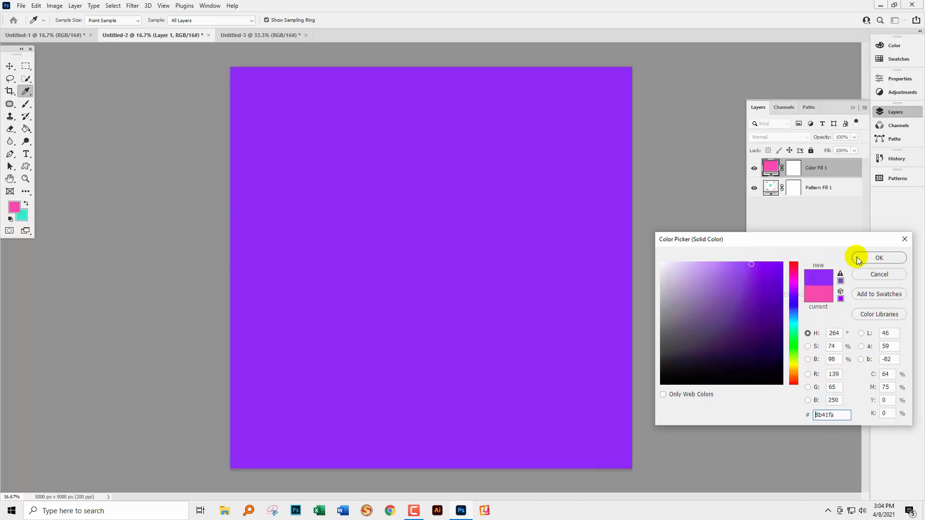
left_click(879, 258)
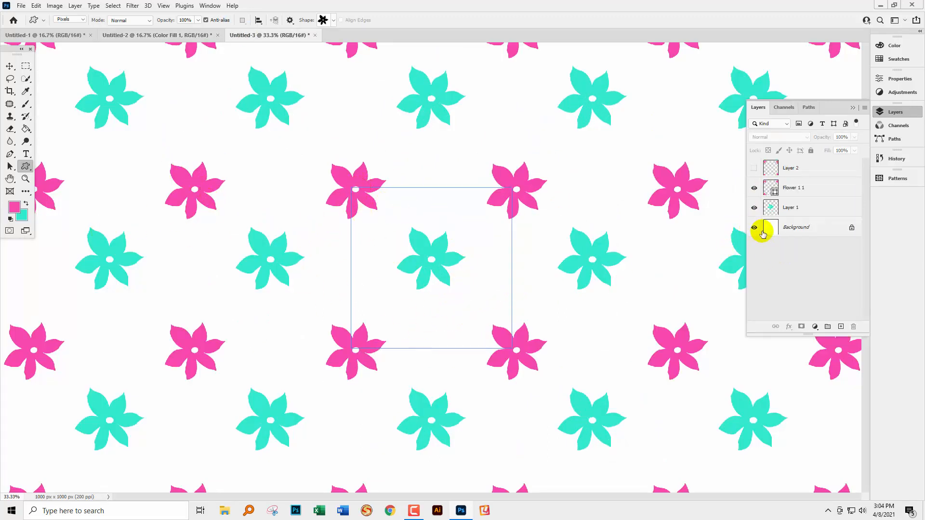
Hide the flower tile's white background and save it as a new transparent pattern.
left_click(754, 228)
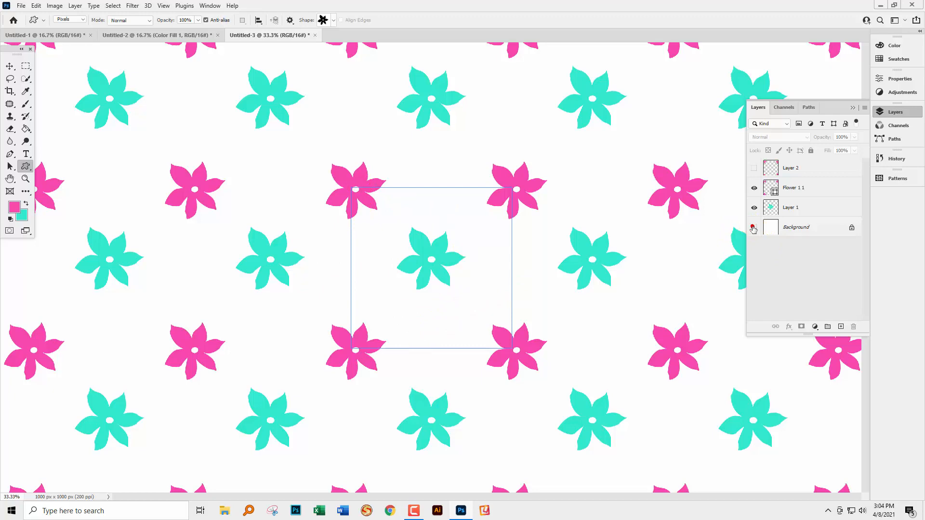
left_click(753, 229)
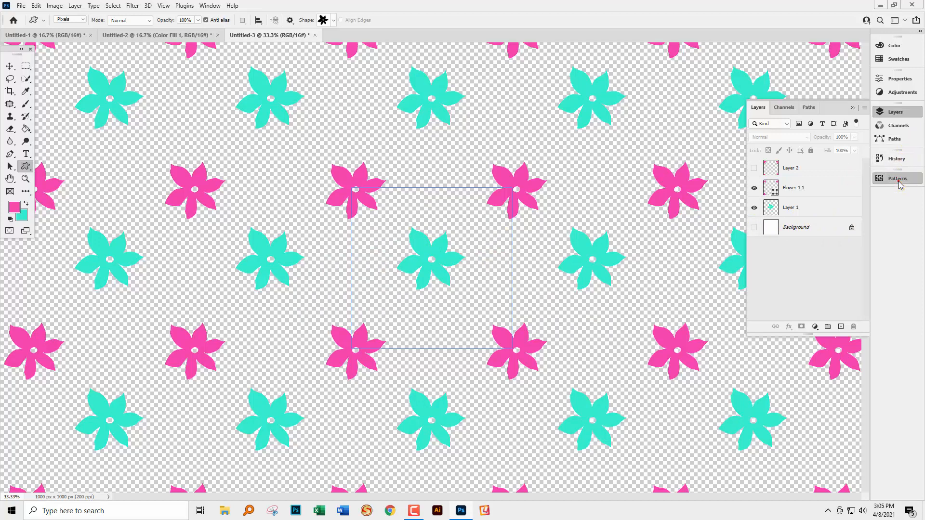
left_click(897, 179)
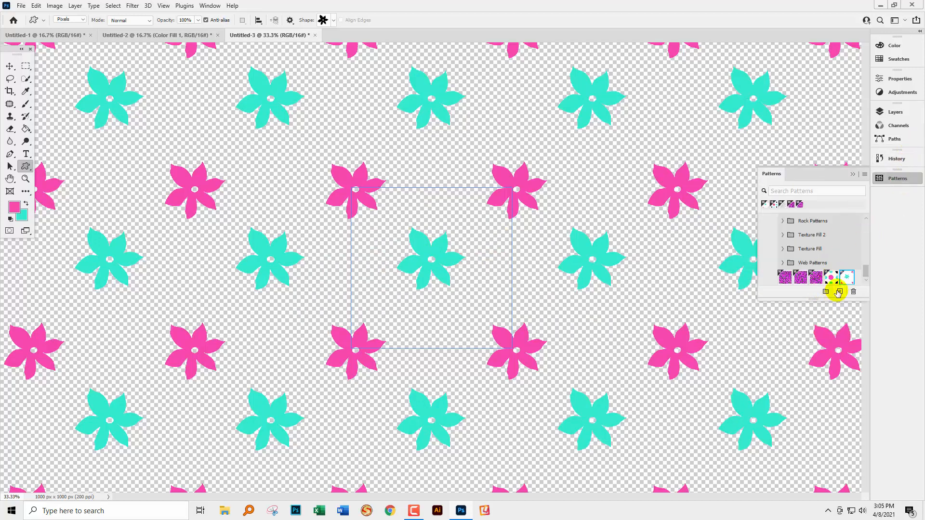
left_click(840, 291)
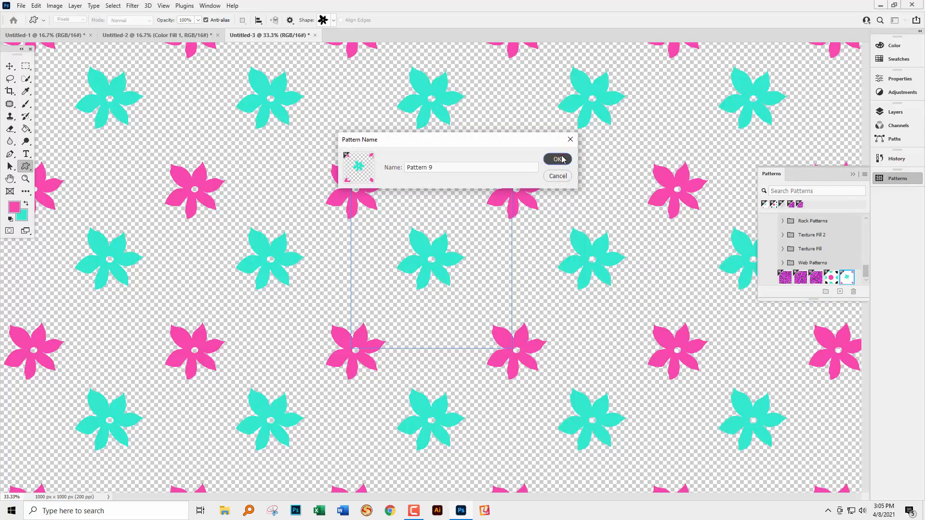
left_click(557, 159)
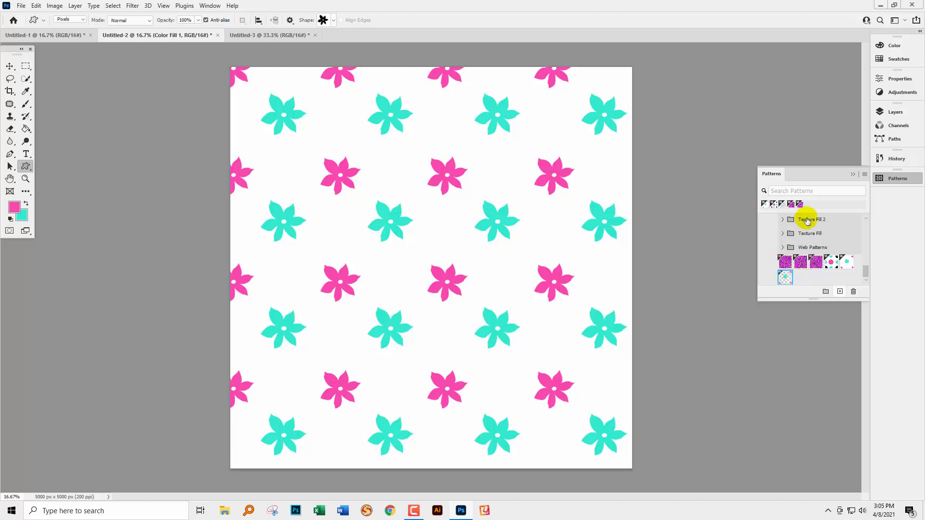
Switch Pattern Fill 1 to the new transparent flower pattern over the purple fill.
left_click(895, 112)
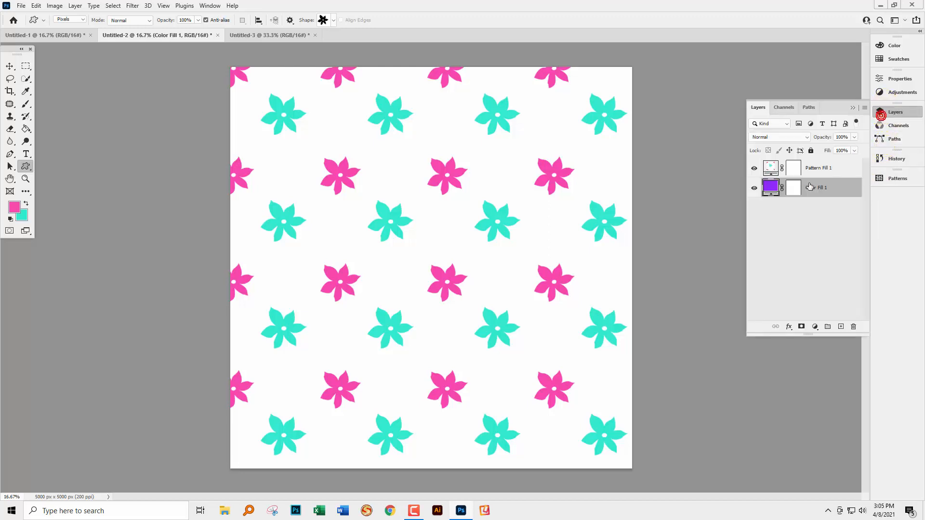
double_click(771, 168)
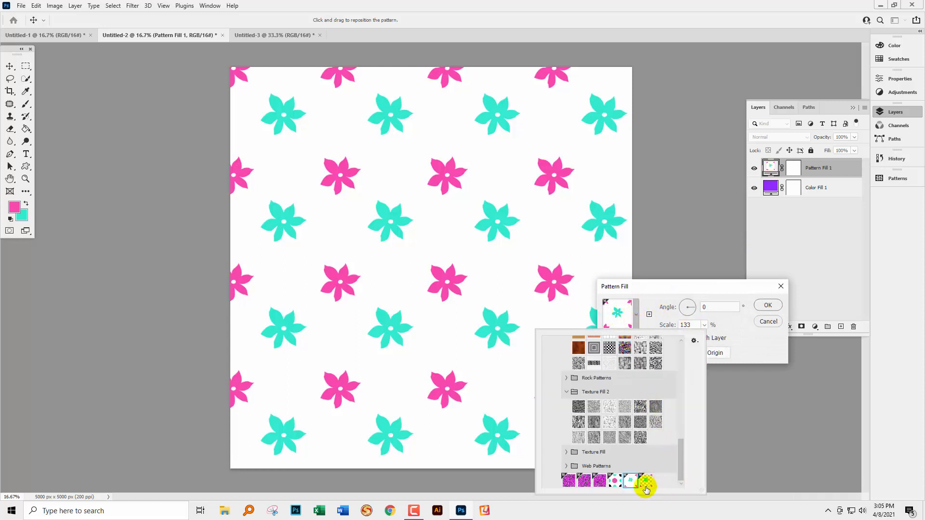
left_click(645, 479)
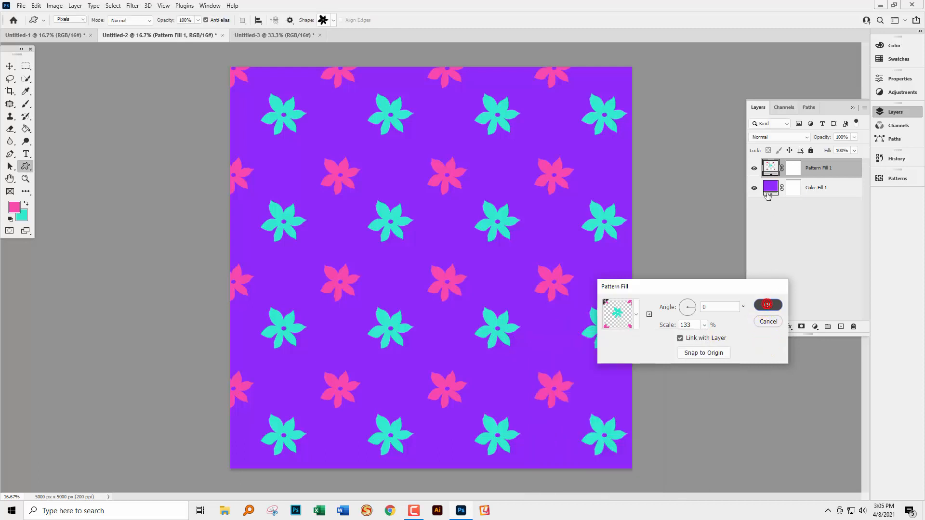
left_click(768, 304)
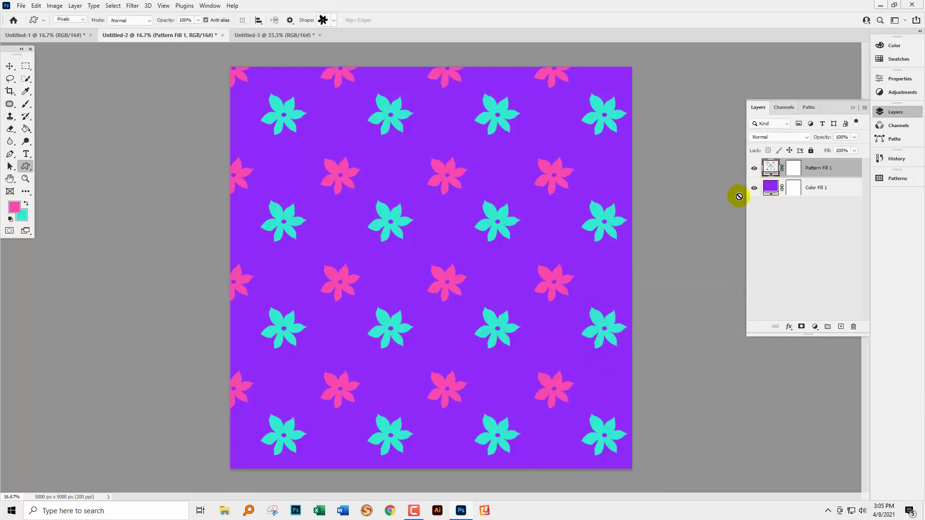
left_click(771, 187)
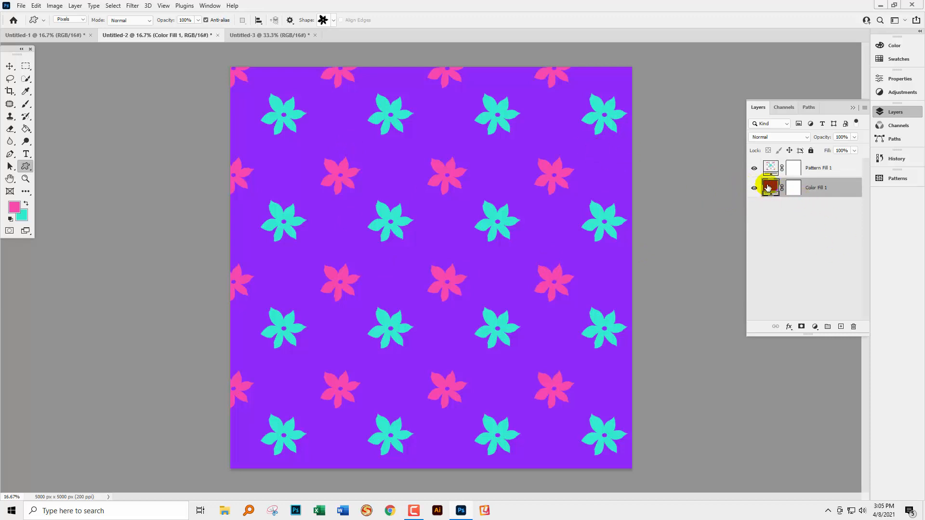
Change Color Fill 1 to a dark purple behind the flowers.
double_click(771, 187)
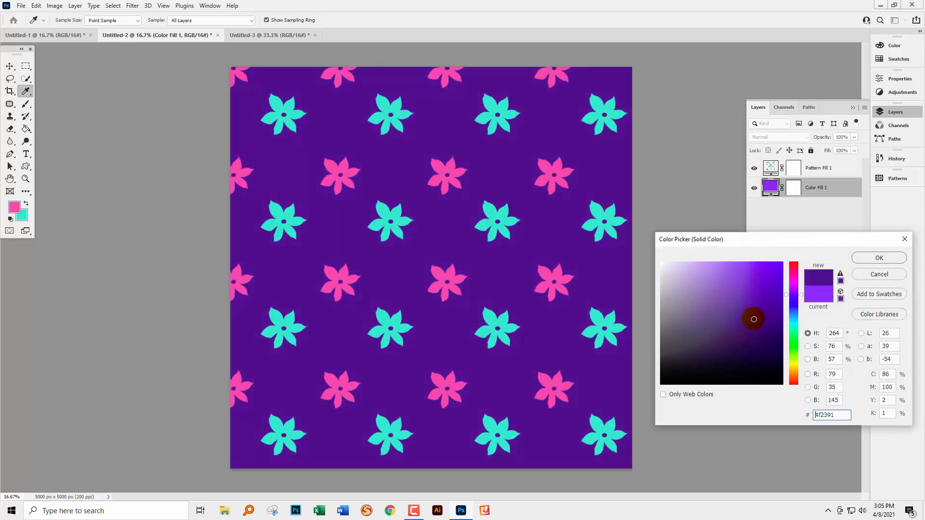
left_click(726, 291)
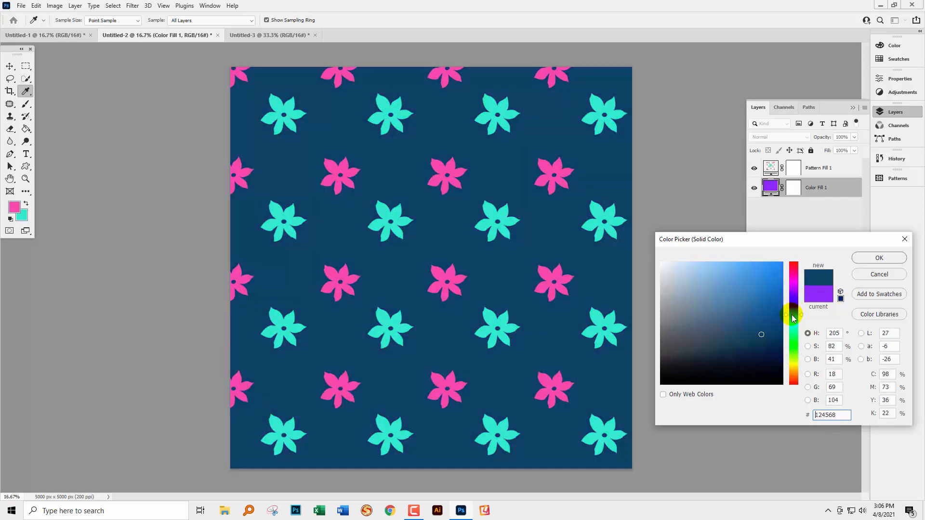
left_click_drag(793, 313, 793, 375)
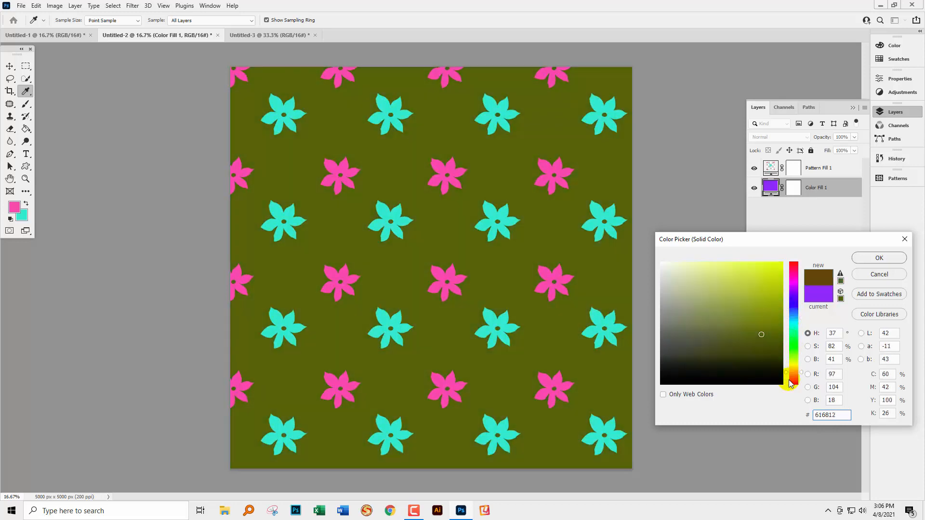
left_click_drag(790, 383, 790, 295)
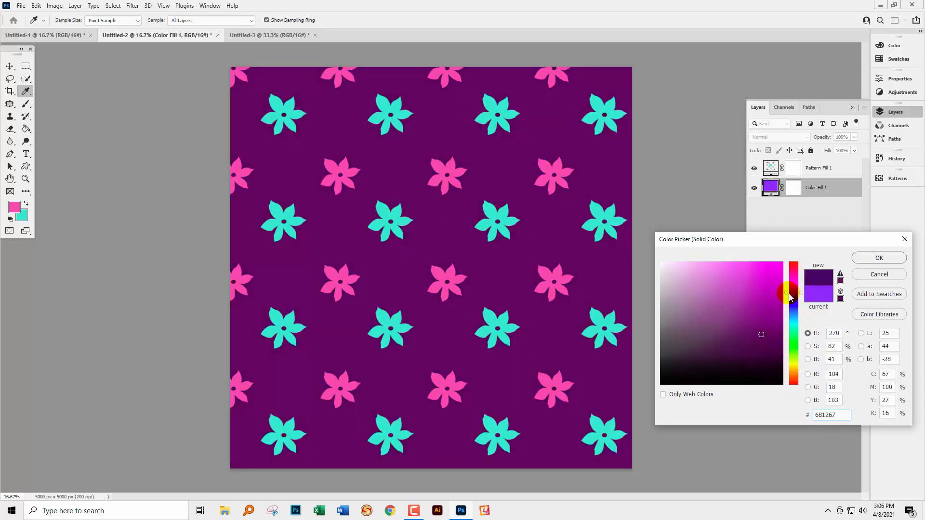
left_click(763, 340)
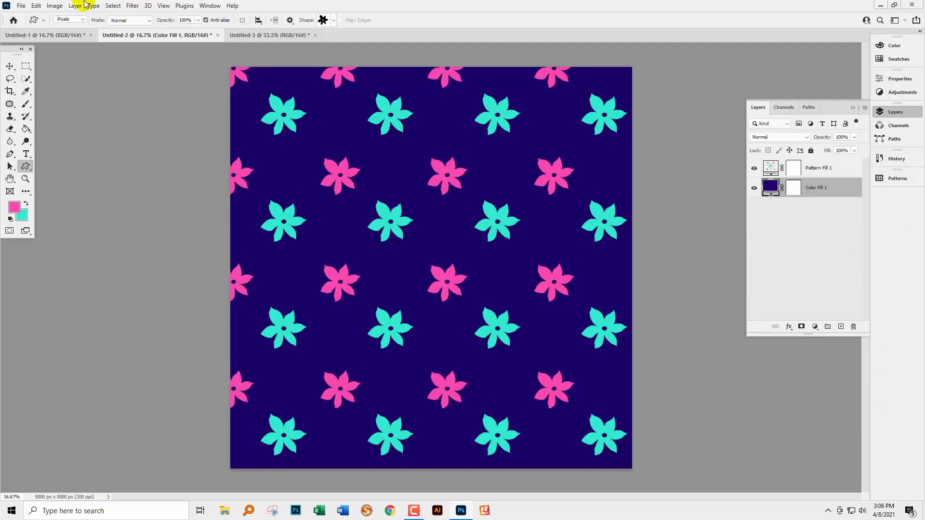
left_click(75, 6)
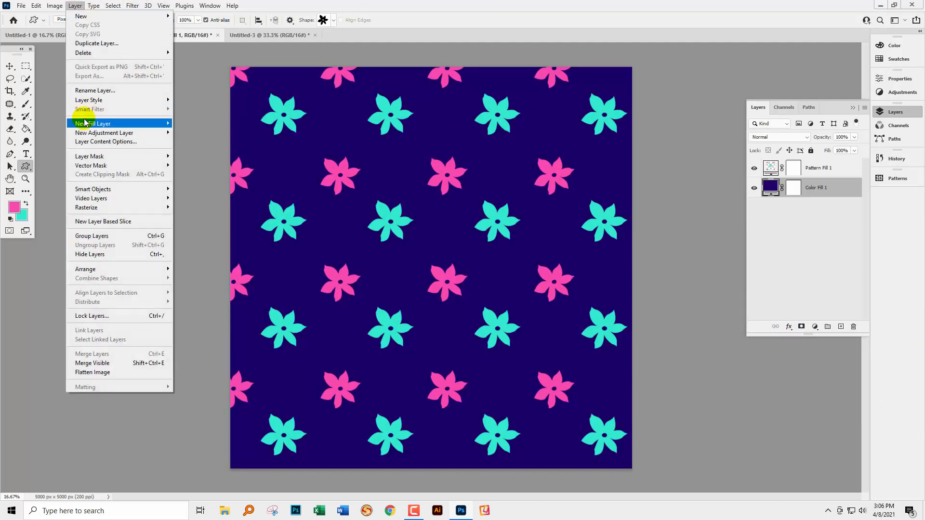
mouse_move(93, 123)
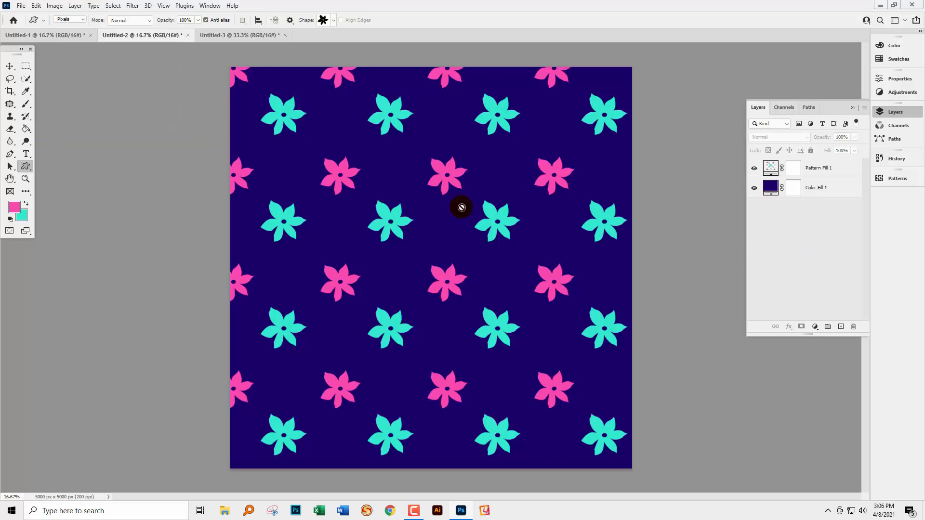
mouse_move(610, 232)
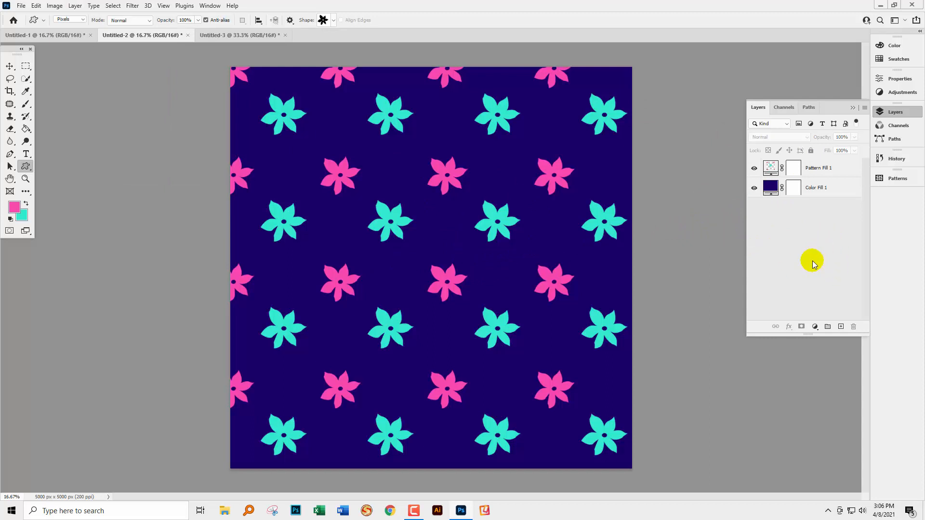
mouse_move(809, 267)
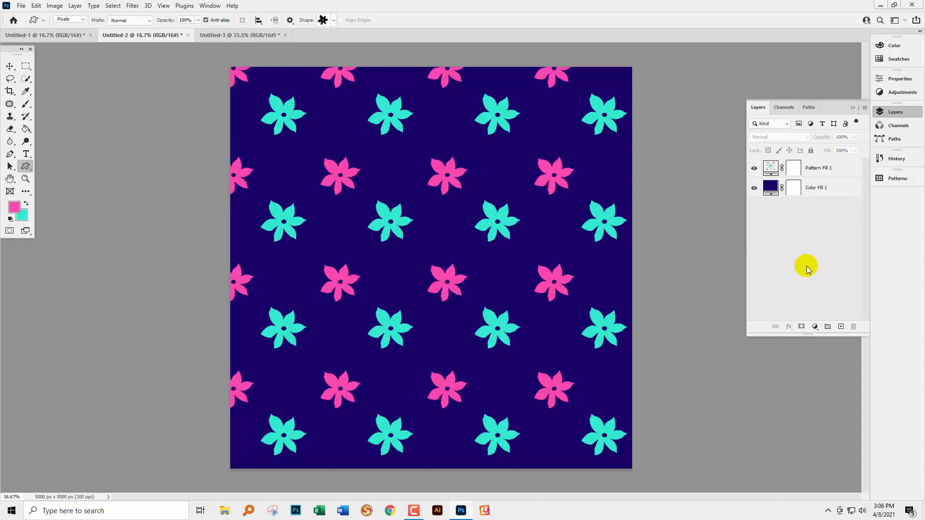